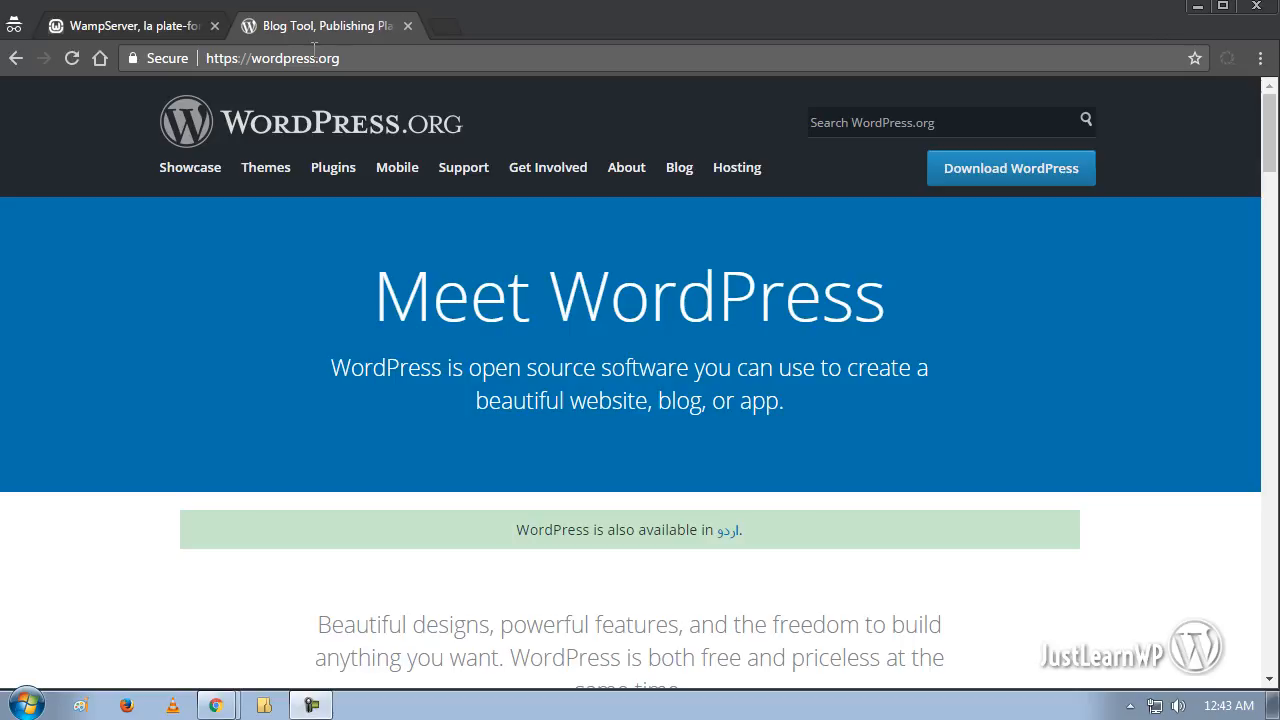
pyautogui.moveTo(378, 127)
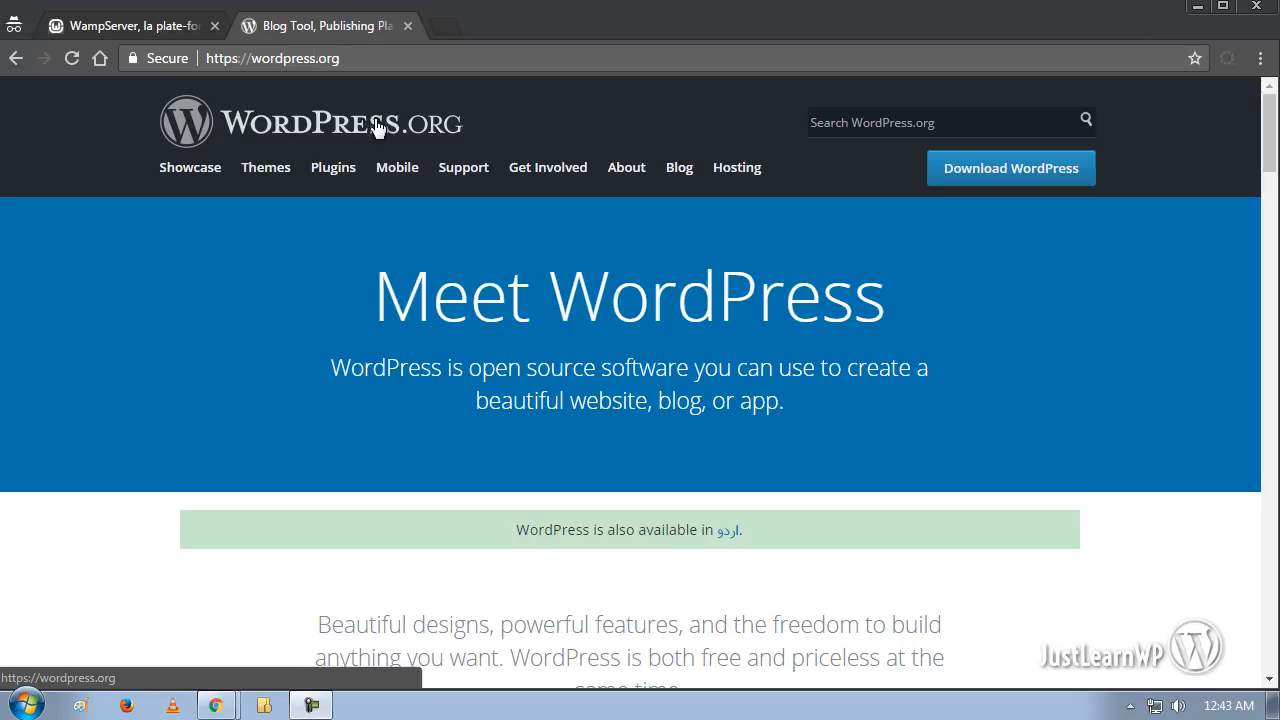
pyautogui.moveTo(1010, 168)
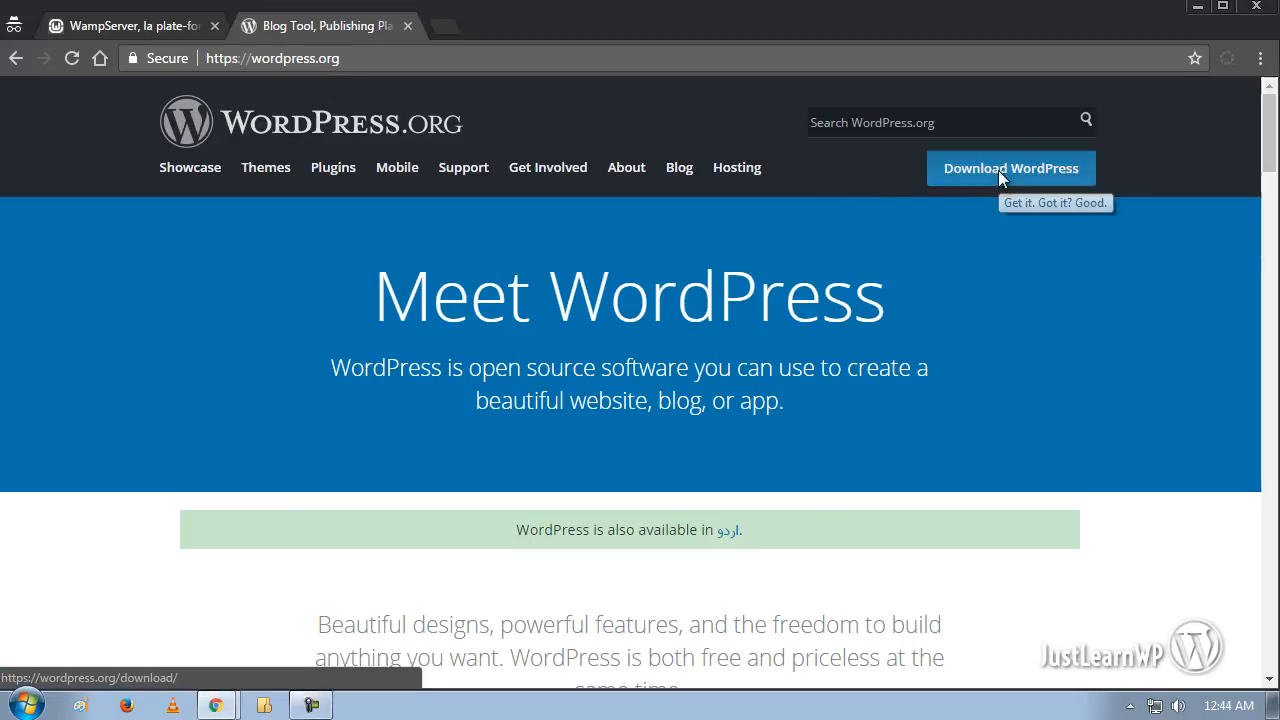
# Open the WordPress.org download page offering stable release 4.7.3.
pyautogui.click(1010, 168)
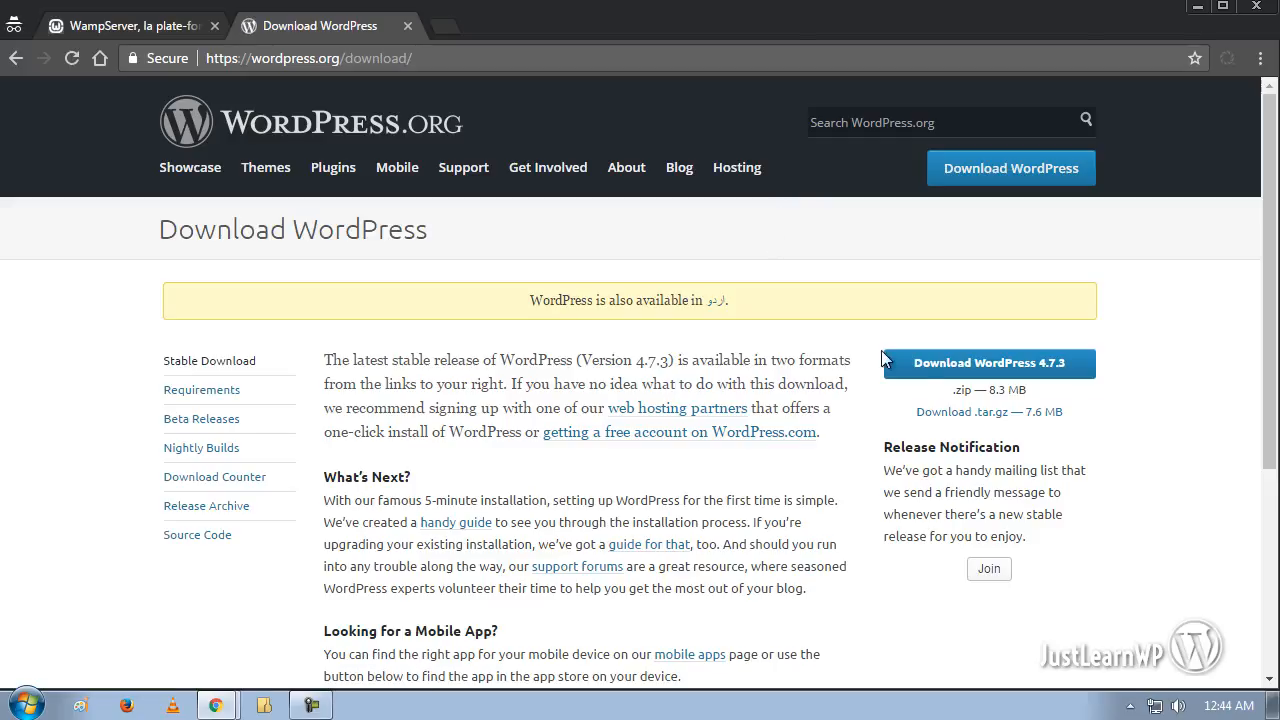
# Return to the WampServer homepage tab, keeping the download page open.
pyautogui.click(130, 25)
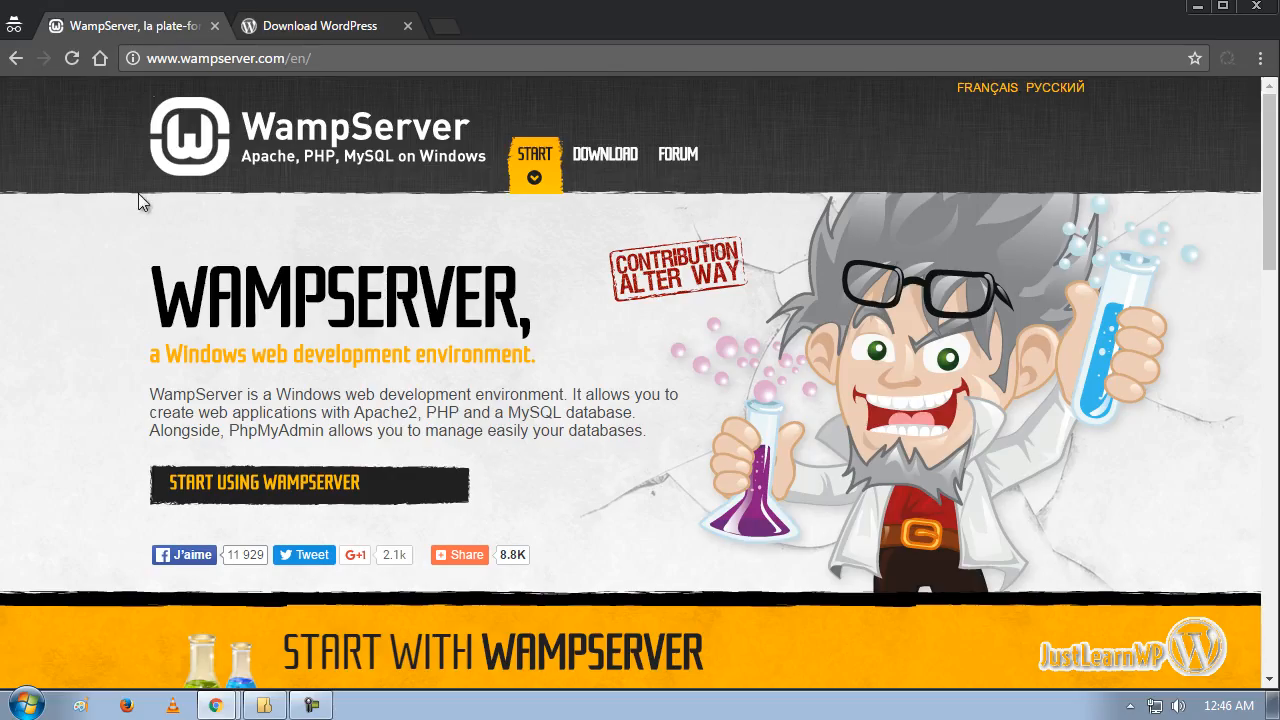
pyautogui.moveTo(100, 196)
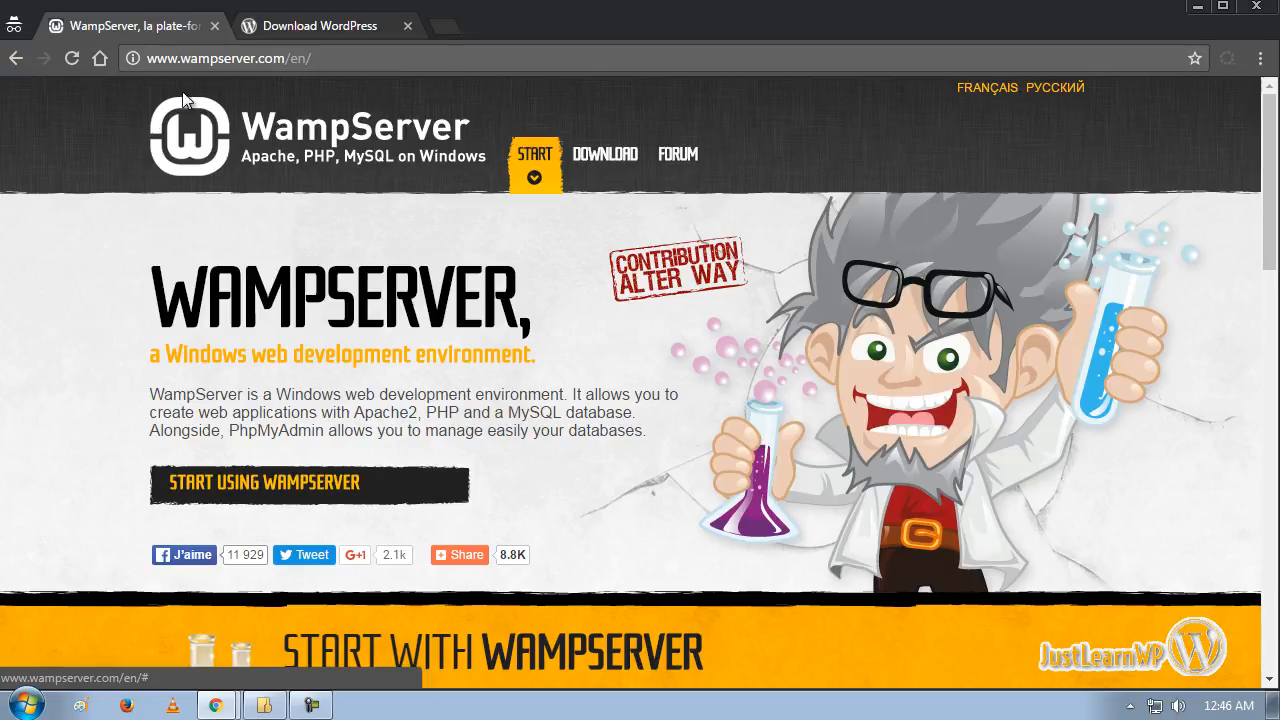
pyautogui.moveTo(390, 248)
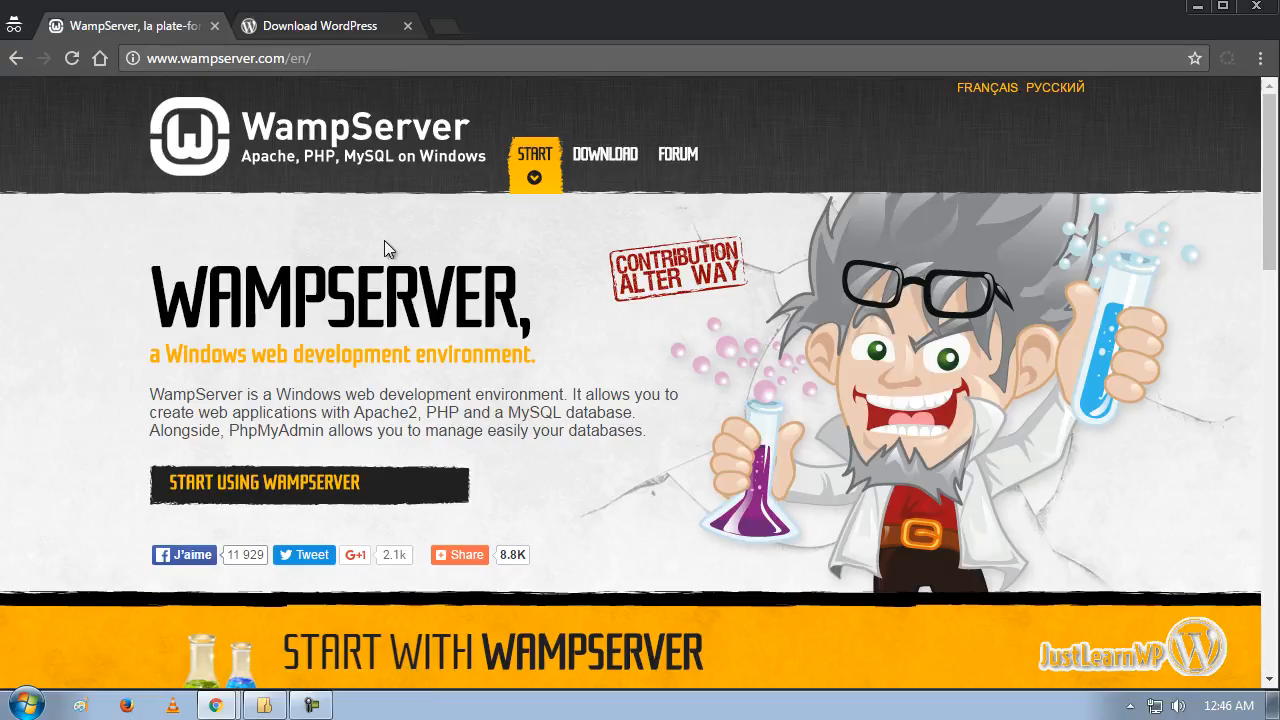
pyautogui.moveTo(87, 352)
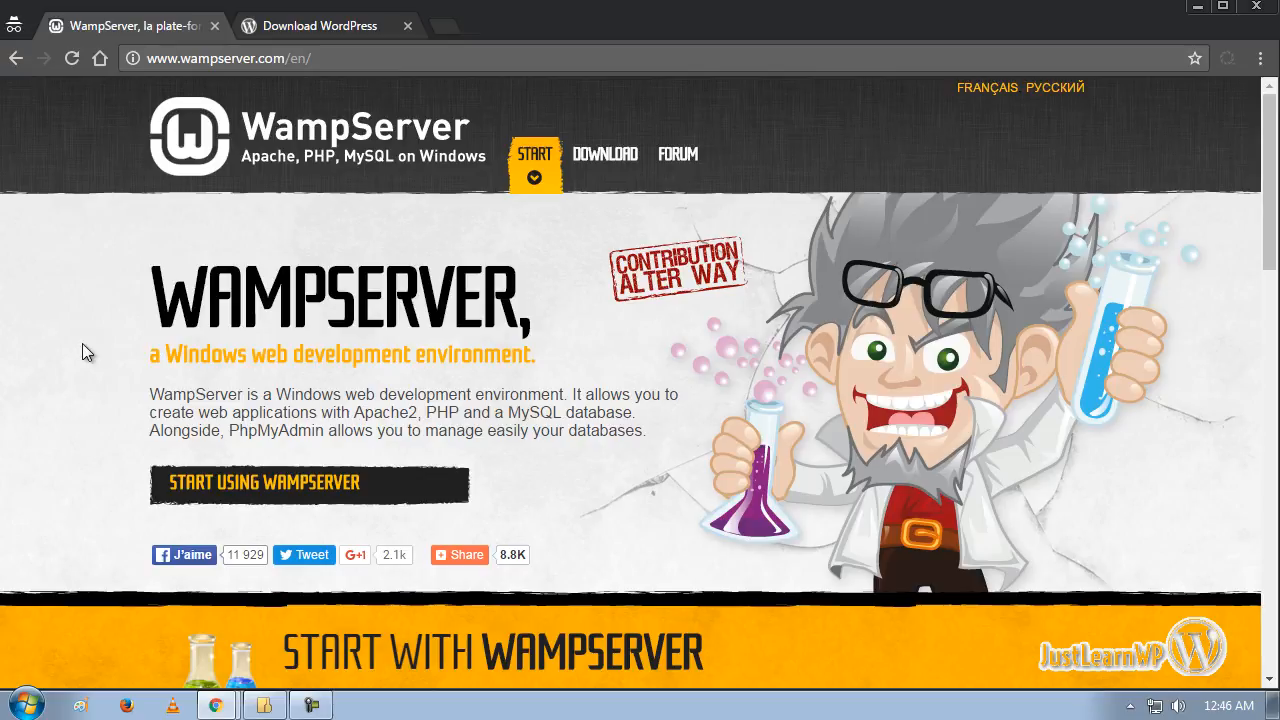
pyautogui.moveTo(108, 393)
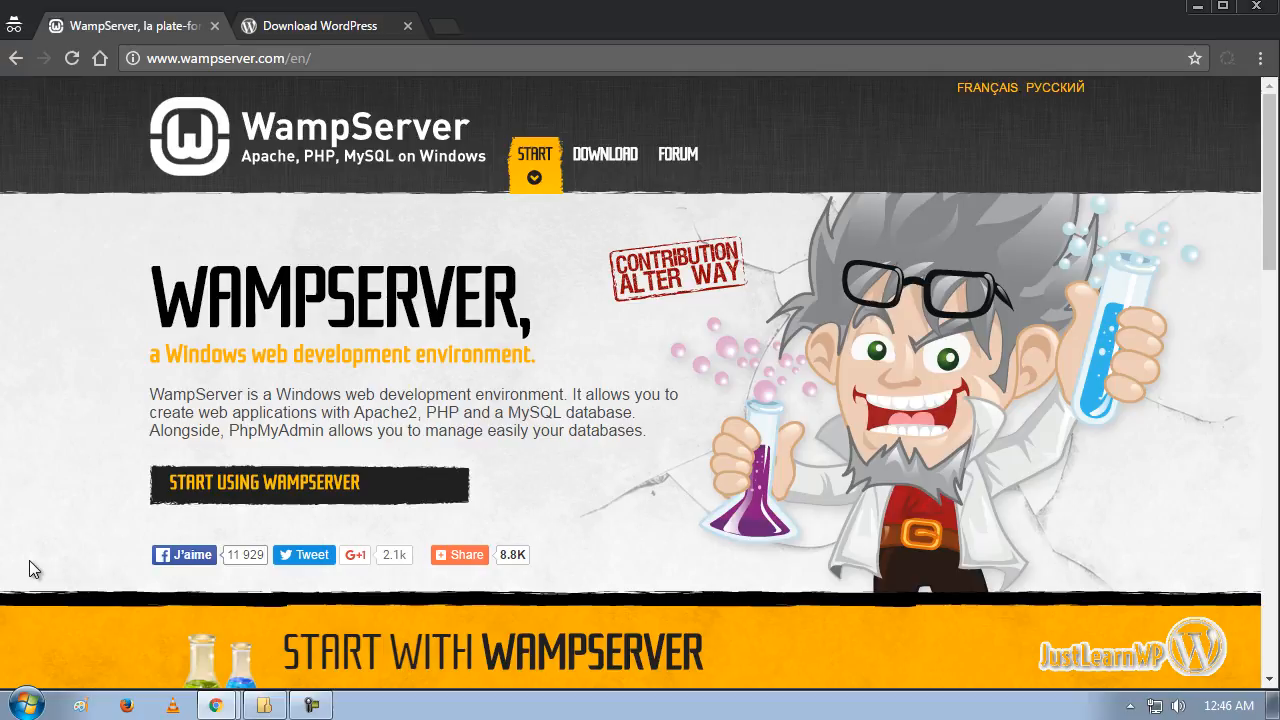
pyautogui.moveTo(25, 581)
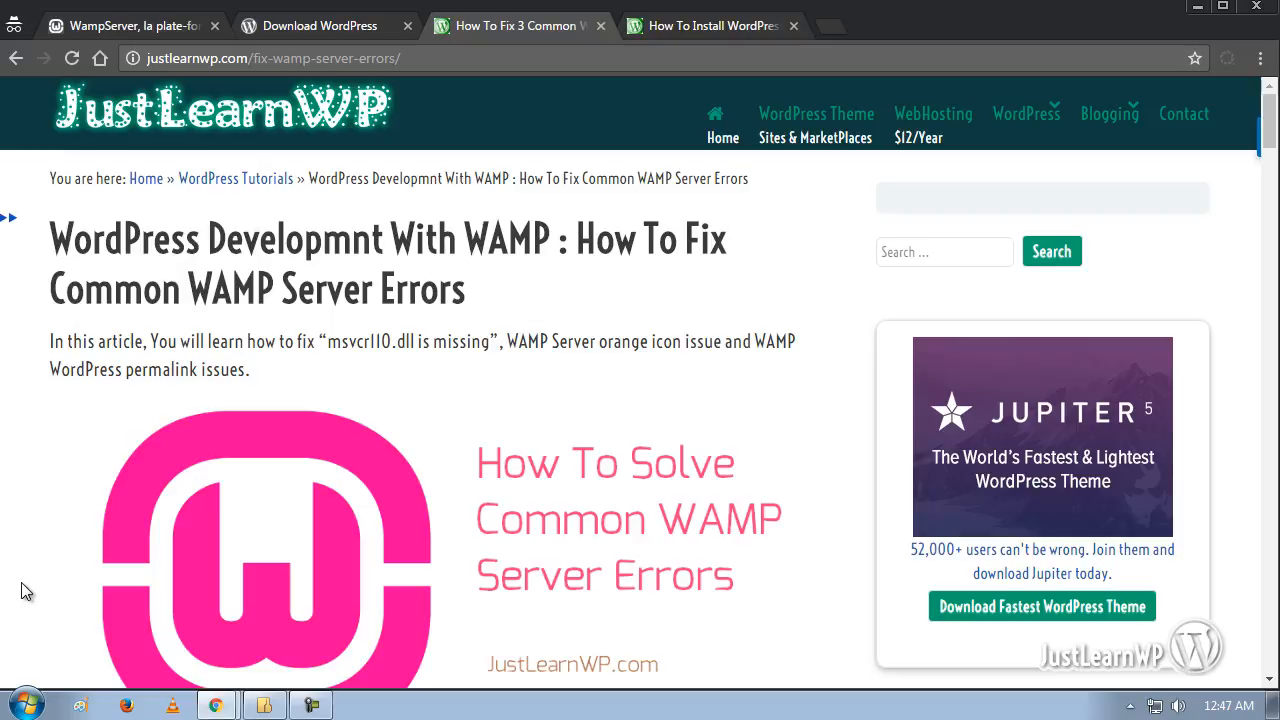
pyautogui.moveTo(80, 490)
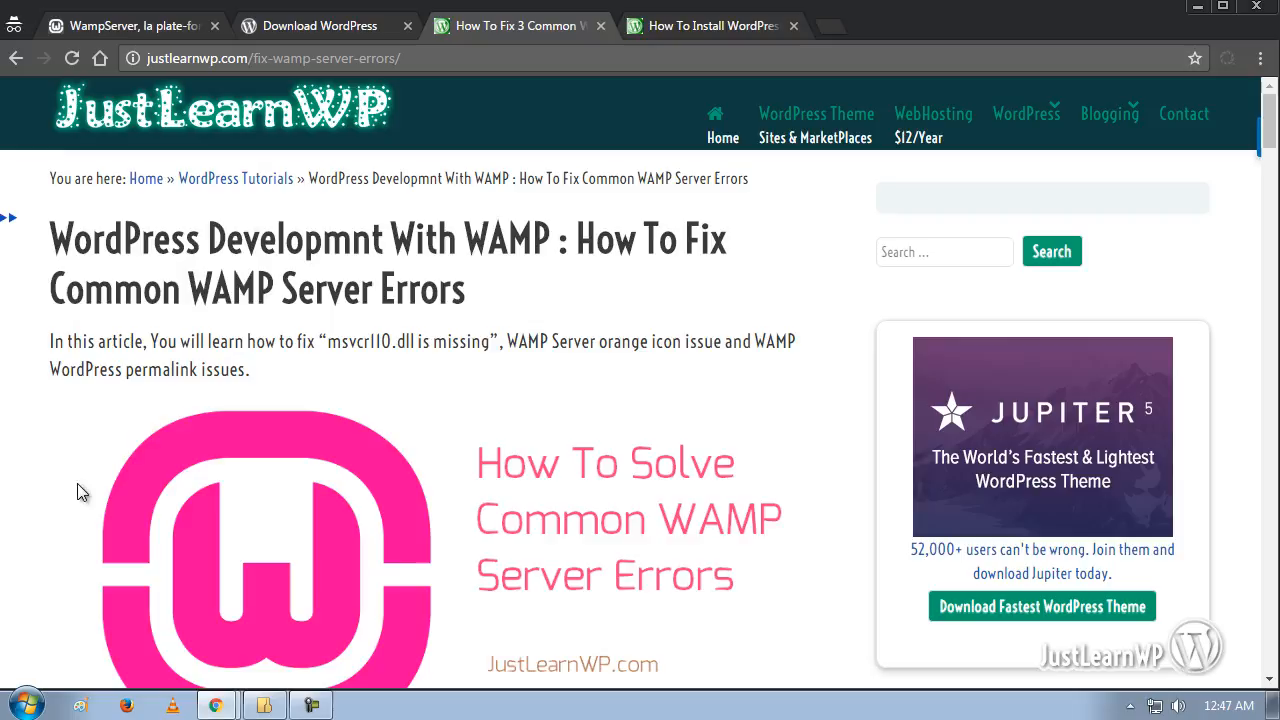
pyautogui.moveTo(63, 240)
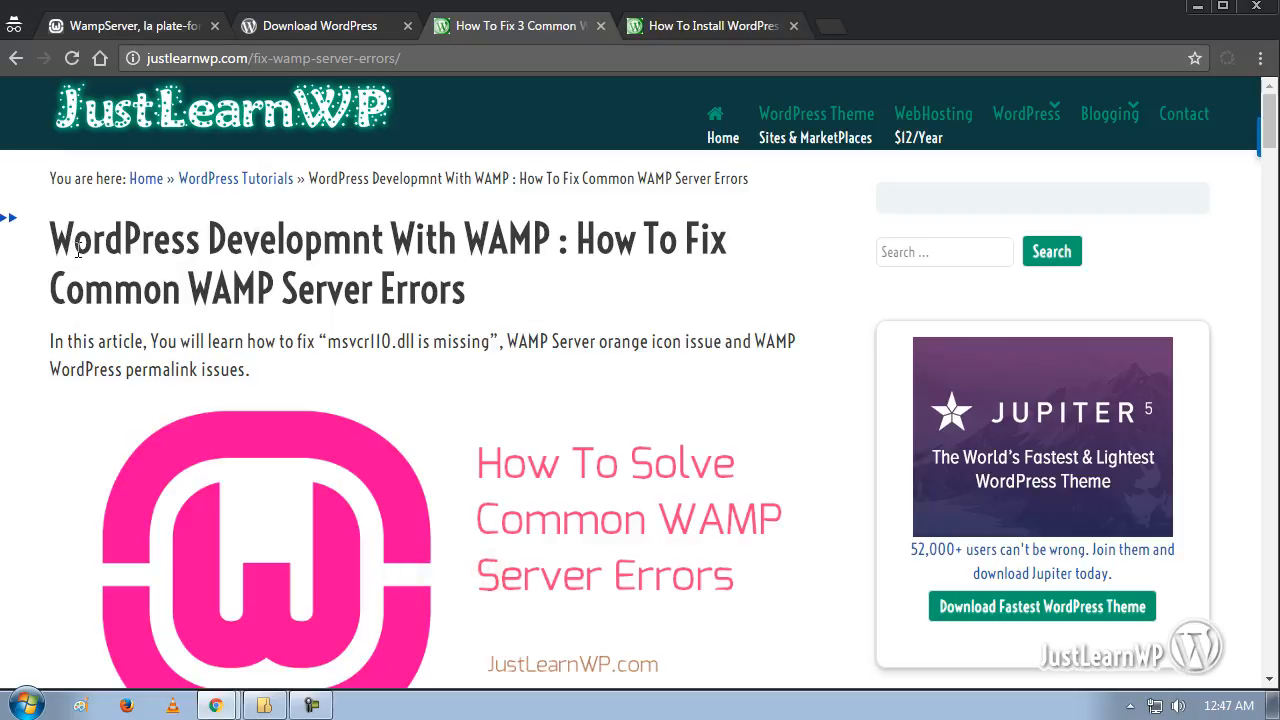
pyautogui.moveTo(500, 315)
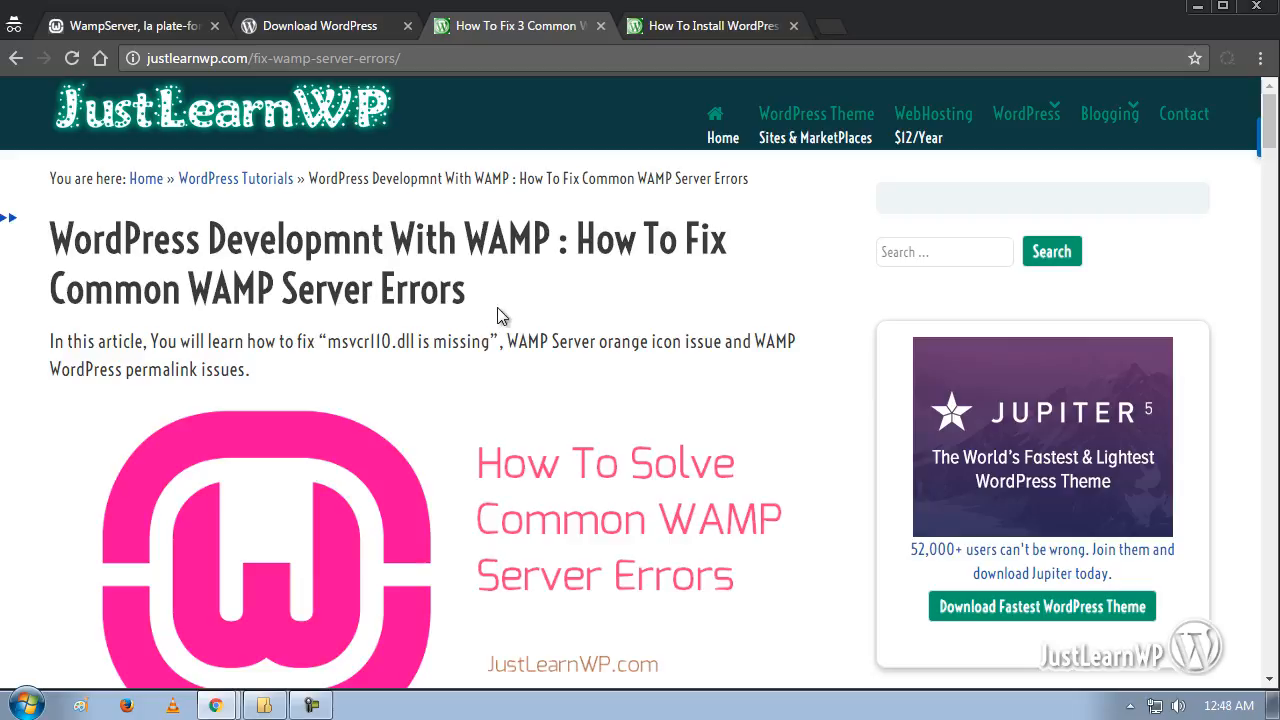
pyautogui.moveTo(668, 42)
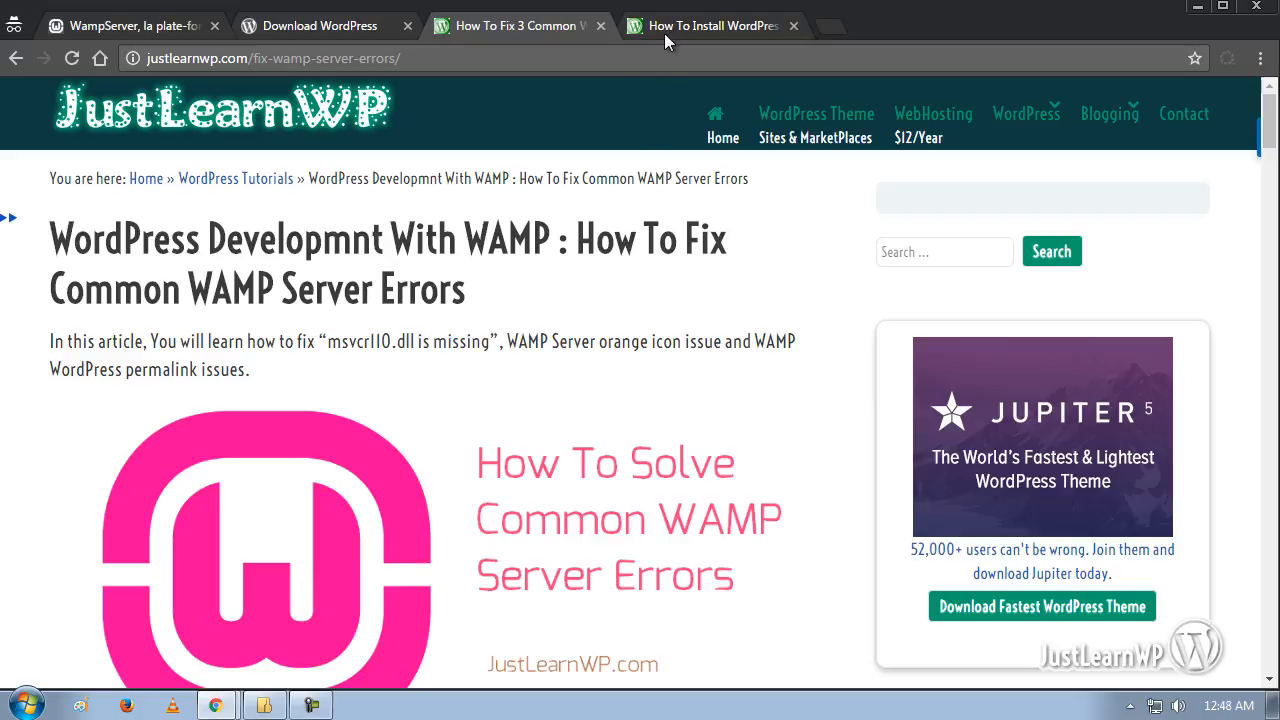
# View the JustLearnWP guide on installing WordPress on WAMP, then return to WampServer.
pyautogui.click(710, 25)
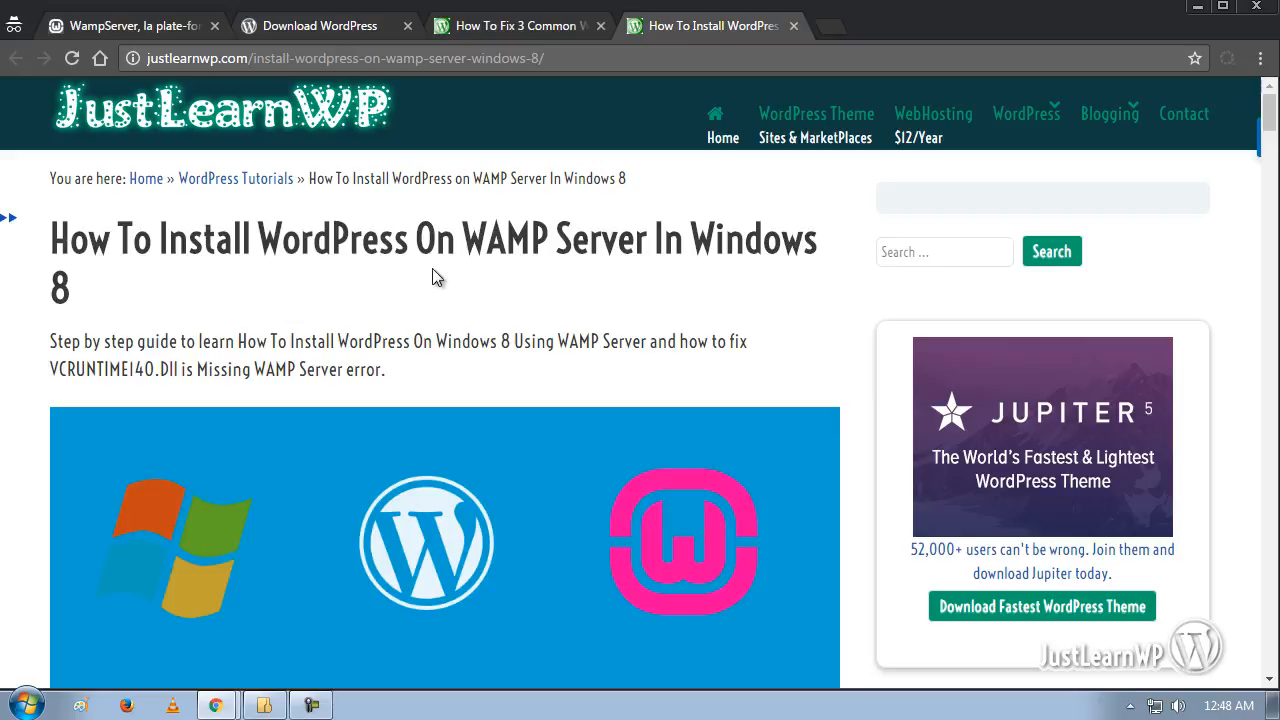
pyautogui.moveTo(448, 309)
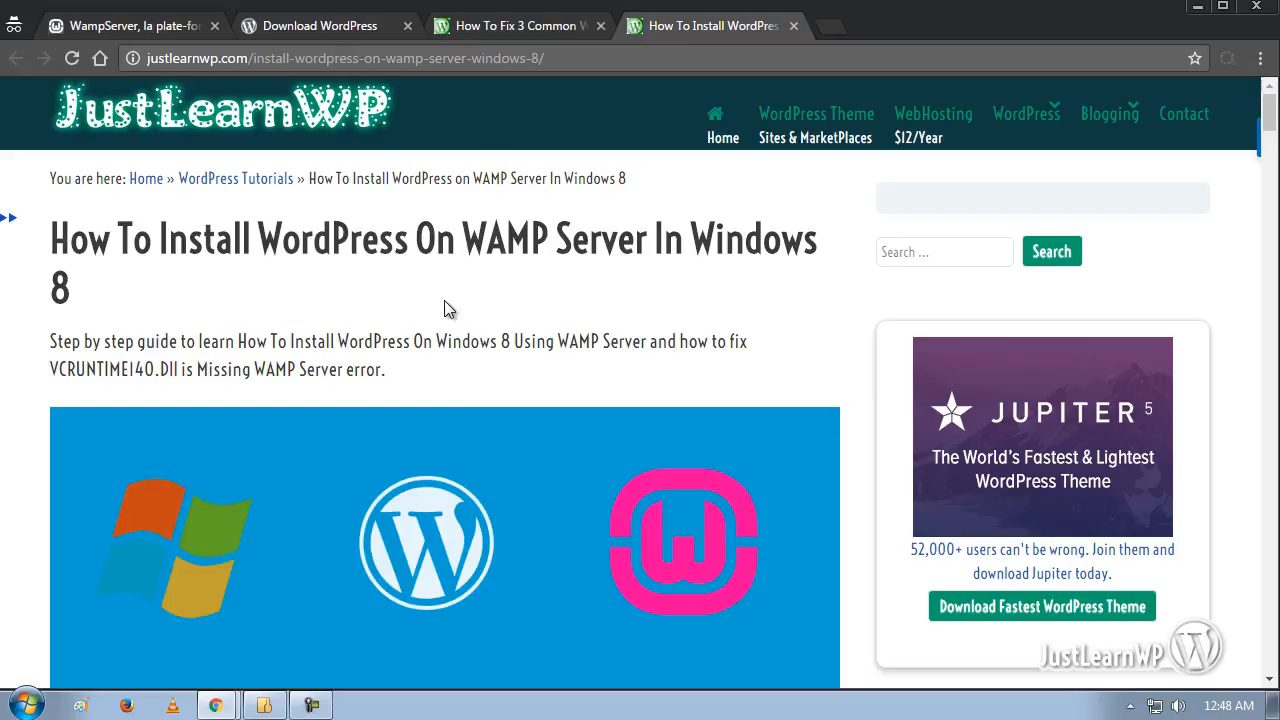
pyautogui.click(130, 25)
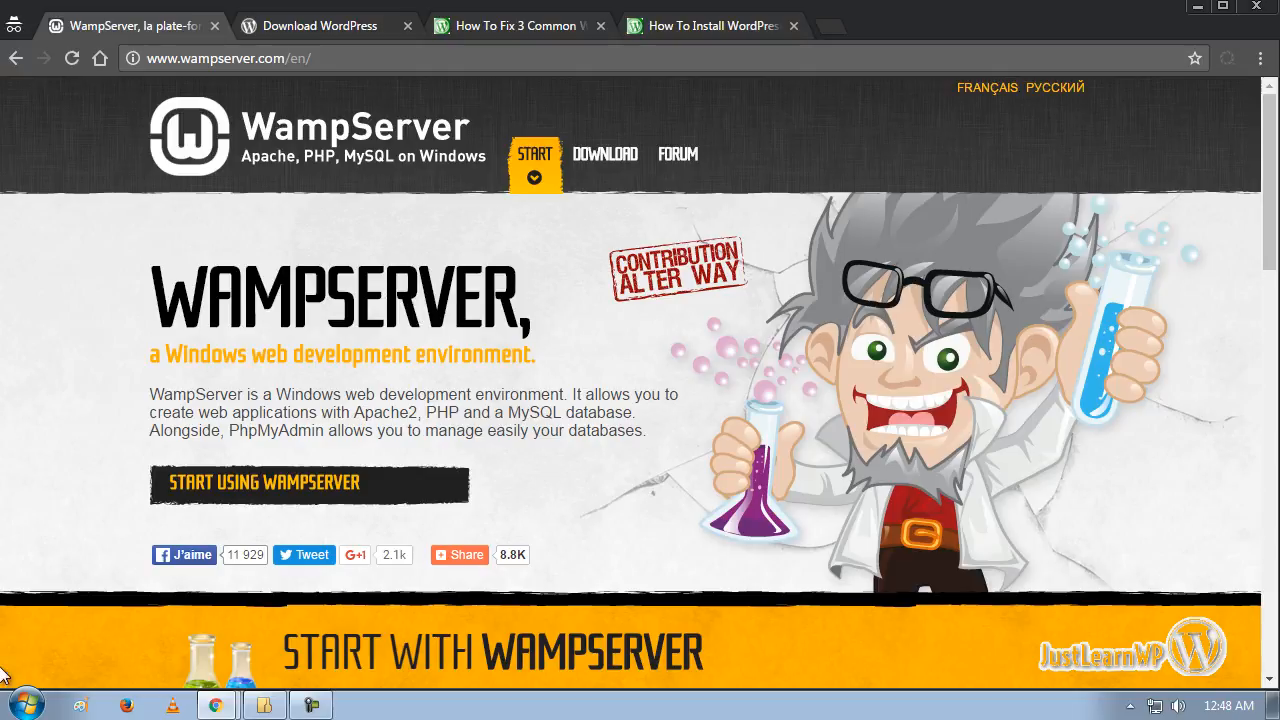
# Open the Windows Start menu to reach the 'start WampServer' entry.
pyautogui.click(25, 704)
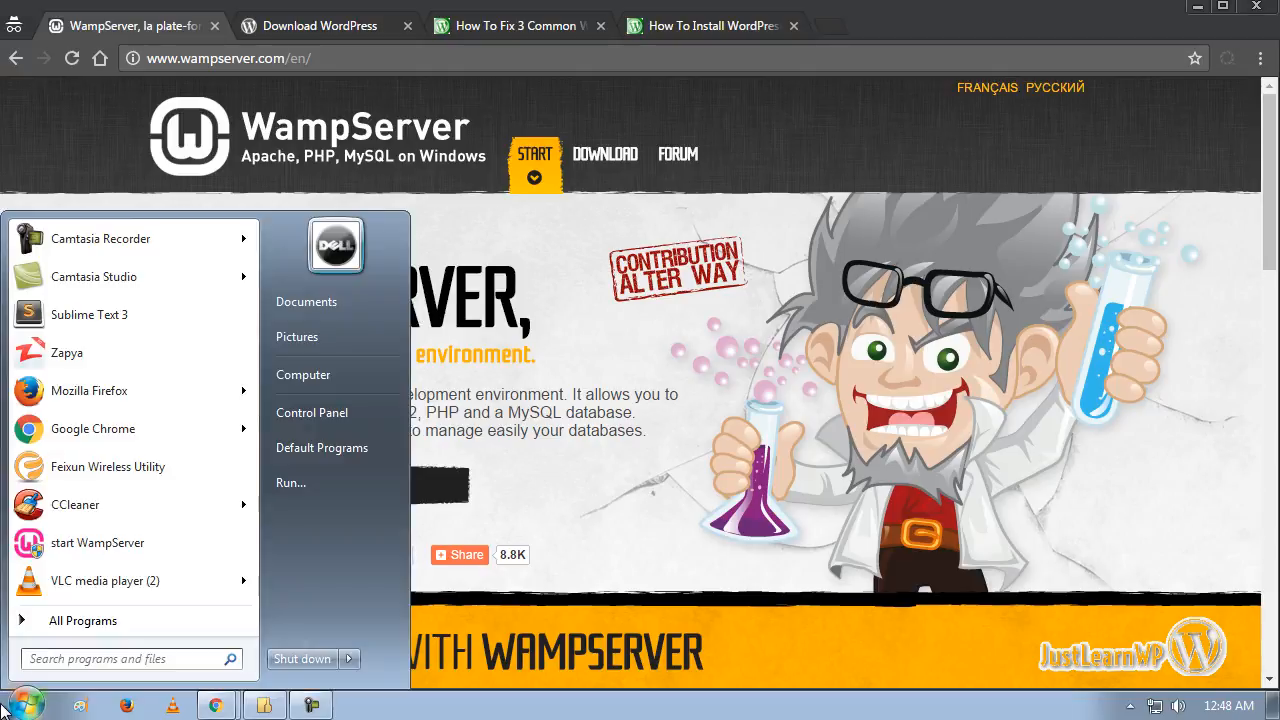
pyautogui.moveTo(97, 542)
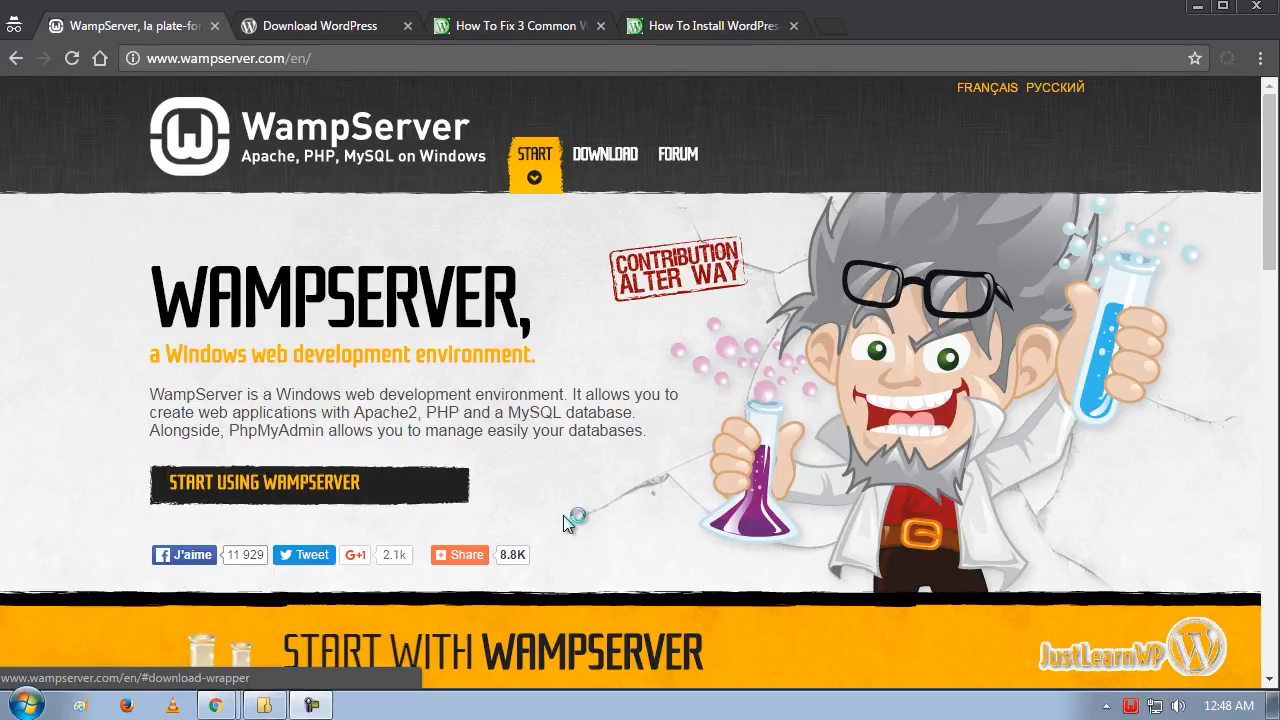
pyautogui.moveTo(1030, 688)
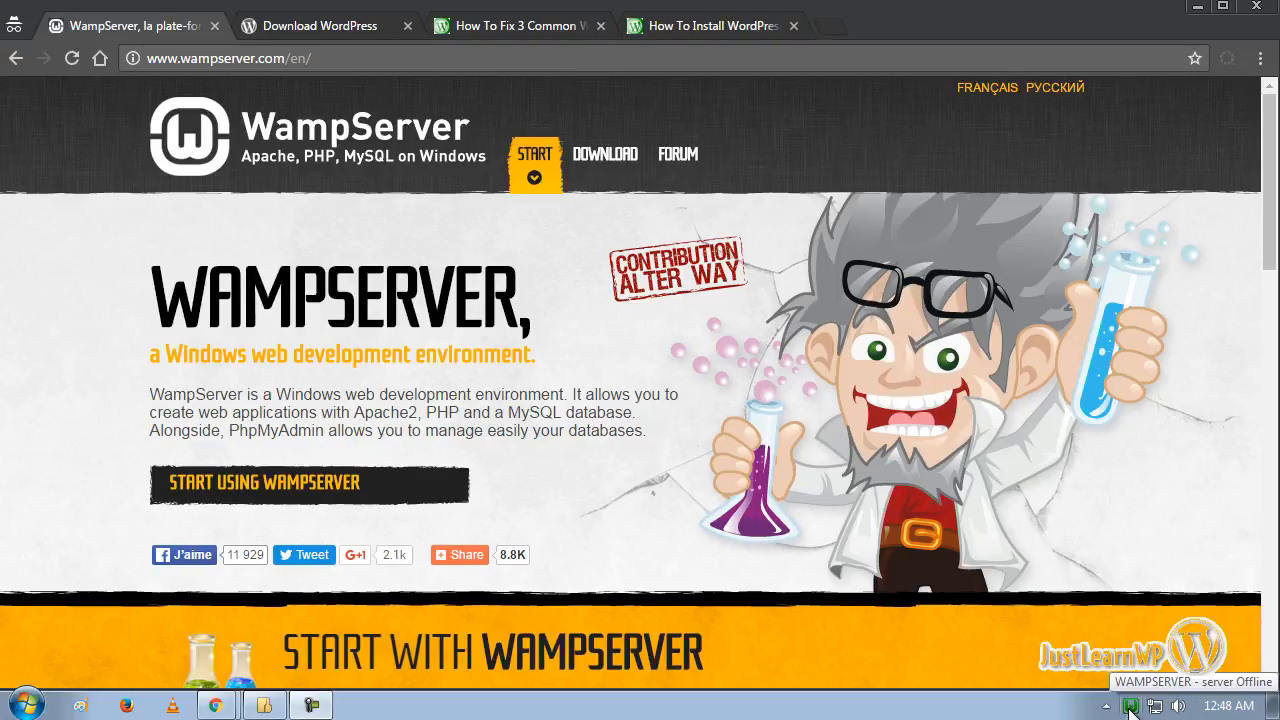
pyautogui.moveTo(810, 278)
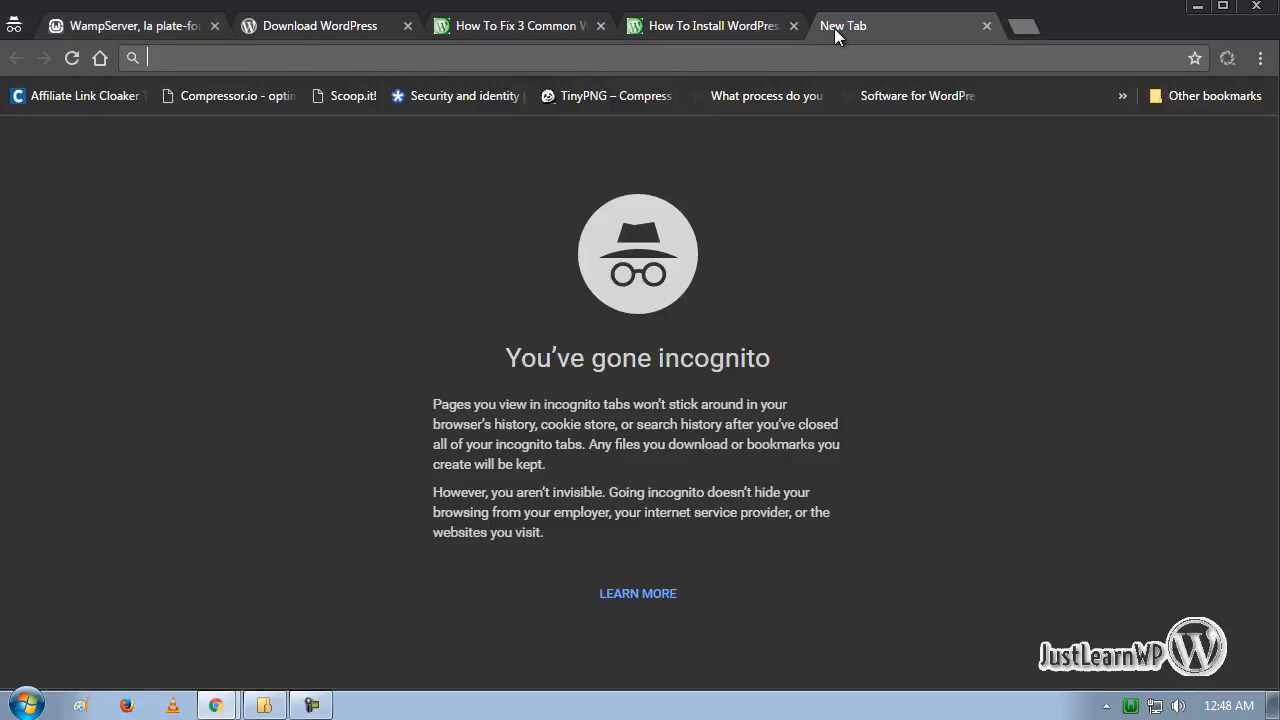
# Load localhost, open the wp project in a new tab, and return to the homepage.
pyautogui.write('localhost')
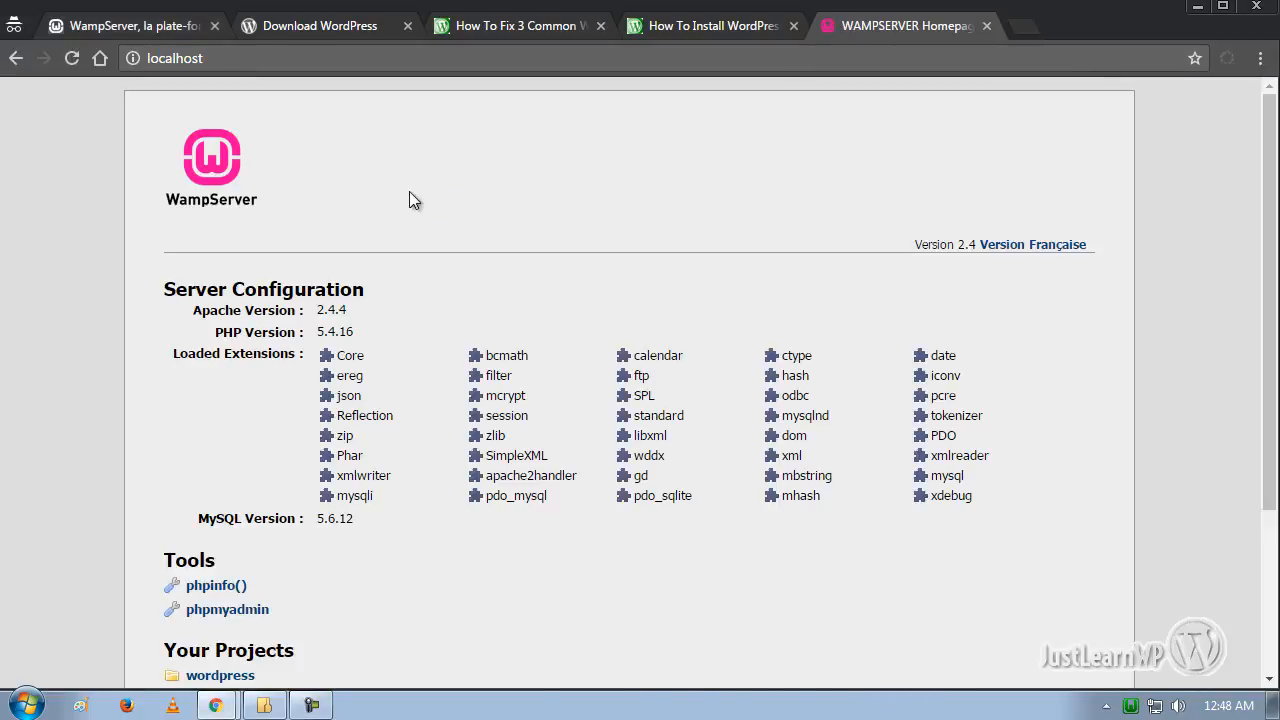
pyautogui.moveTo(637, 157)
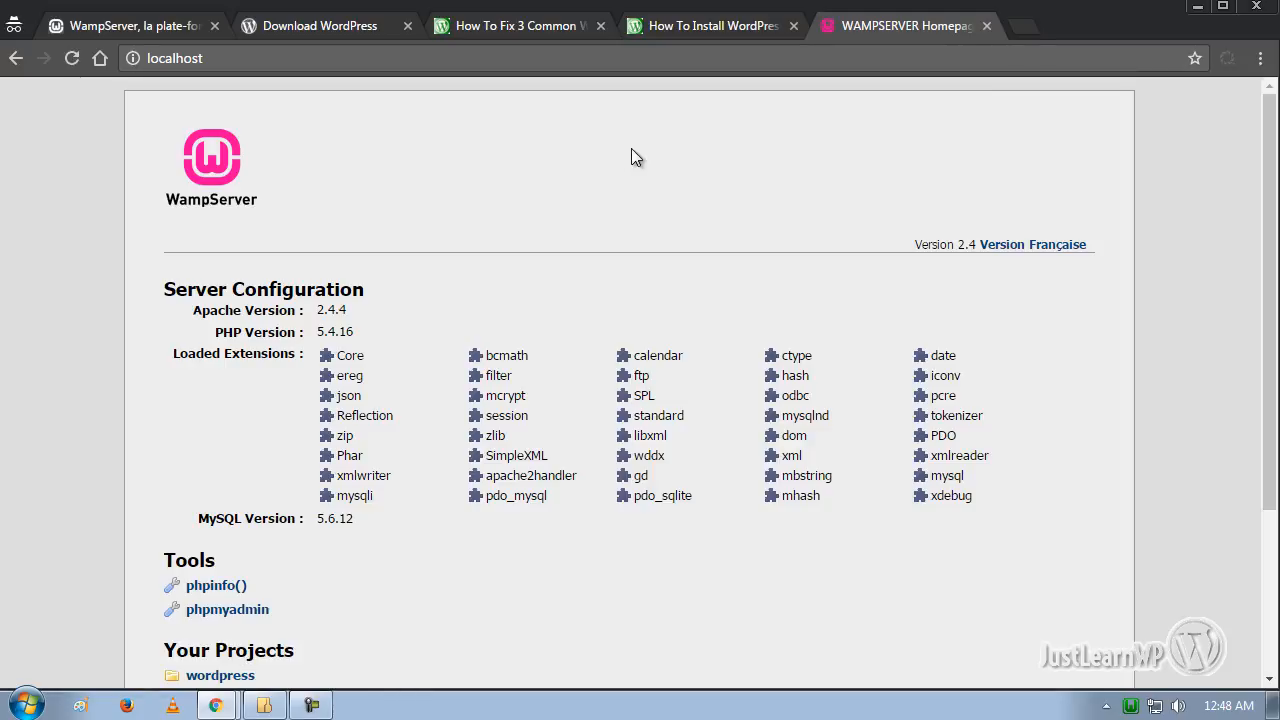
pyautogui.scroll(-3)
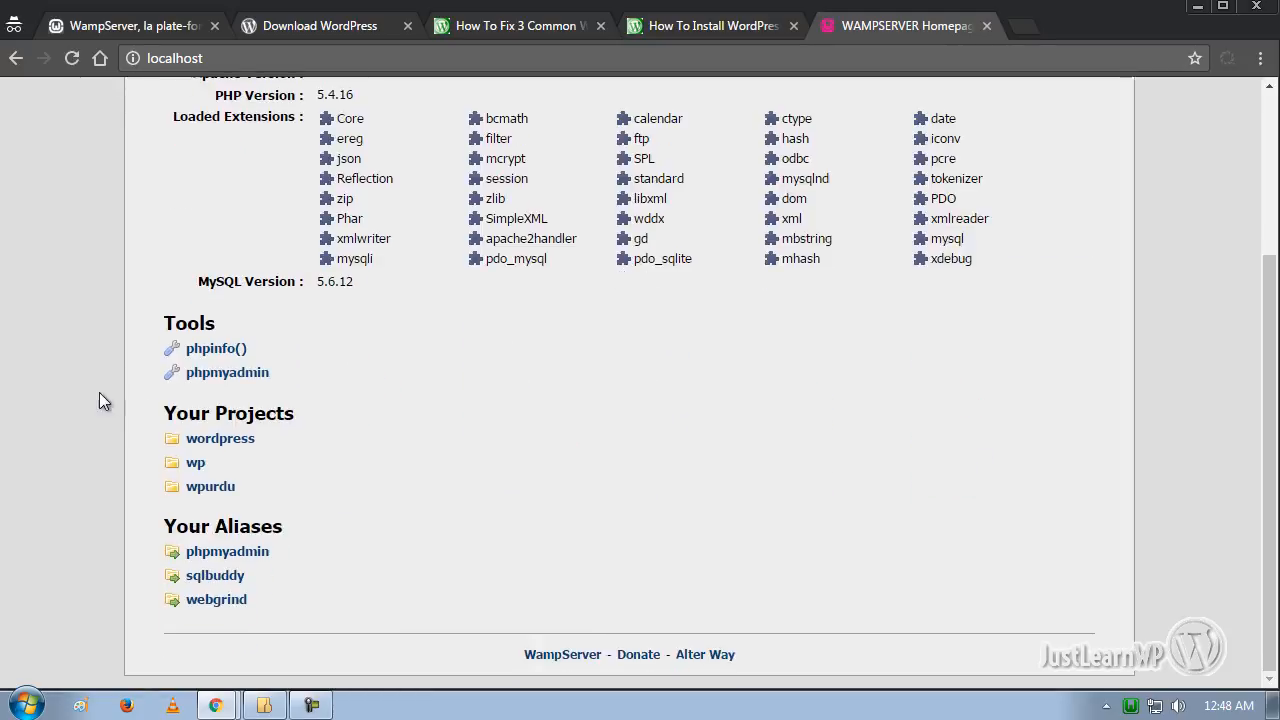
pyautogui.moveTo(220, 438)
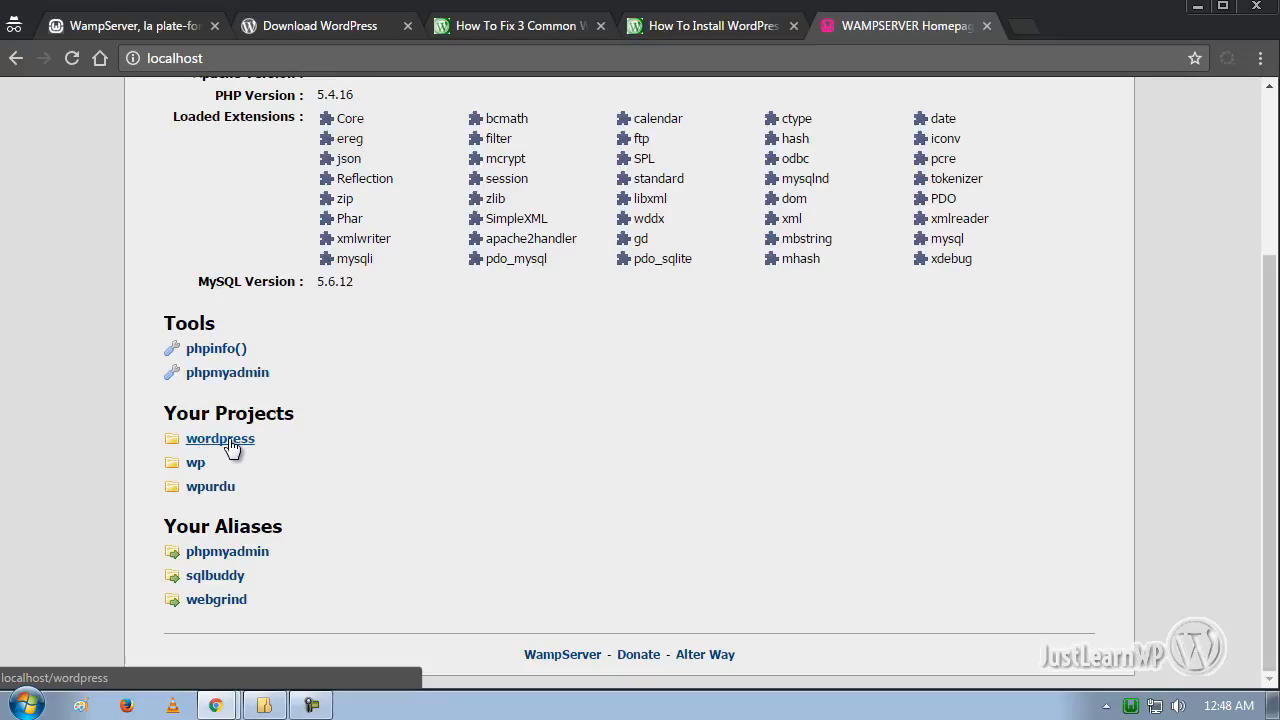
pyautogui.rightClick(220, 438)
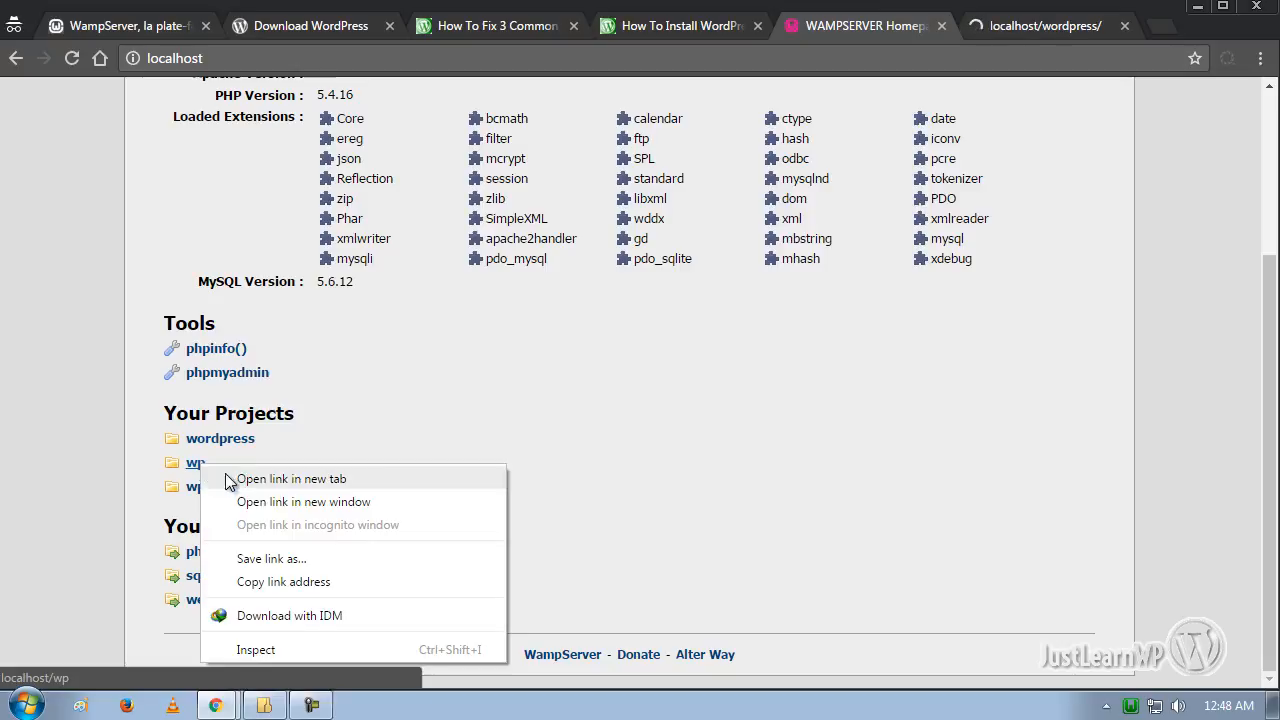
pyautogui.click(291, 478)
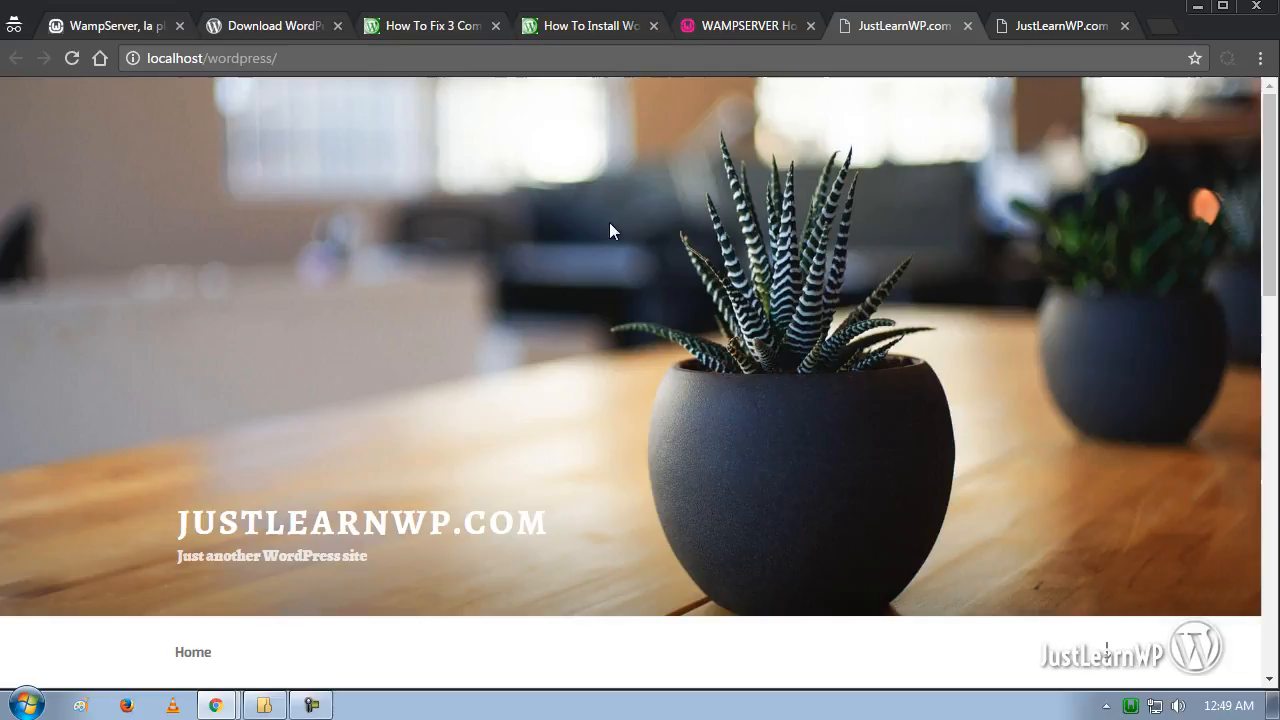
pyautogui.click(745, 25)
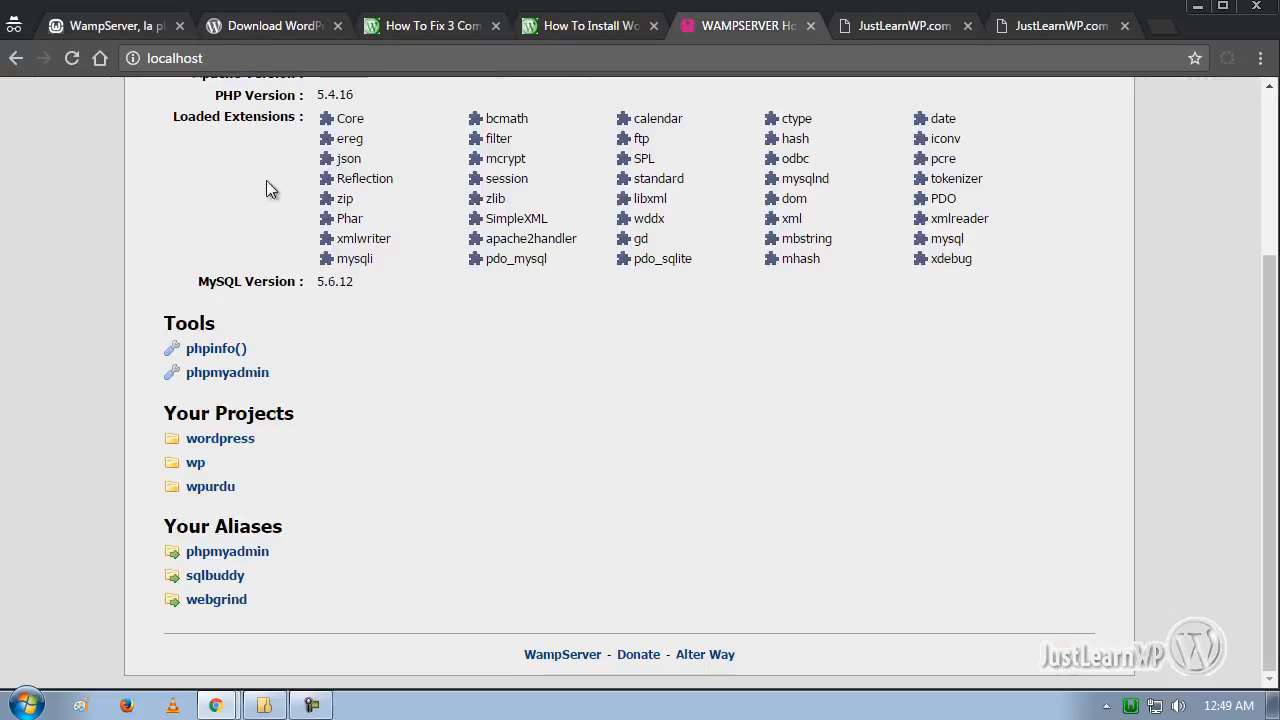
pyautogui.moveTo(365, 440)
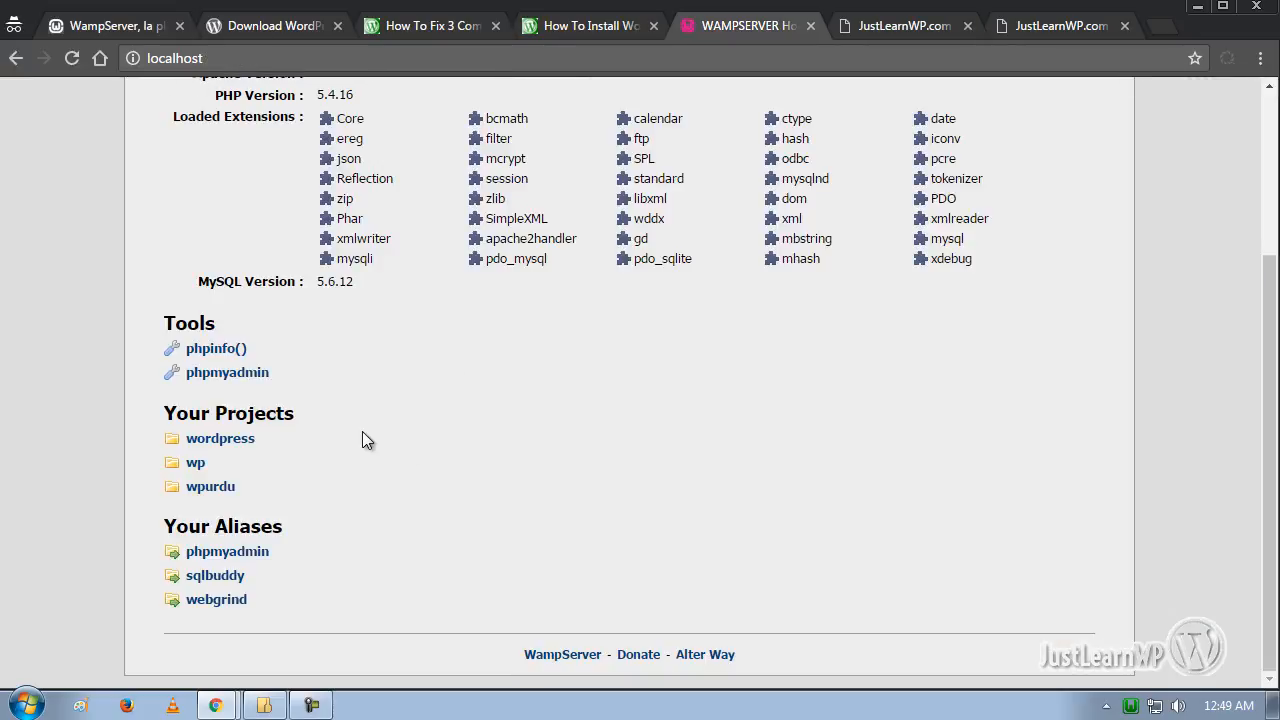
pyautogui.moveTo(227, 372)
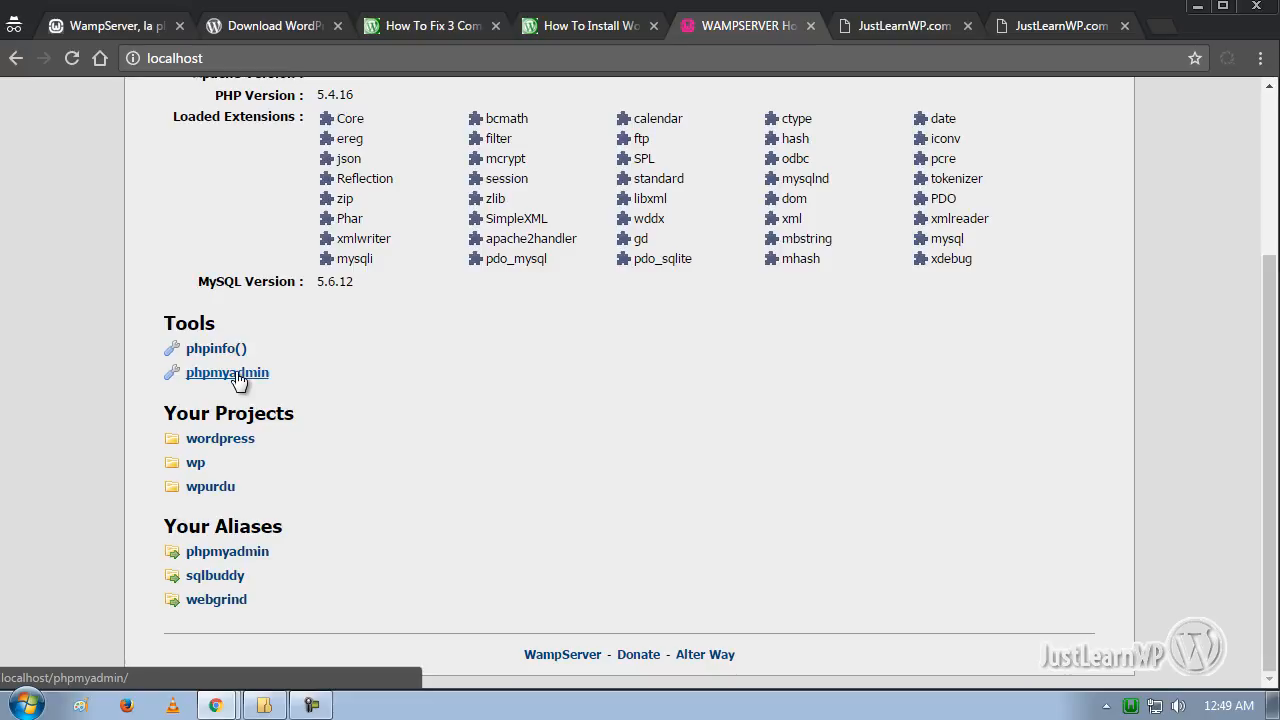
# Sign into phpMyAdmin with username root and a blank password.
pyautogui.click(227, 372)
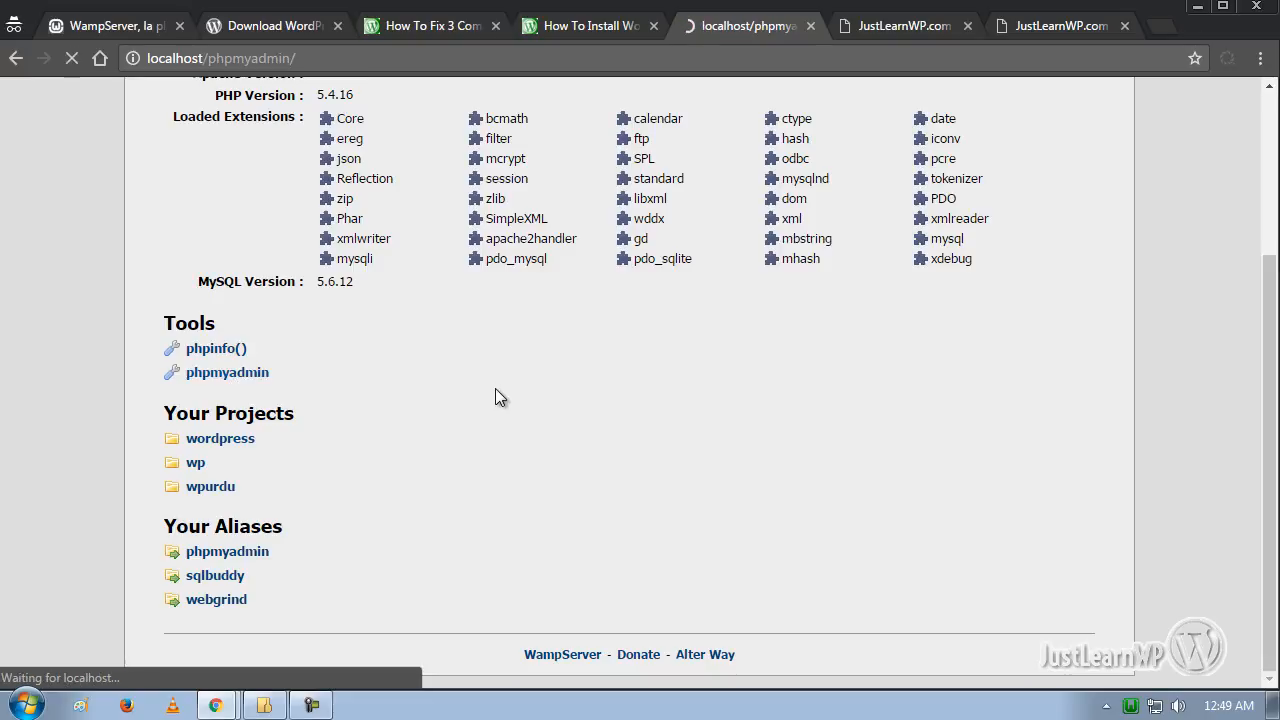
pyautogui.click(227, 372)
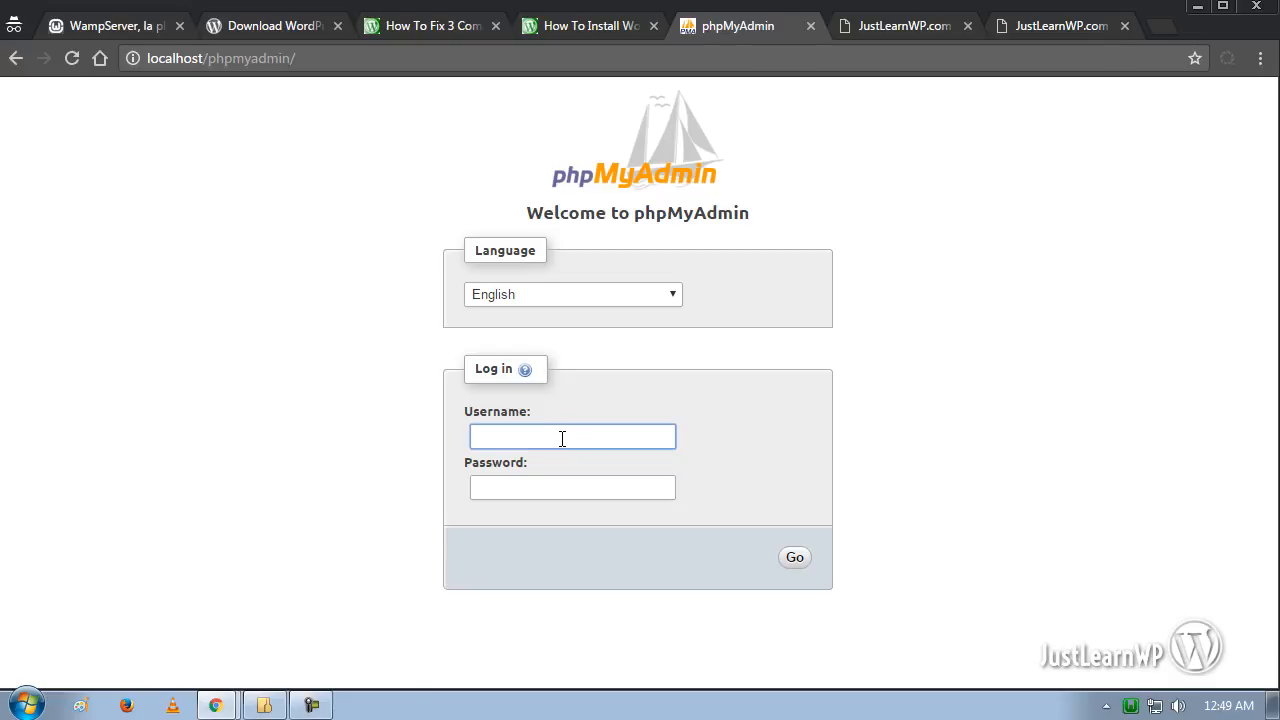
pyautogui.write('root')
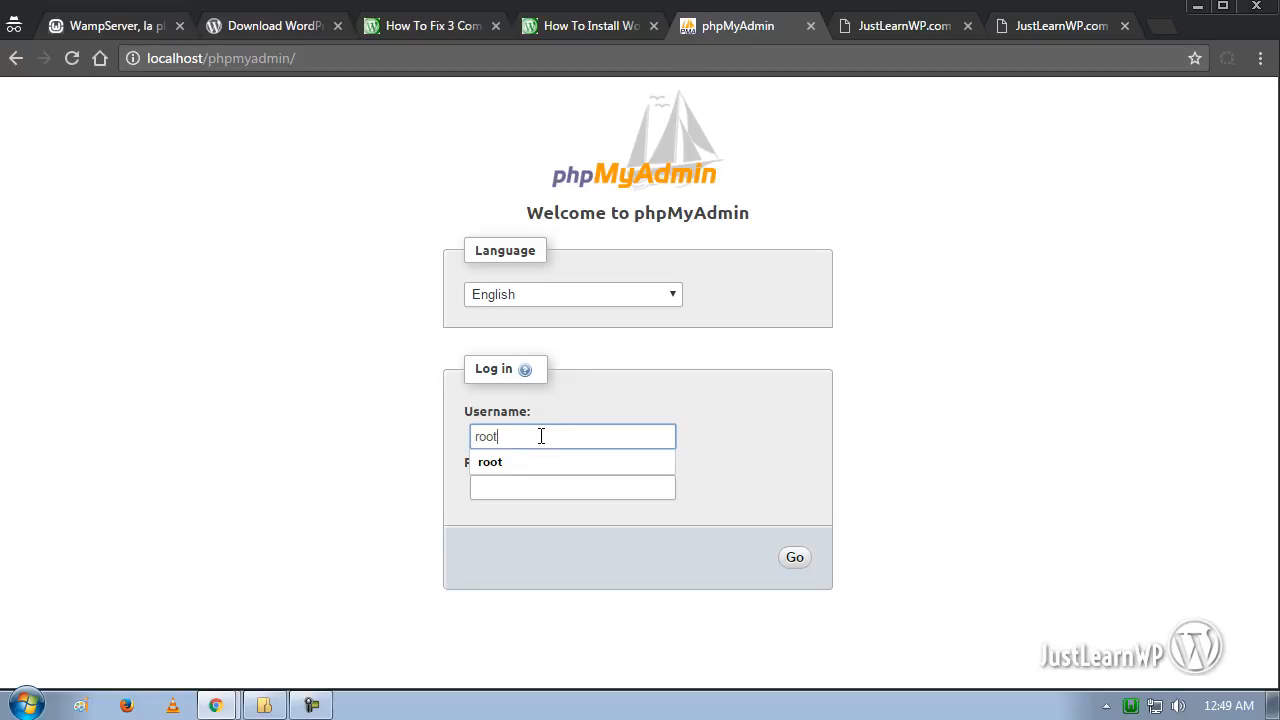
pyautogui.click(572, 487)
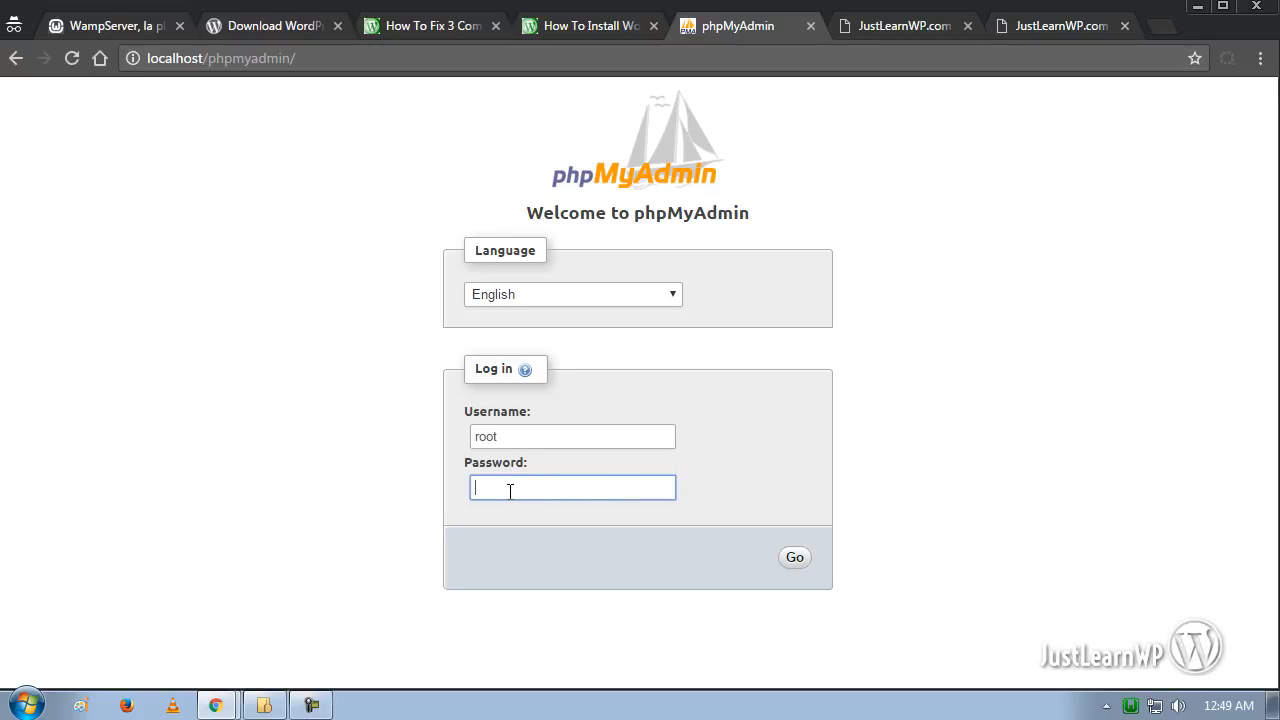
pyautogui.click(794, 557)
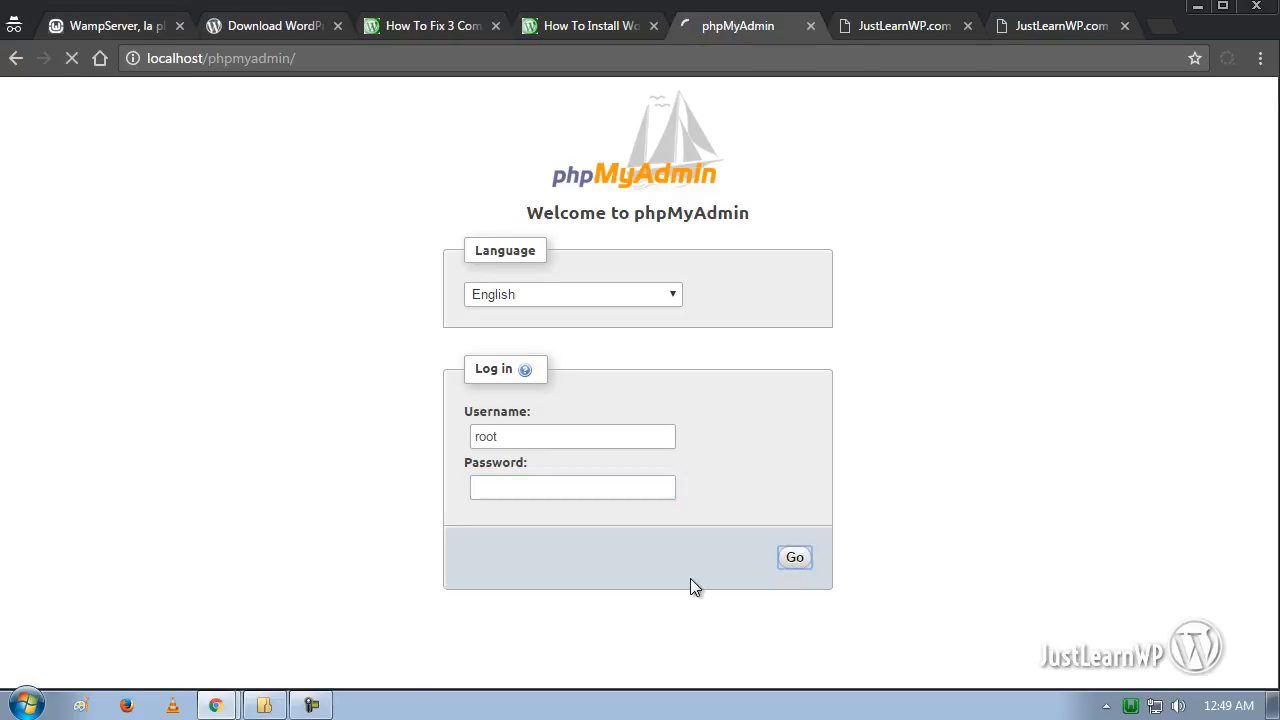
pyautogui.click(794, 557)
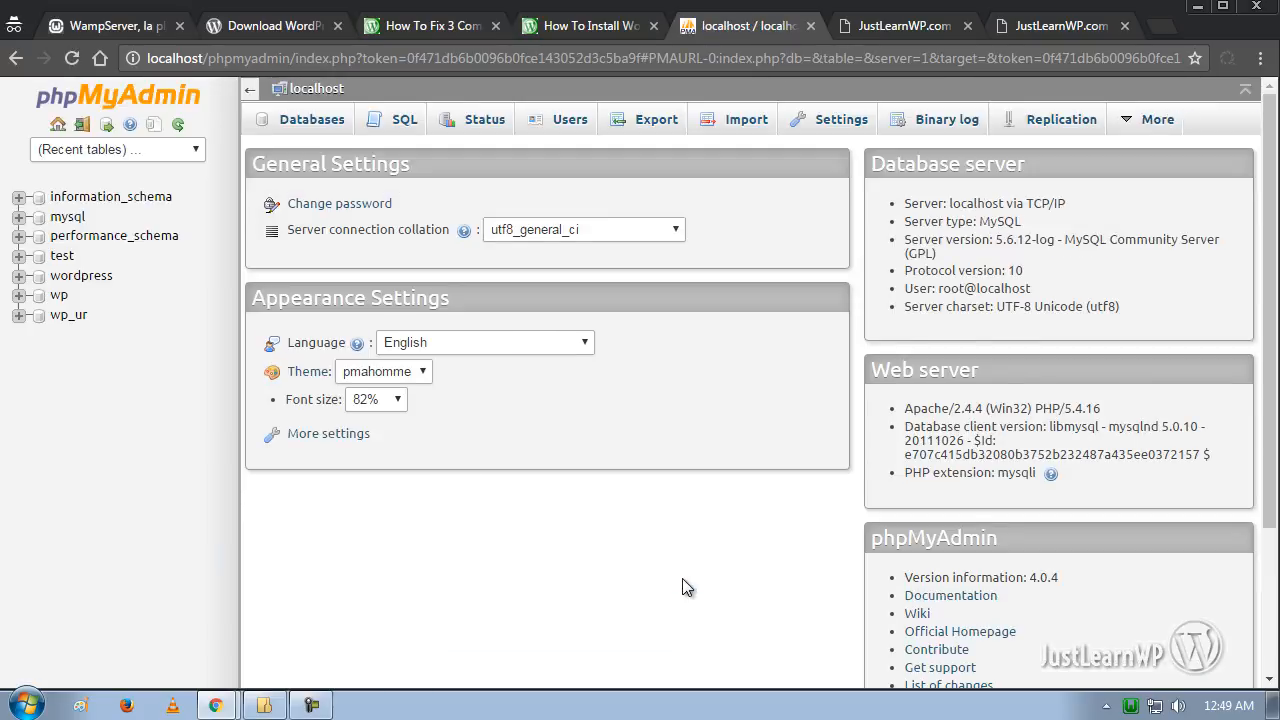
pyautogui.moveTo(640, 554)
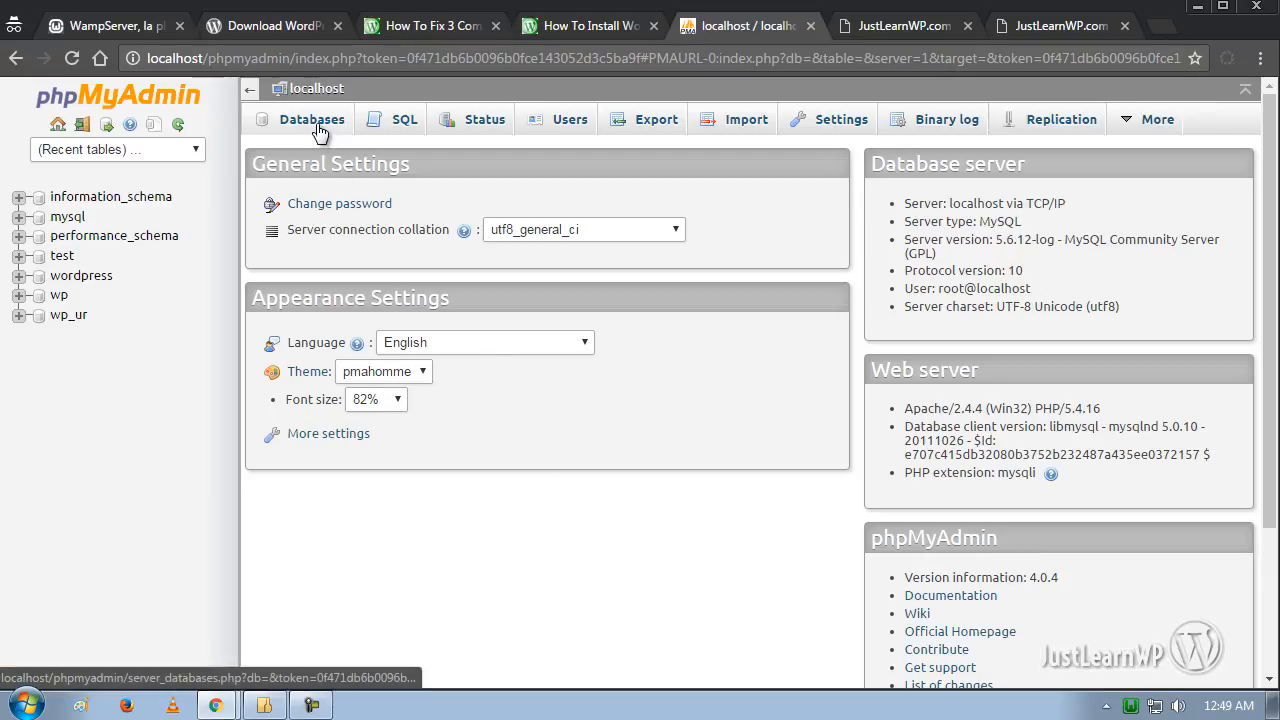
# Create a database named wpnew from the Databases list.
pyautogui.click(311, 119)
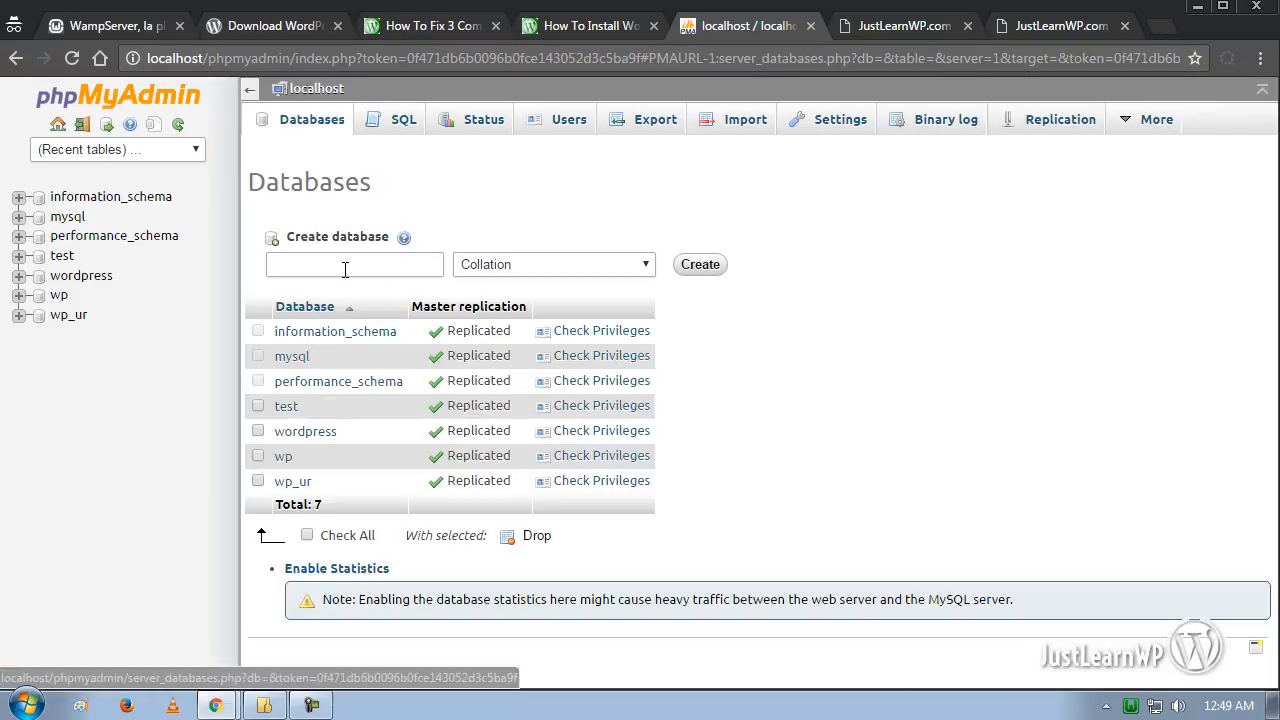
pyautogui.click(354, 264)
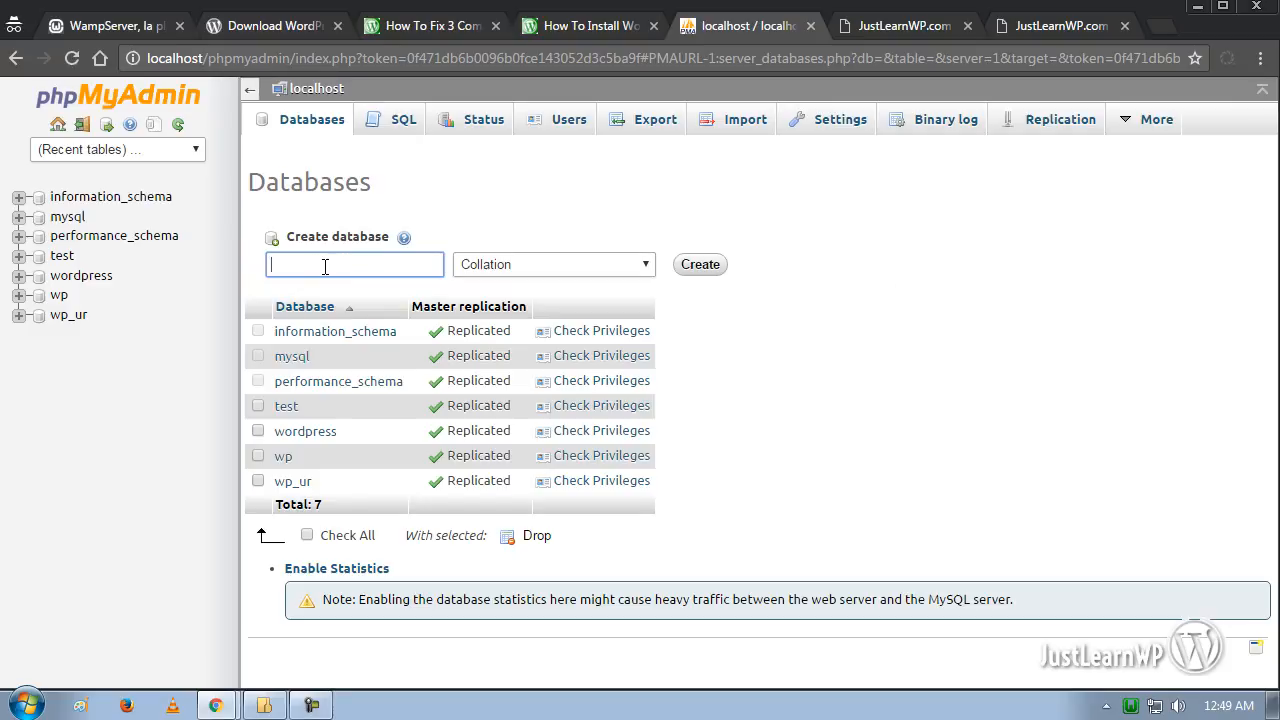
pyautogui.write('wpnew')
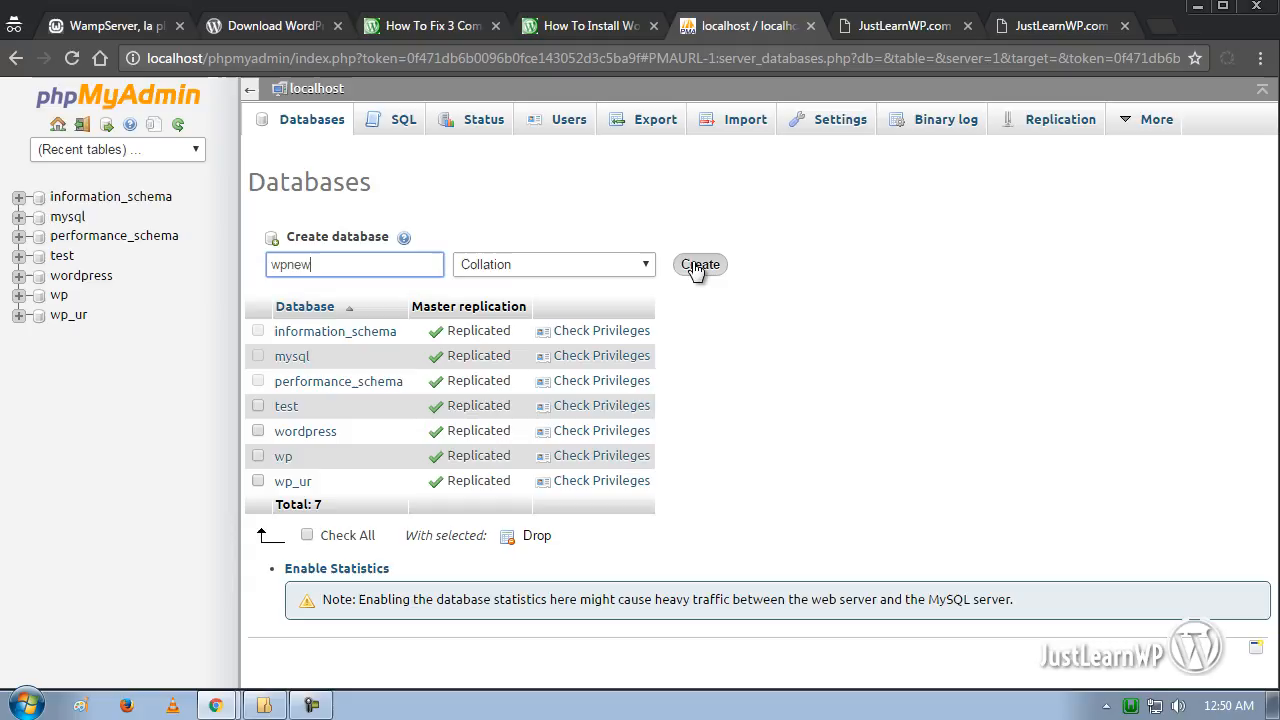
pyautogui.click(700, 264)
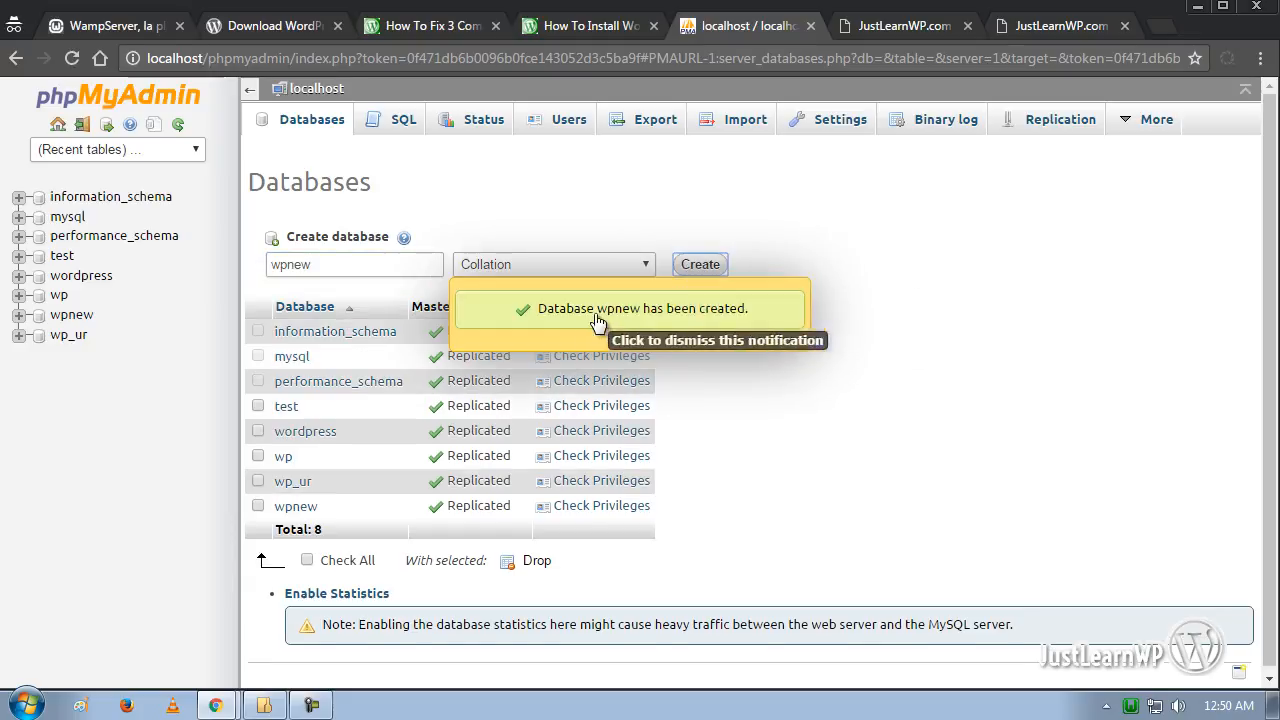
pyautogui.moveTo(733, 322)
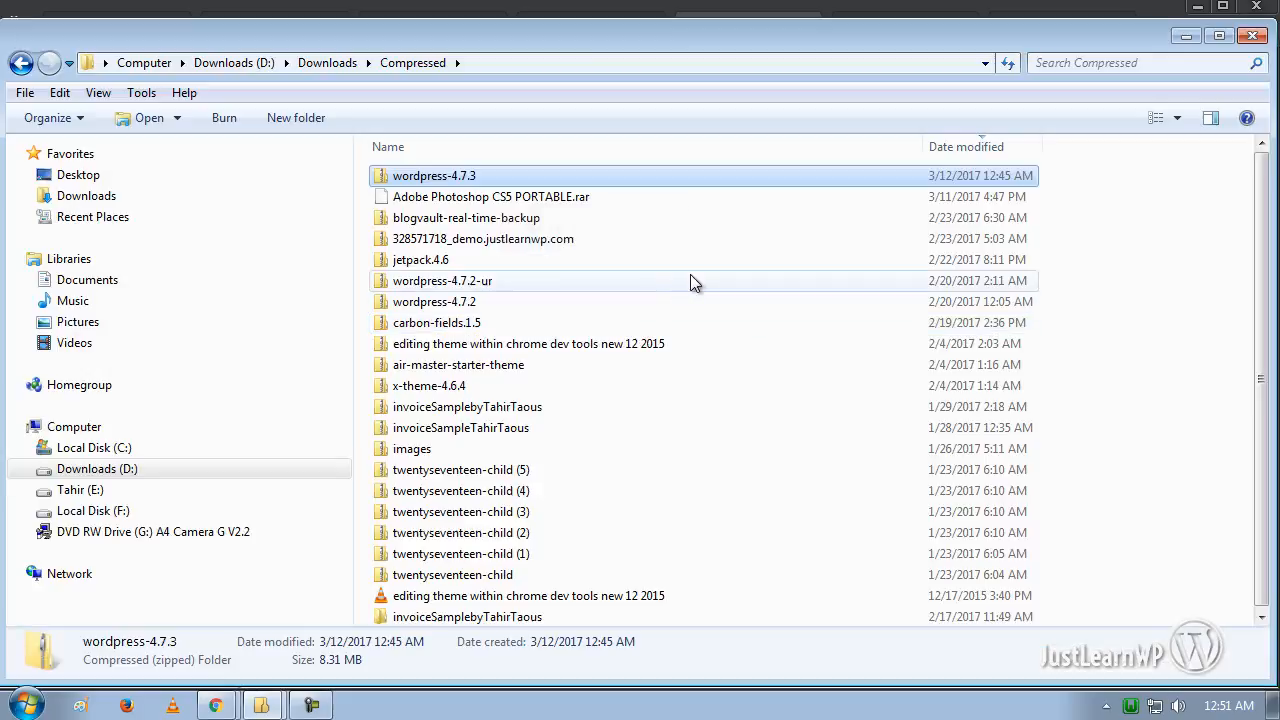
pyautogui.moveTo(460, 186)
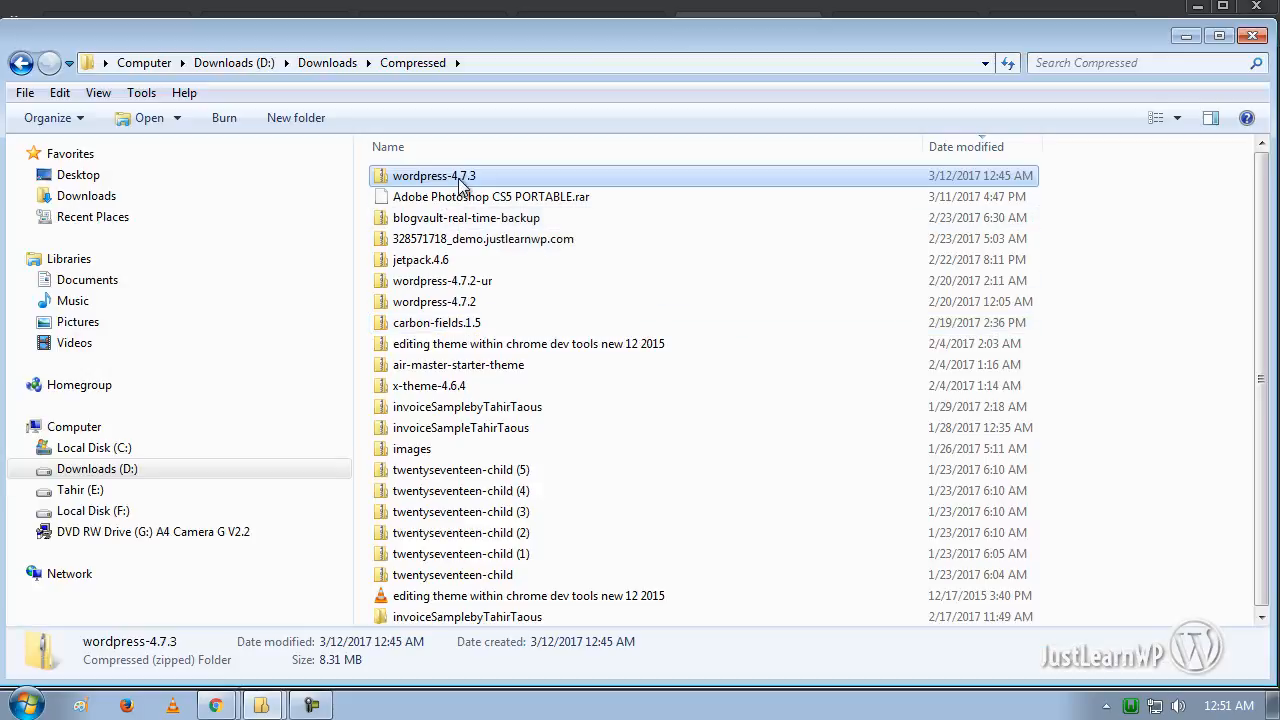
pyautogui.moveTo(434, 176)
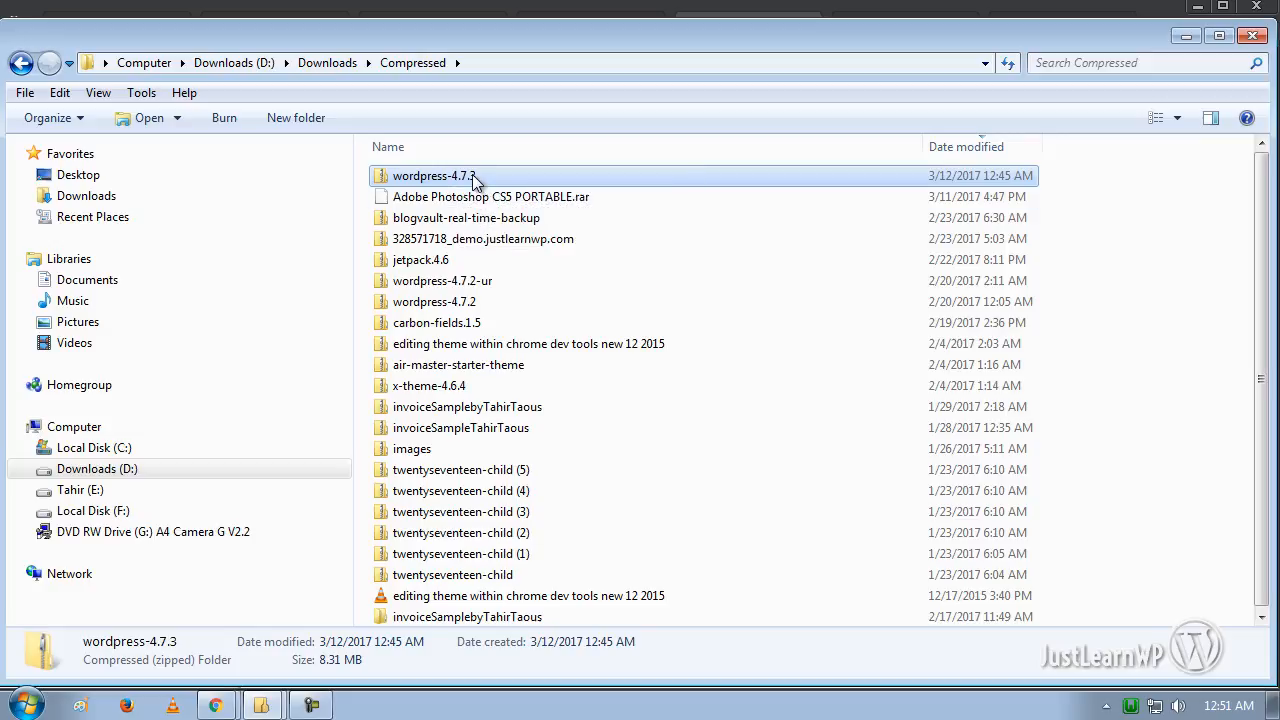
pyautogui.rightClick(434, 175)
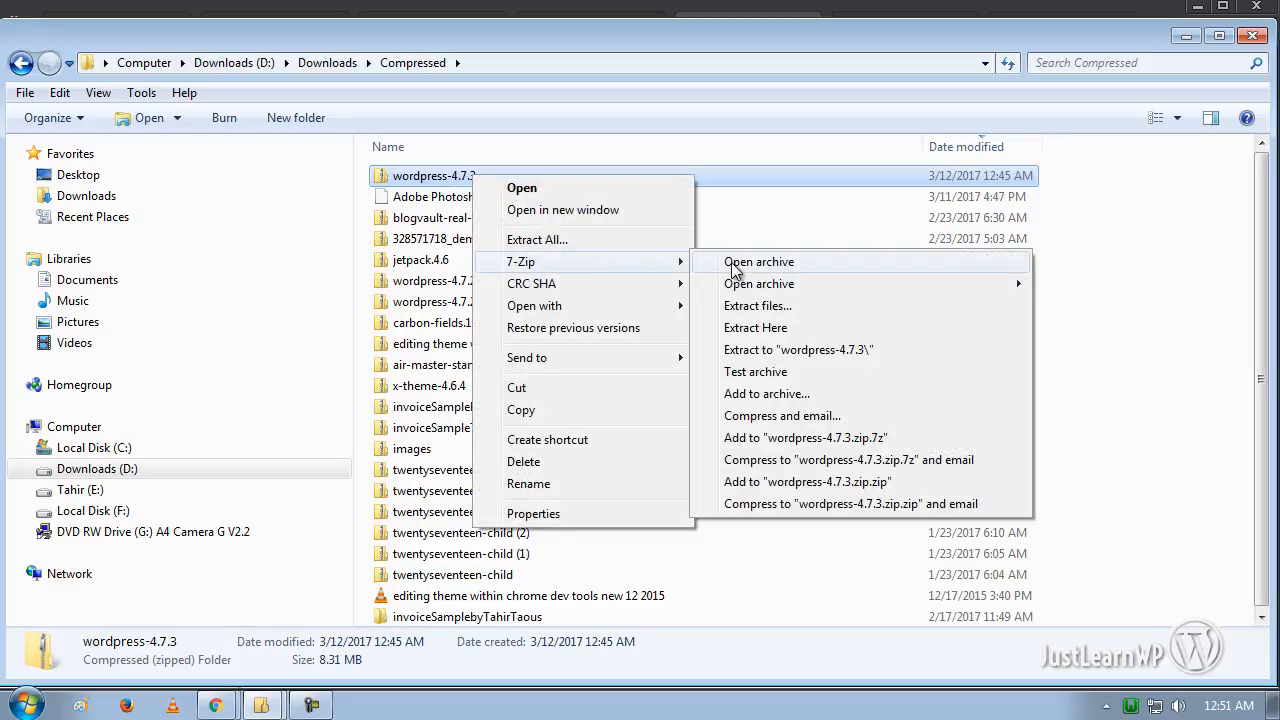
pyautogui.click(758, 261)
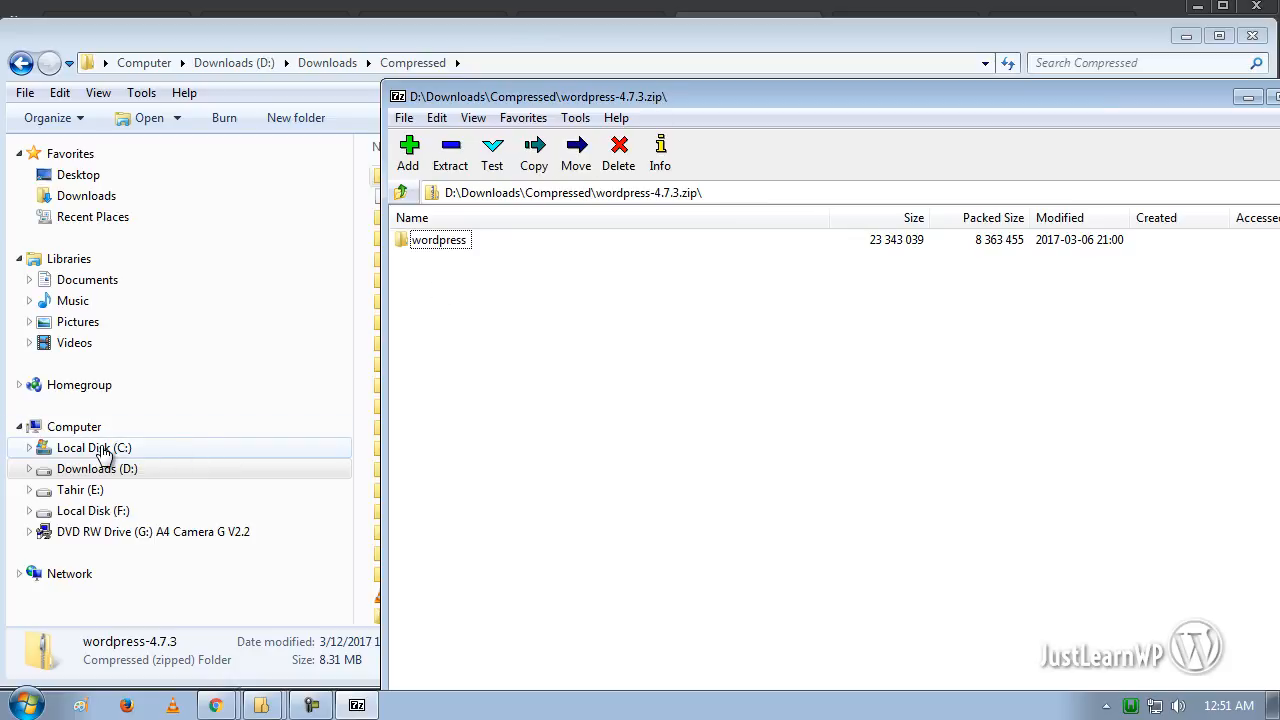
pyautogui.click(94, 447)
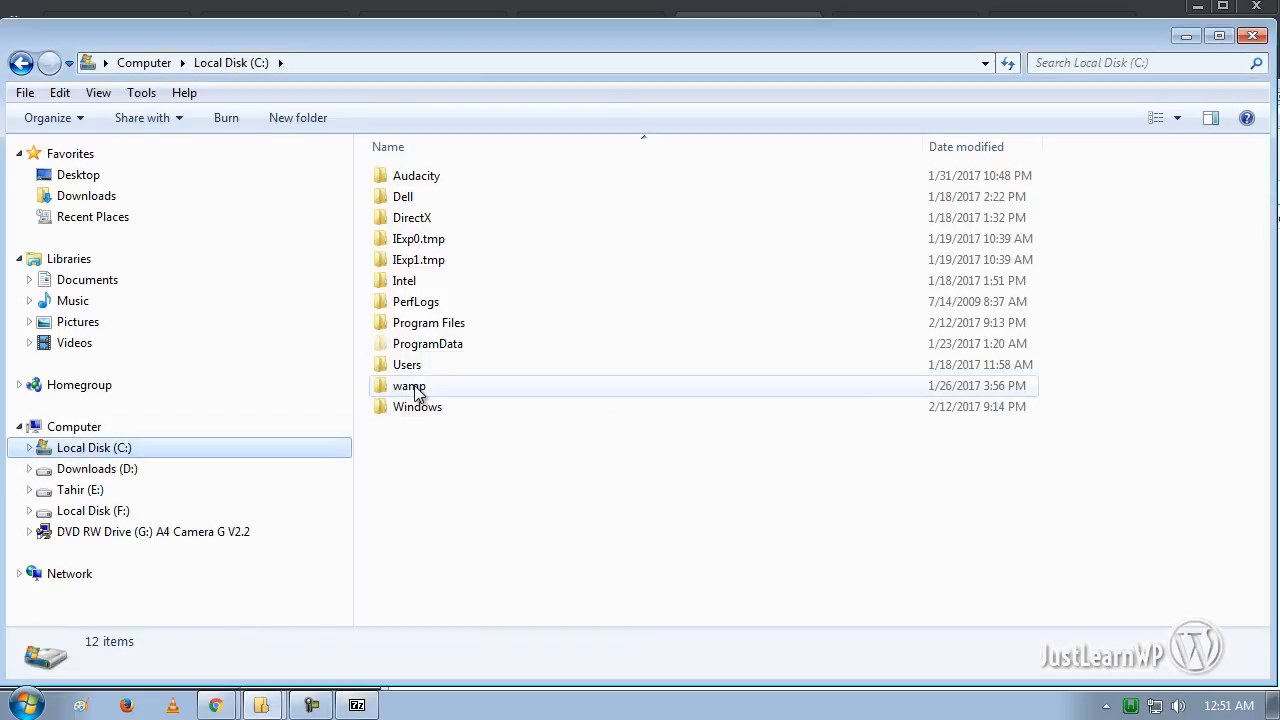
pyautogui.doubleClick(408, 386)
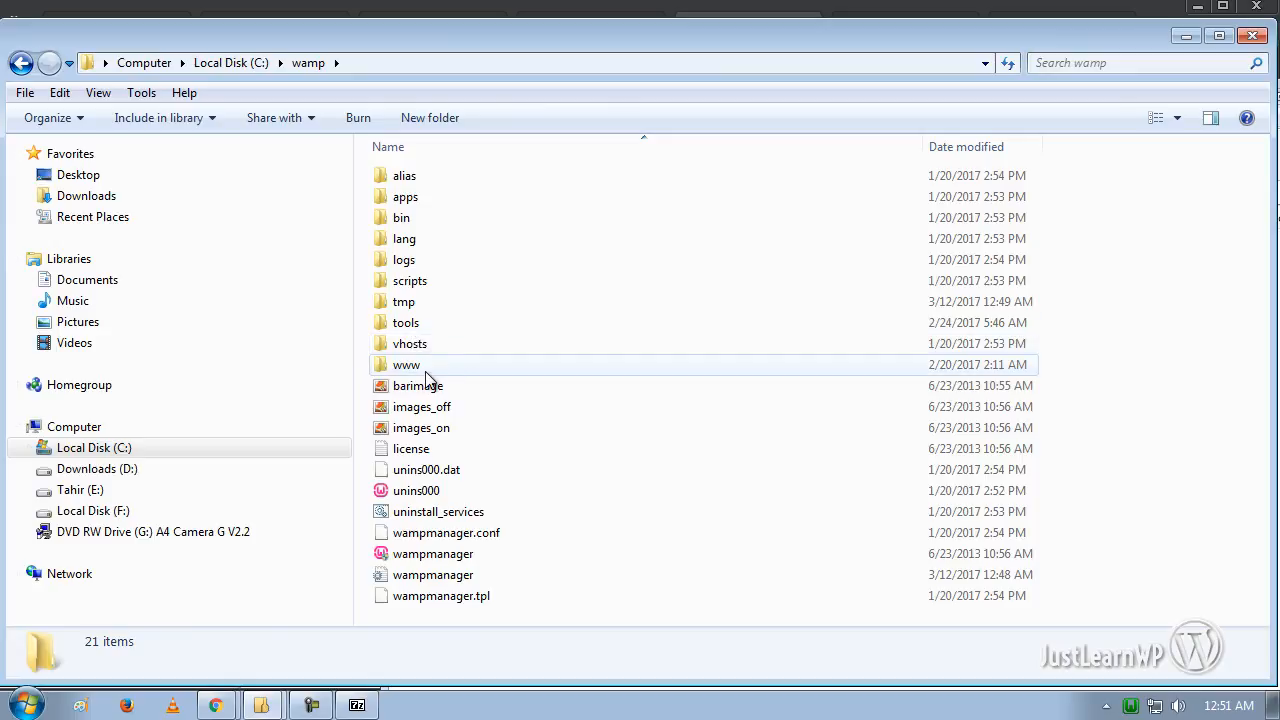
pyautogui.doubleClick(406, 364)
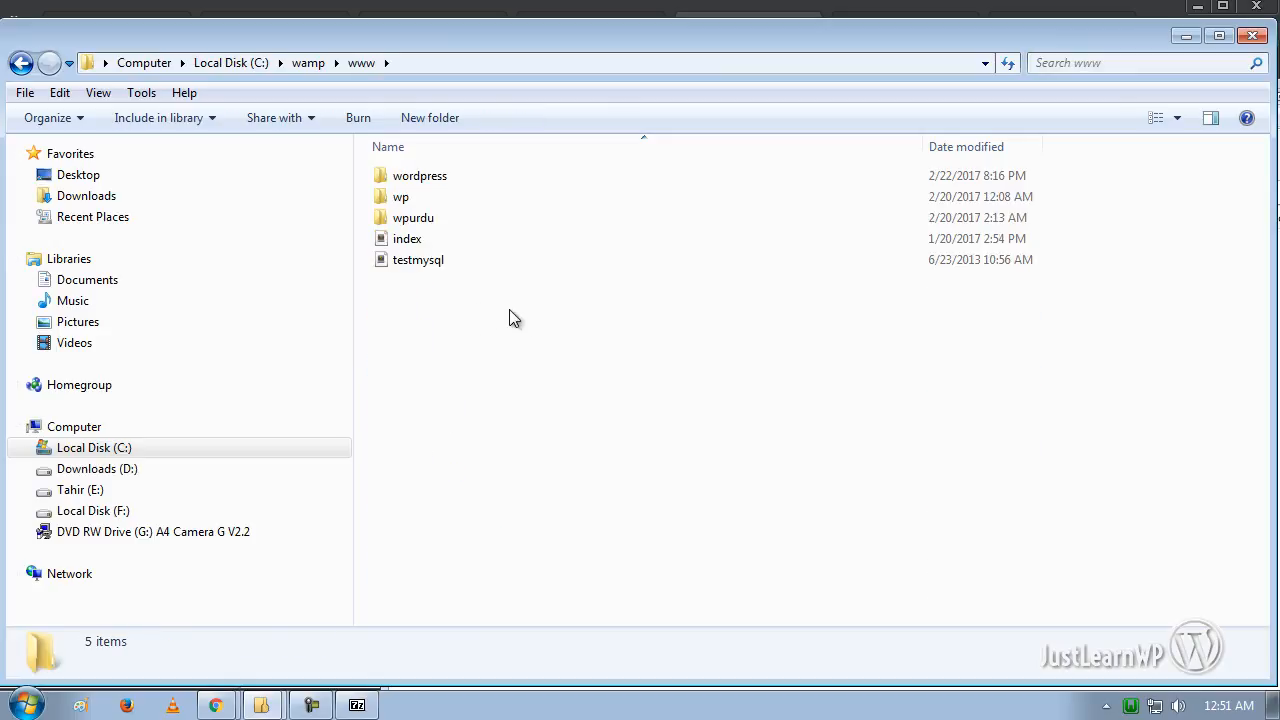
pyautogui.moveTo(400, 196)
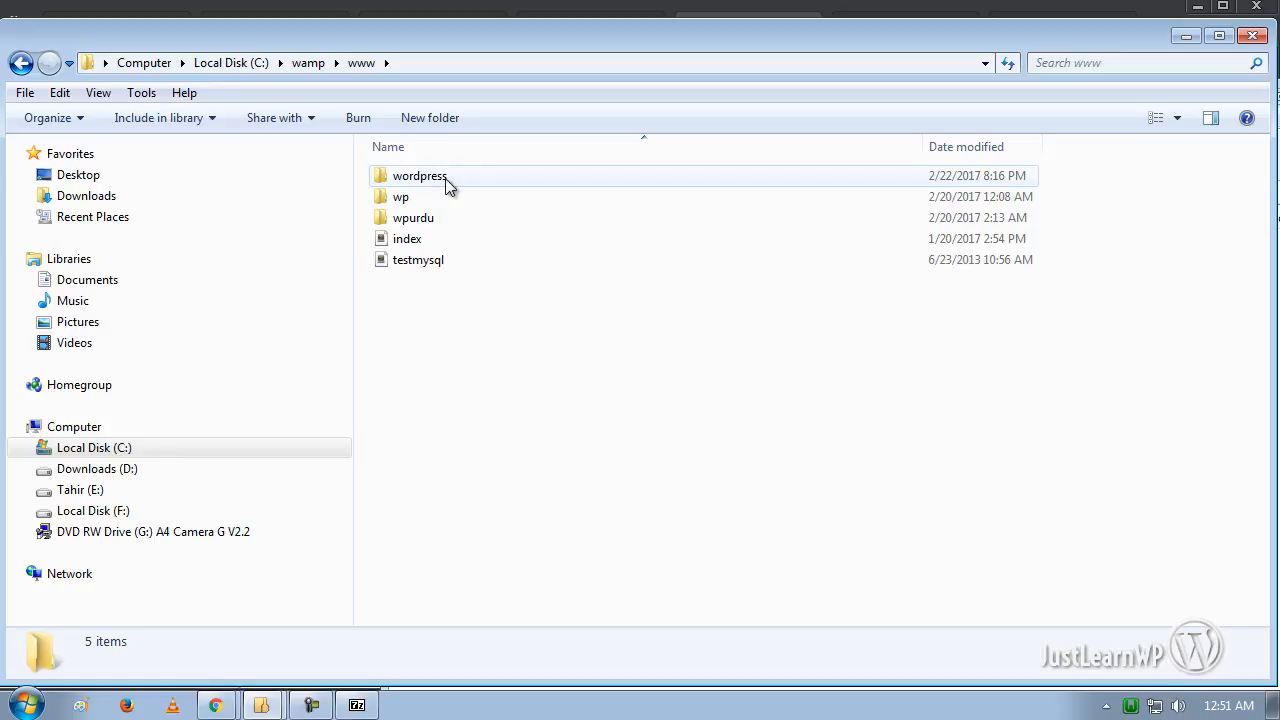
# Create a new folder named wpnew in www and open it.
pyautogui.click(430, 117)
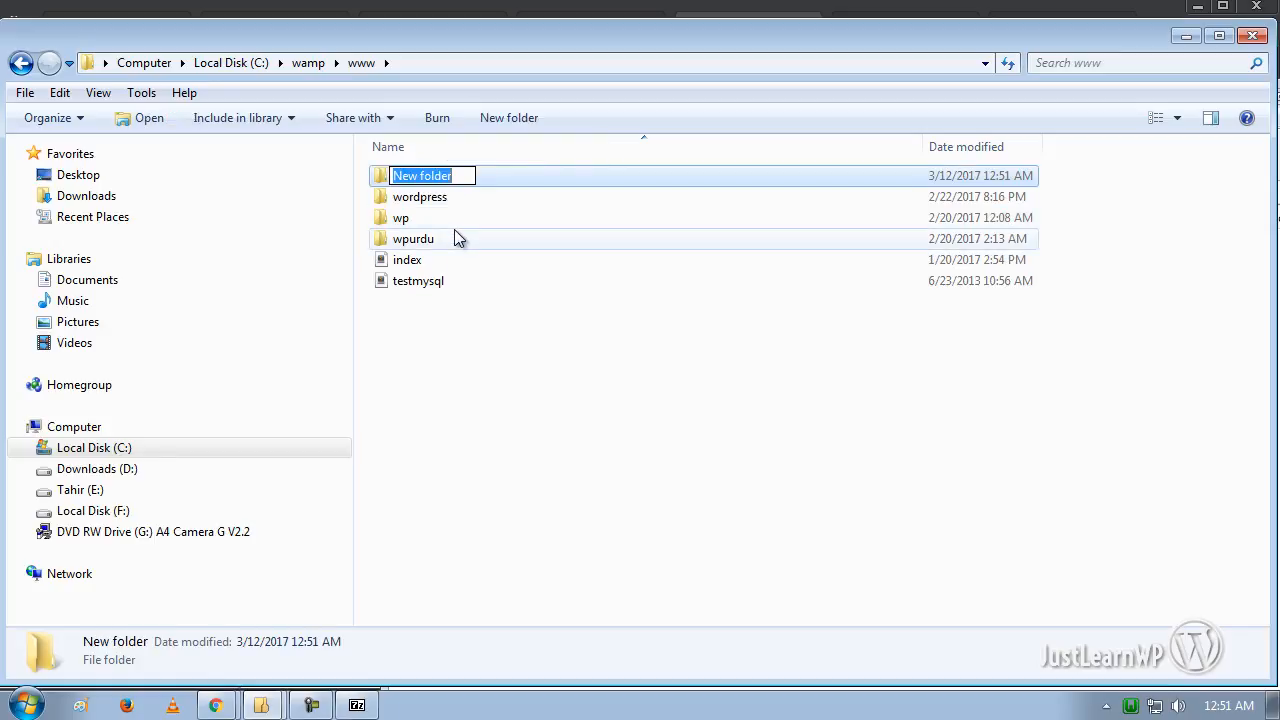
pyautogui.write('wpnew')
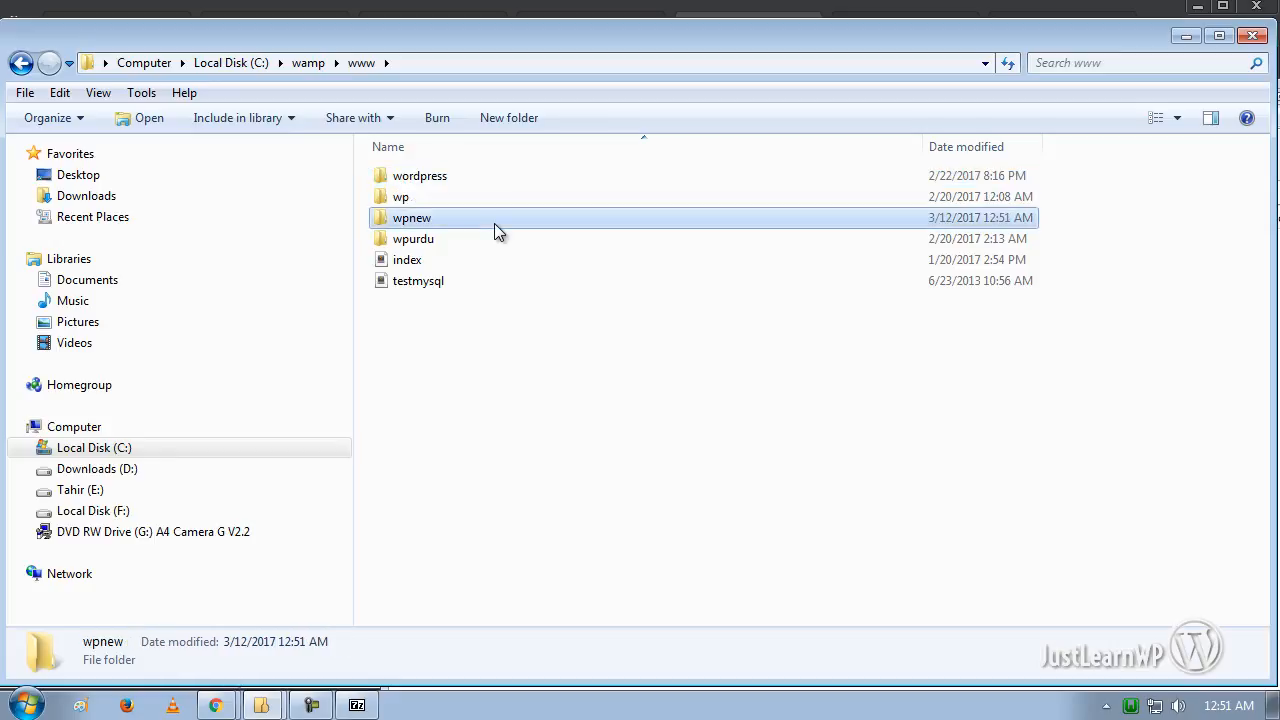
pyautogui.doubleClick(411, 218)
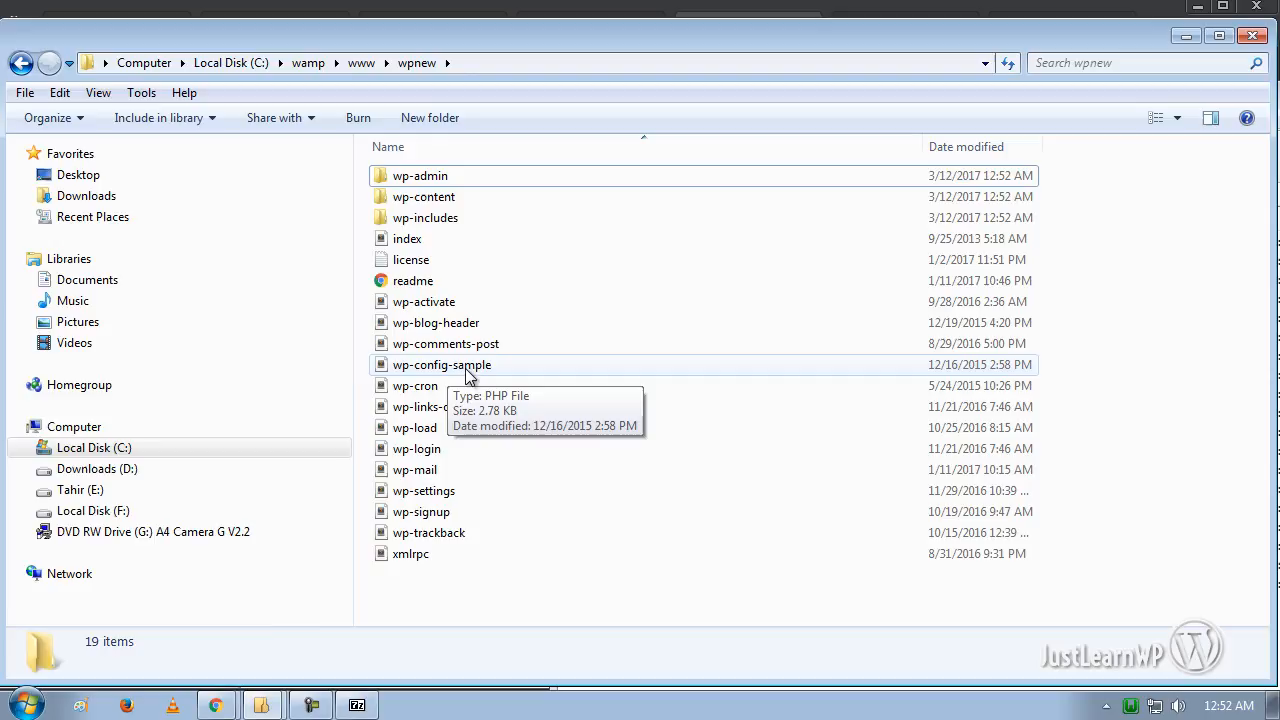
# Duplicate wp-config-sample and rename the copy to wp-config.
pyautogui.click(442, 364)
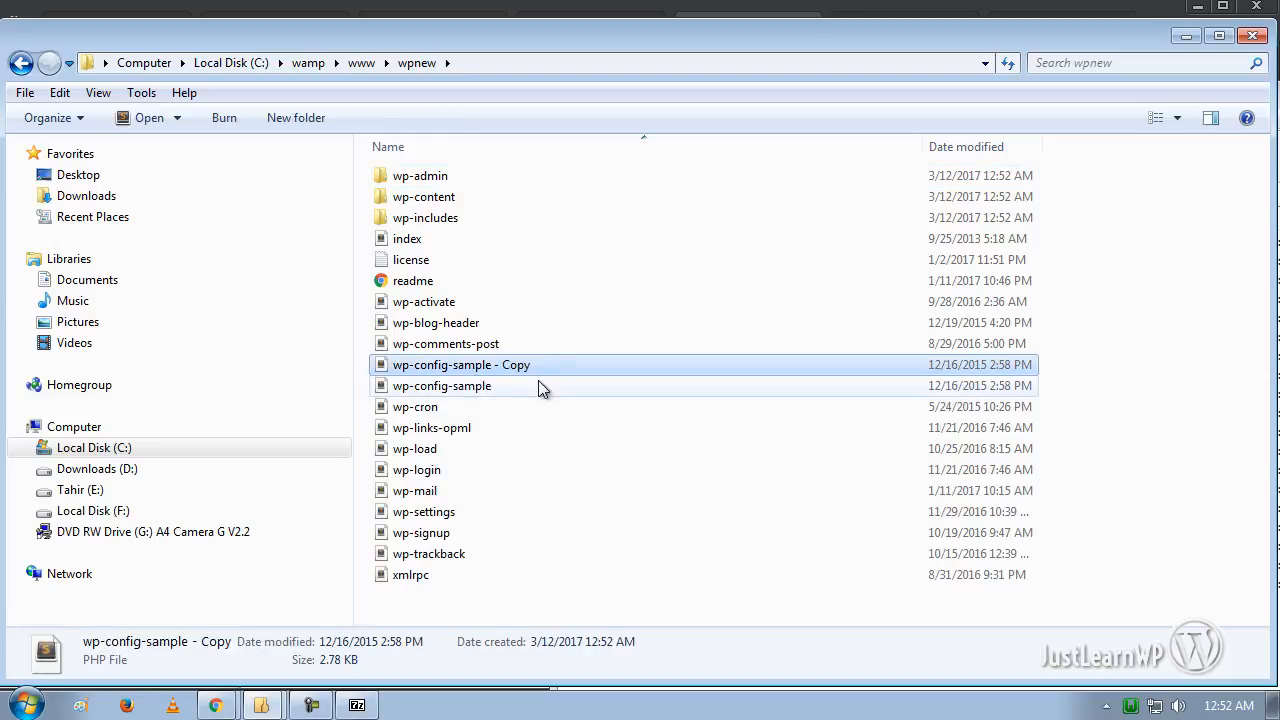
pyautogui.click(461, 365)
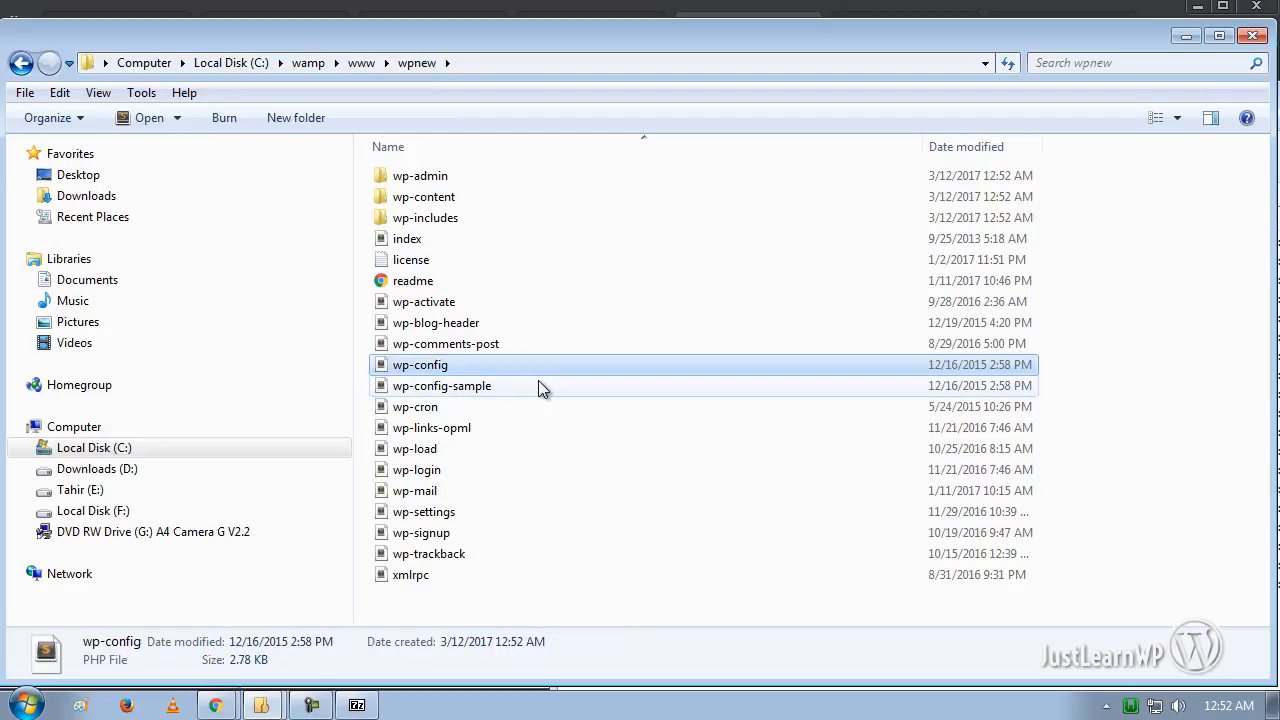
pyautogui.moveTo(420, 364)
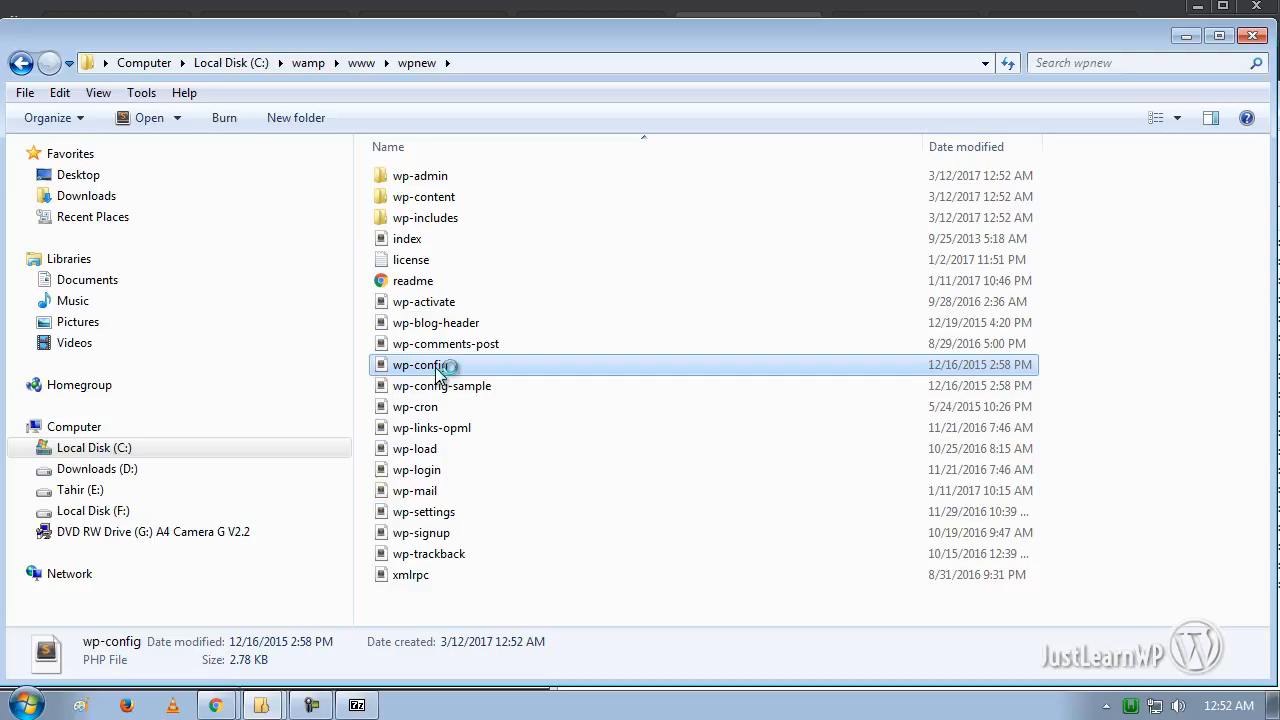
pyautogui.moveTo(520, 380)
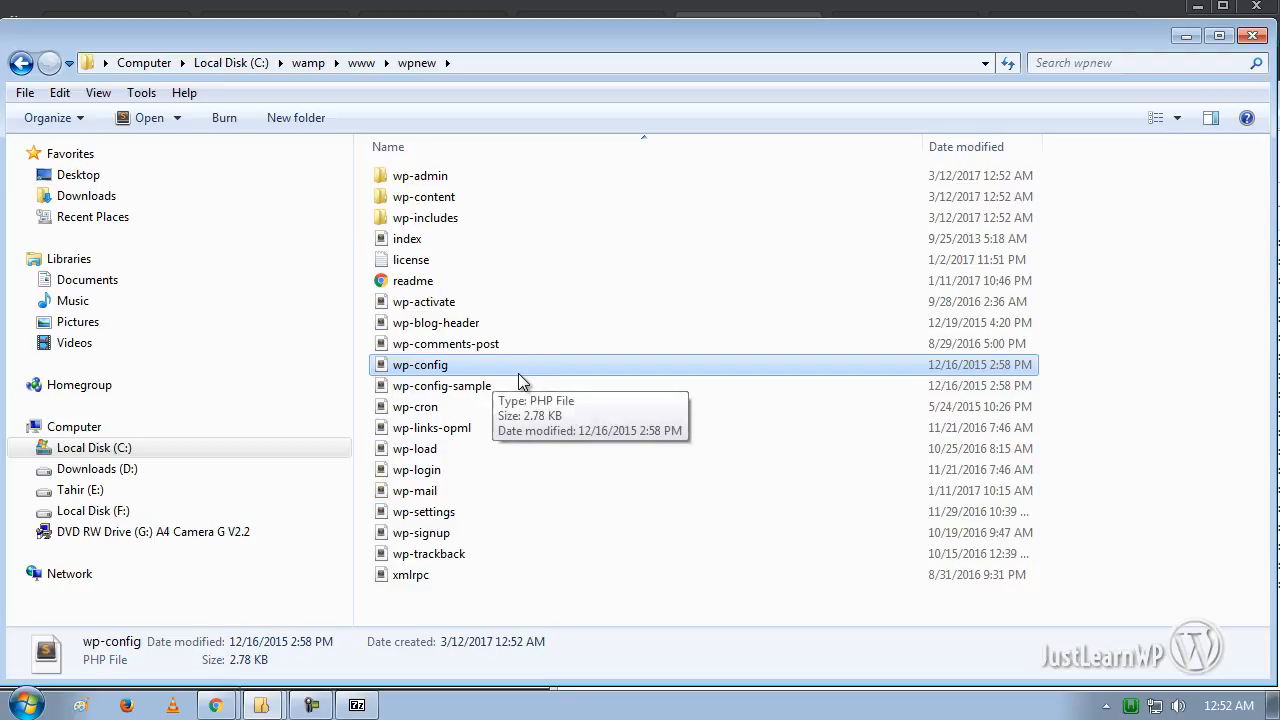
# Set DB_NAME to wpnew, DB_USER to root, an empty password, and save wp-config.php.
pyautogui.doubleClick(420, 364)
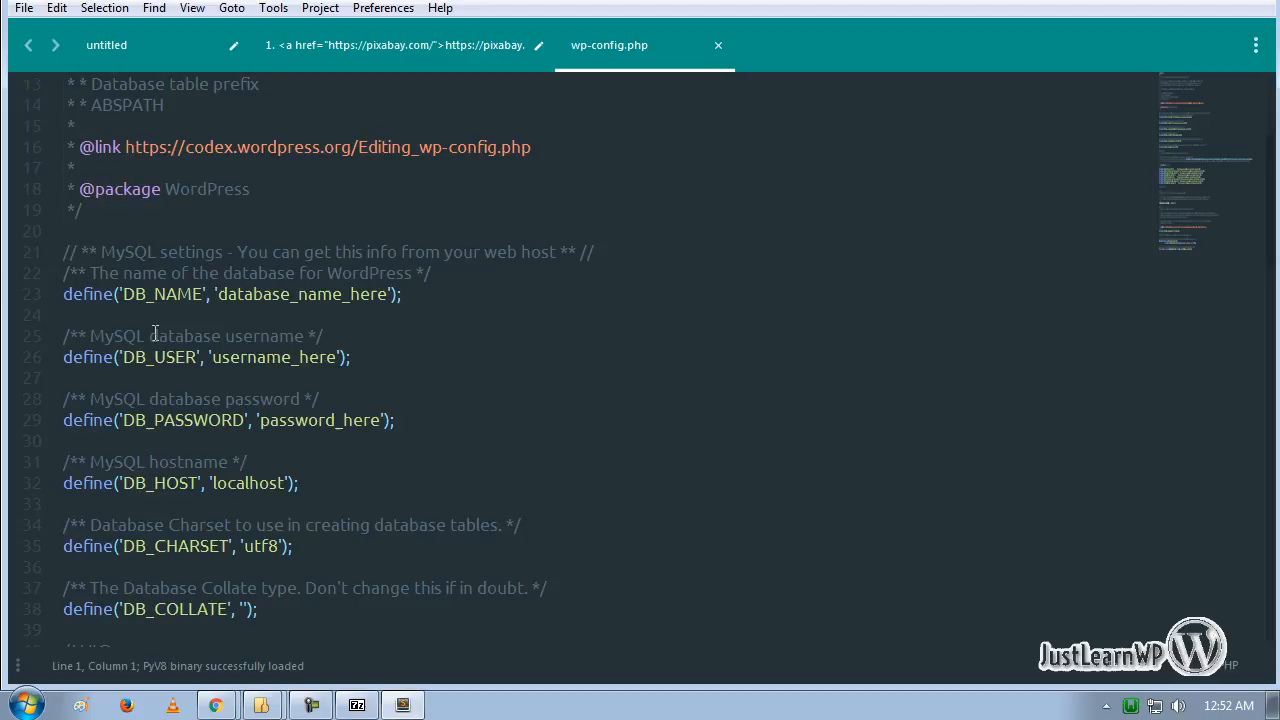
pyautogui.moveTo(196, 407)
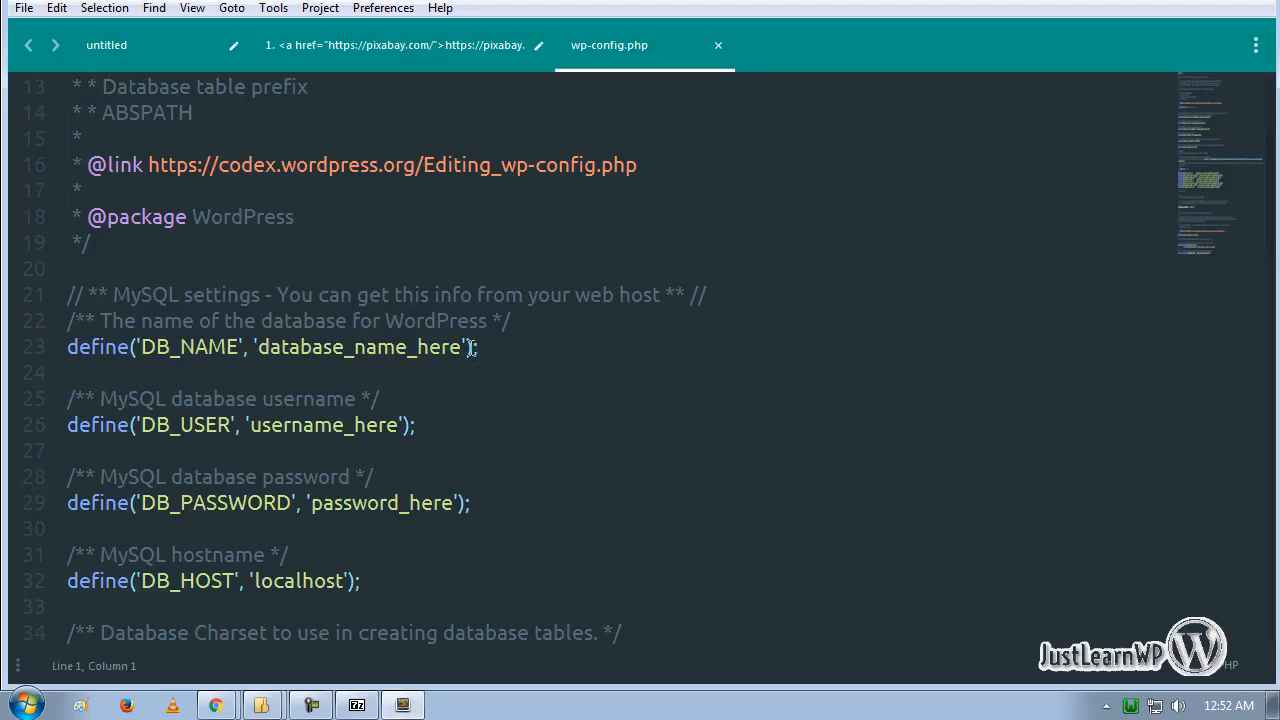
pyautogui.click(456, 347)
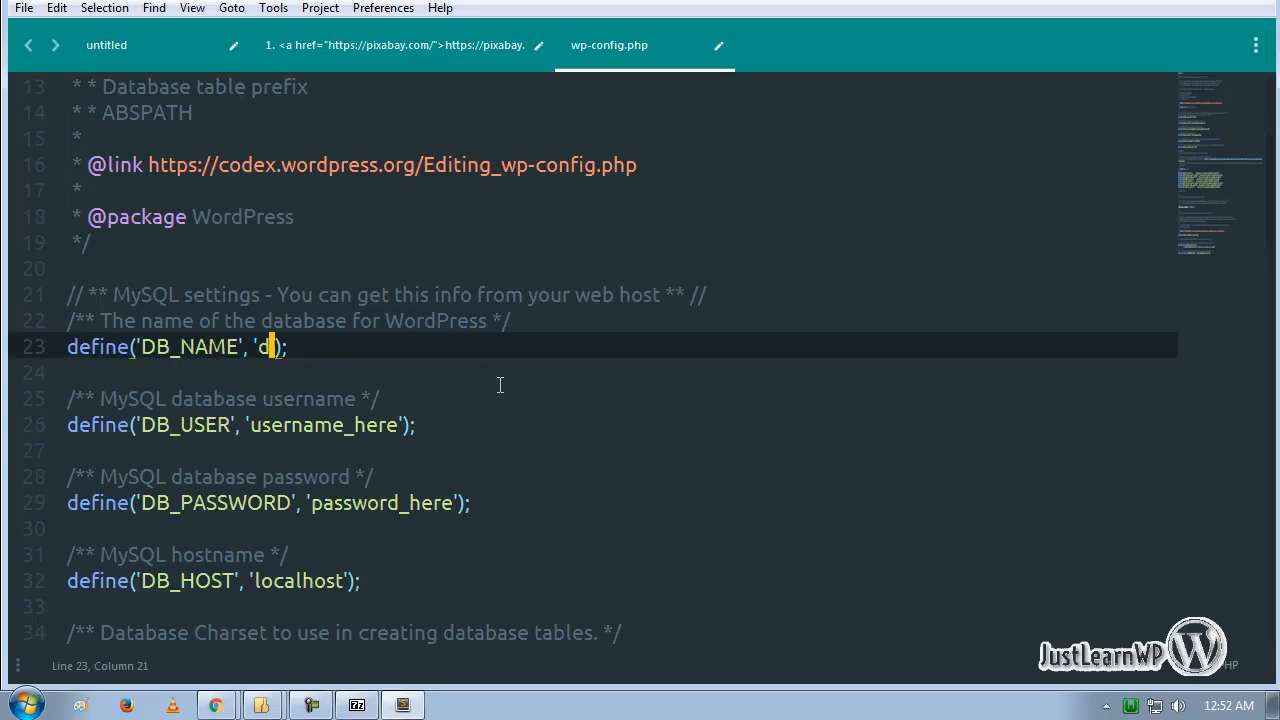
pyautogui.write('pnew')
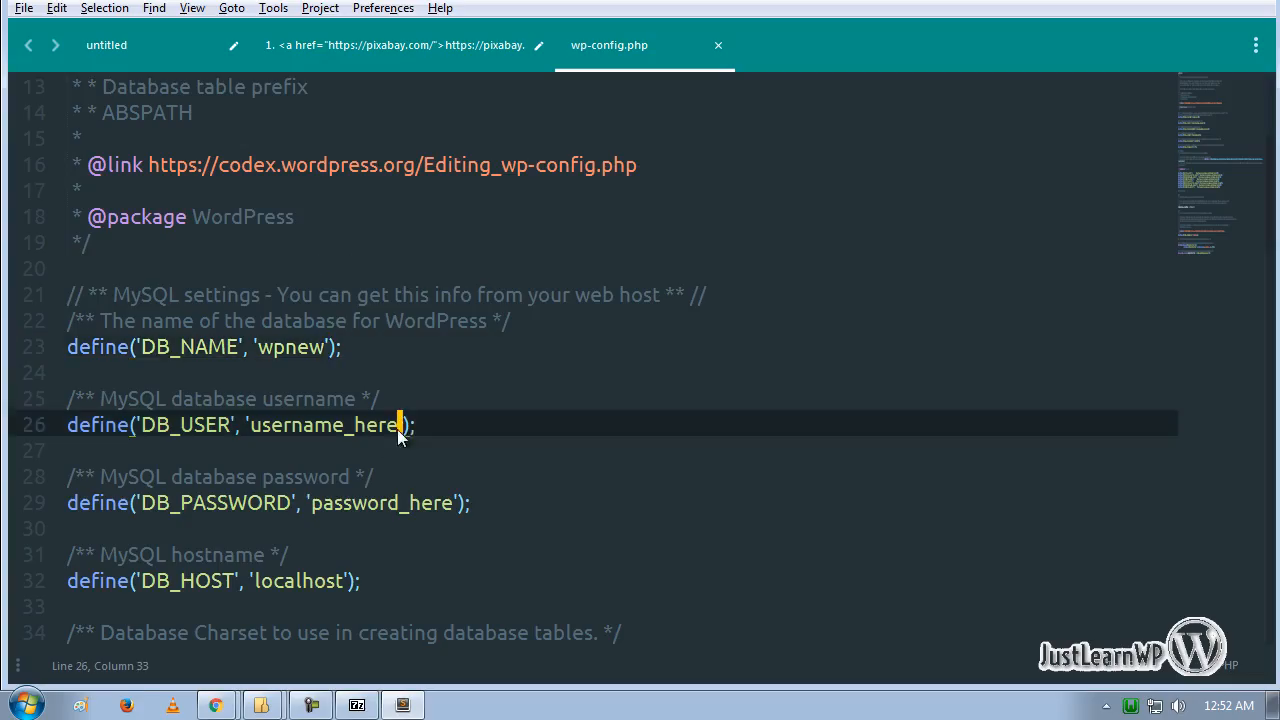
pyautogui.write('root')
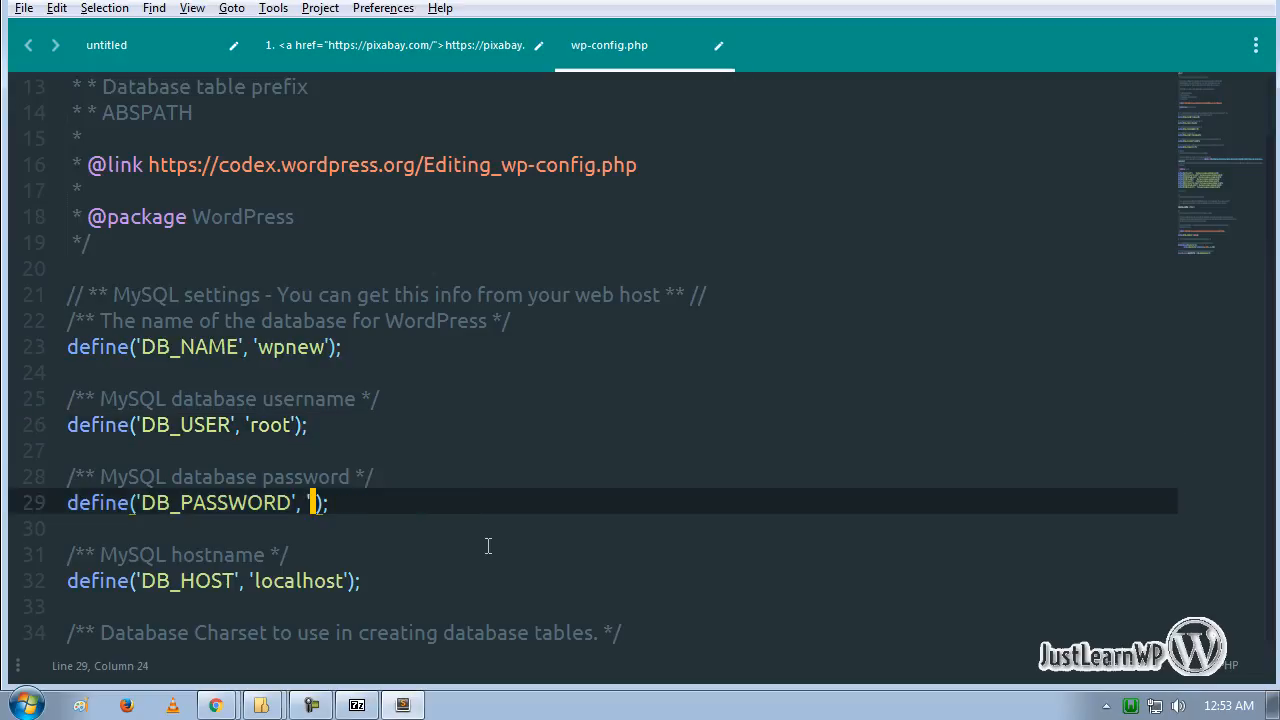
pyautogui.press('ctrl+s')
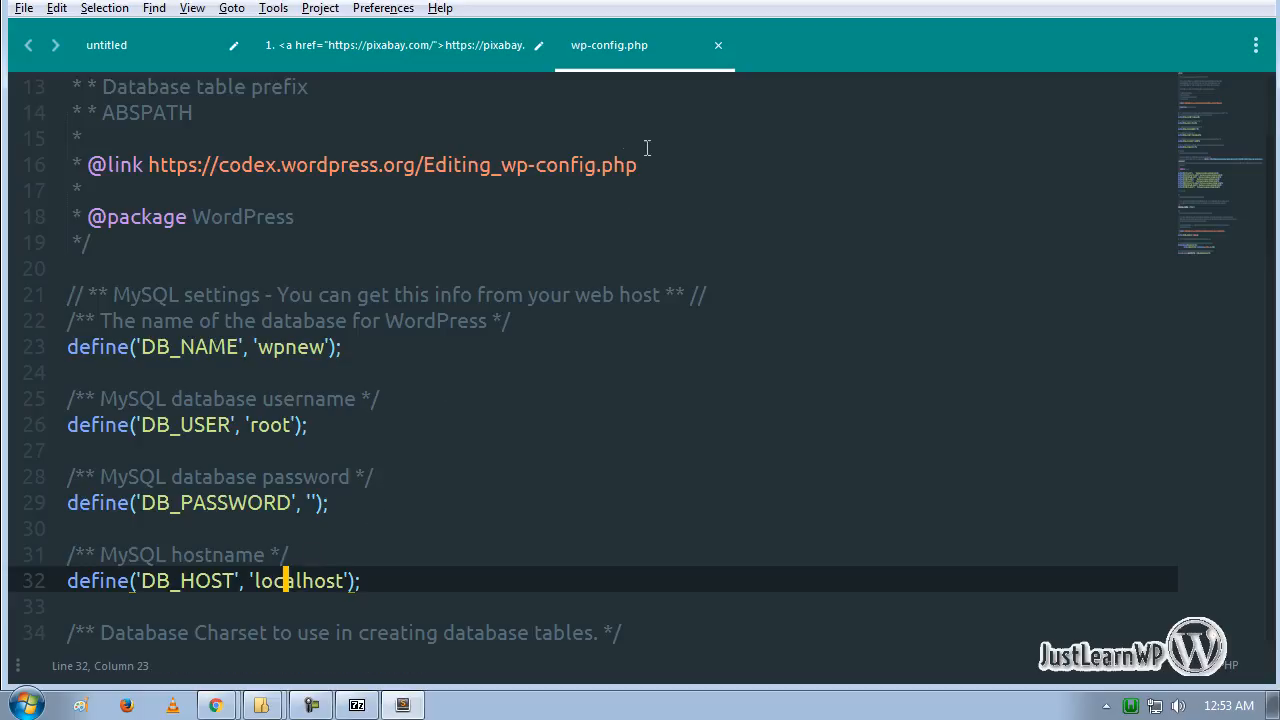
pyautogui.moveTo(779, 42)
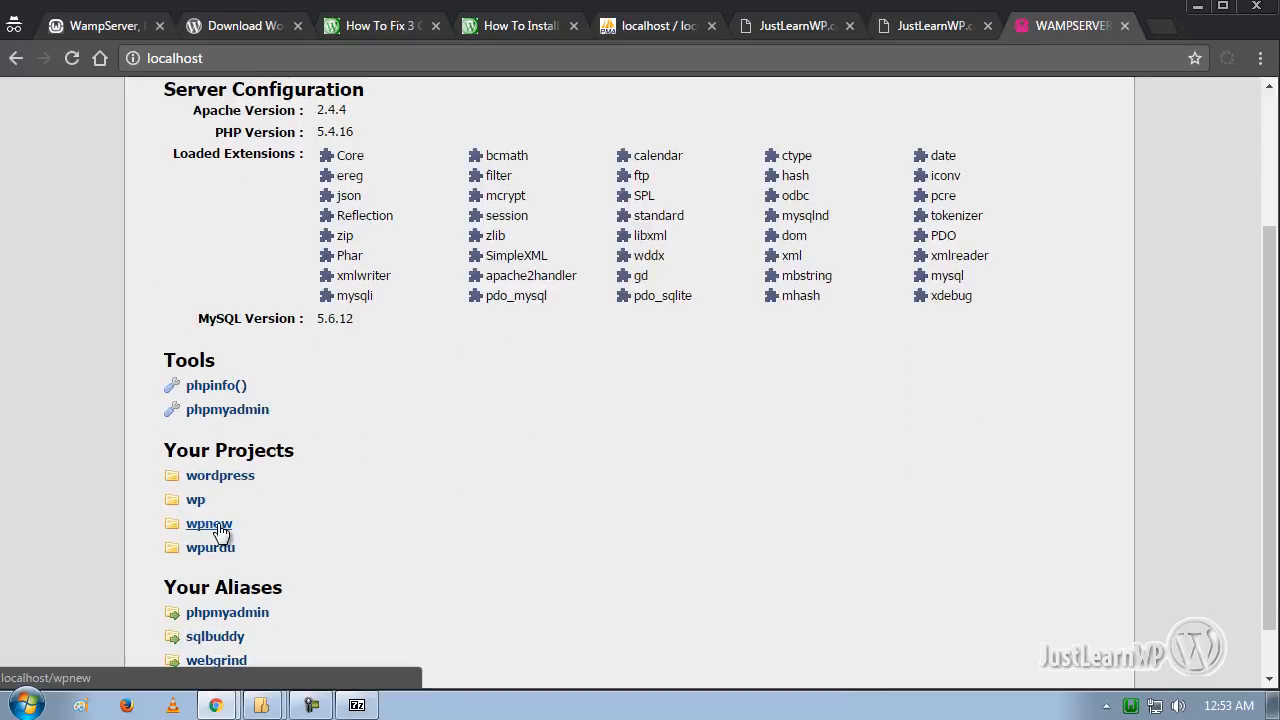
# Open the wpnew setup, continue in English (United States), and enter site title JustLearnWP.com.
pyautogui.click(208, 523)
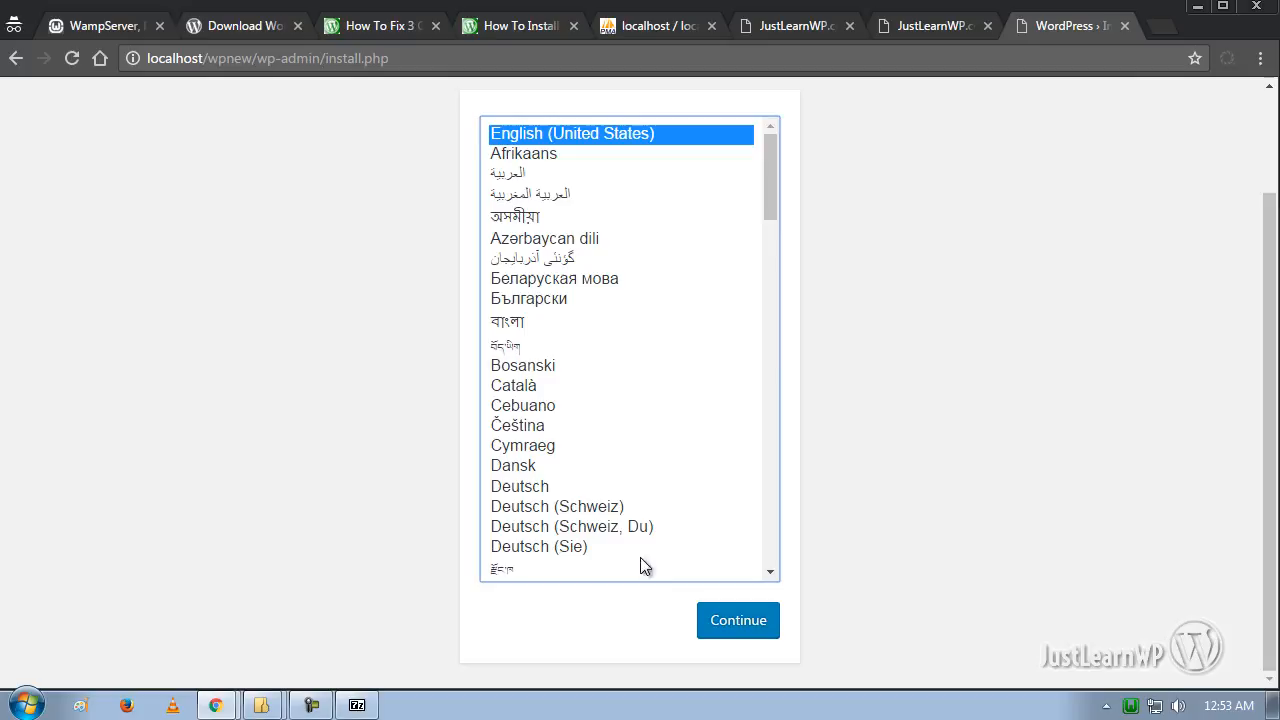
pyautogui.click(738, 620)
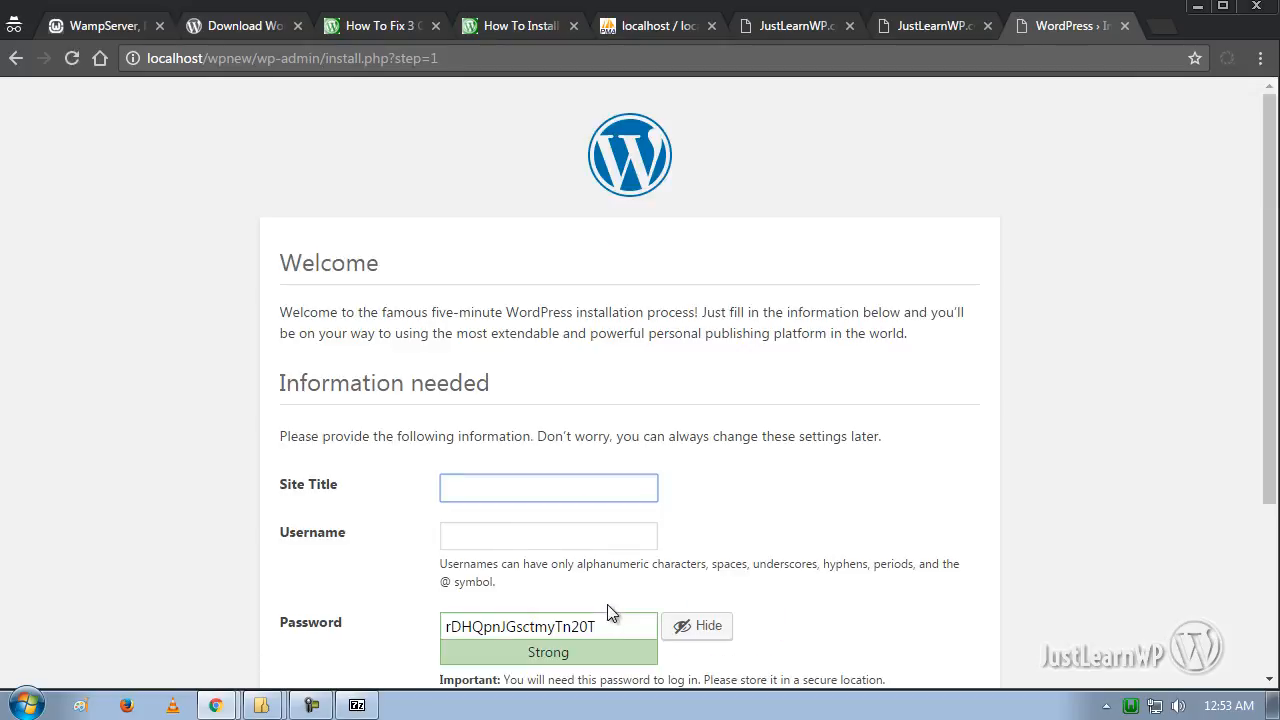
pyautogui.scroll(-3)
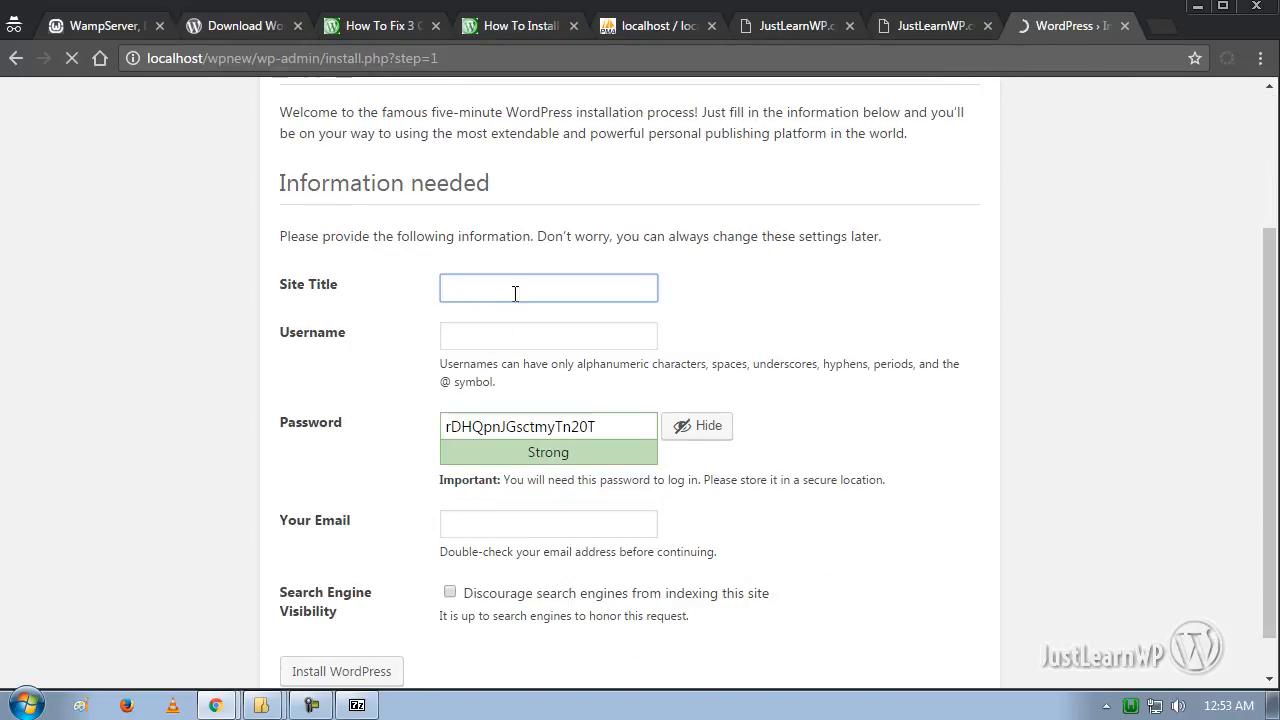
pyautogui.write('WP')
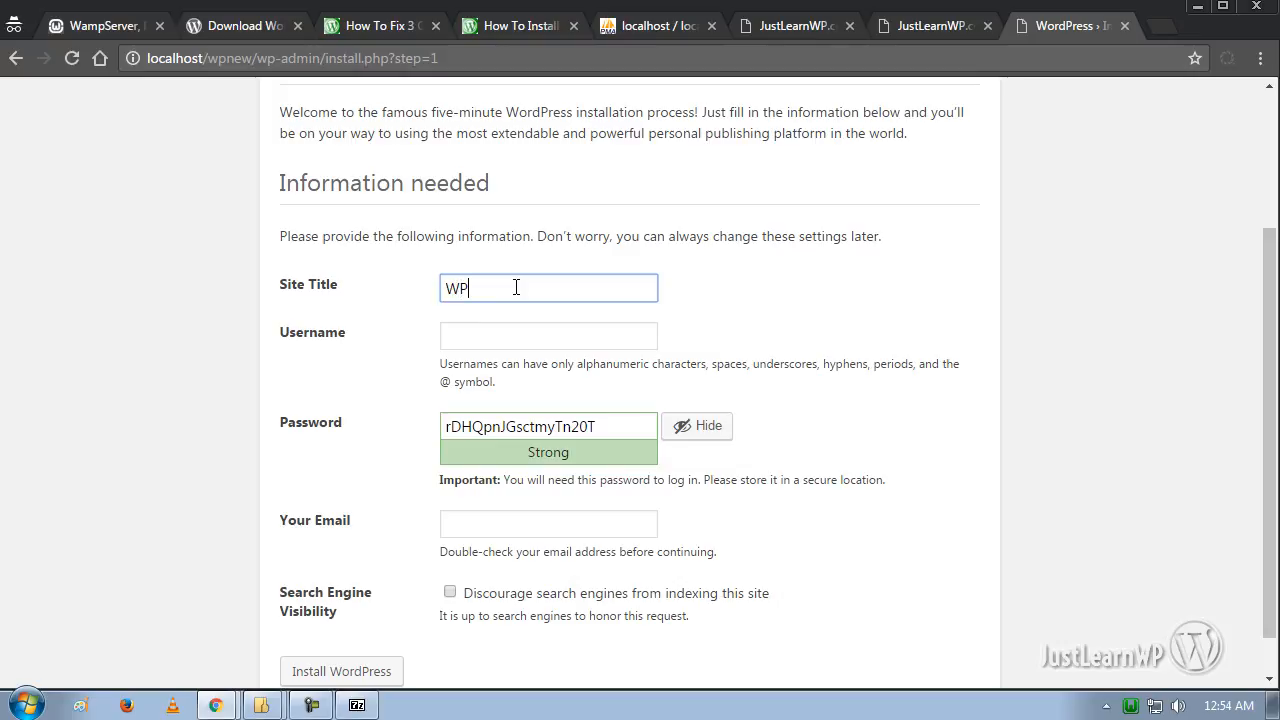
pyautogui.write('New')
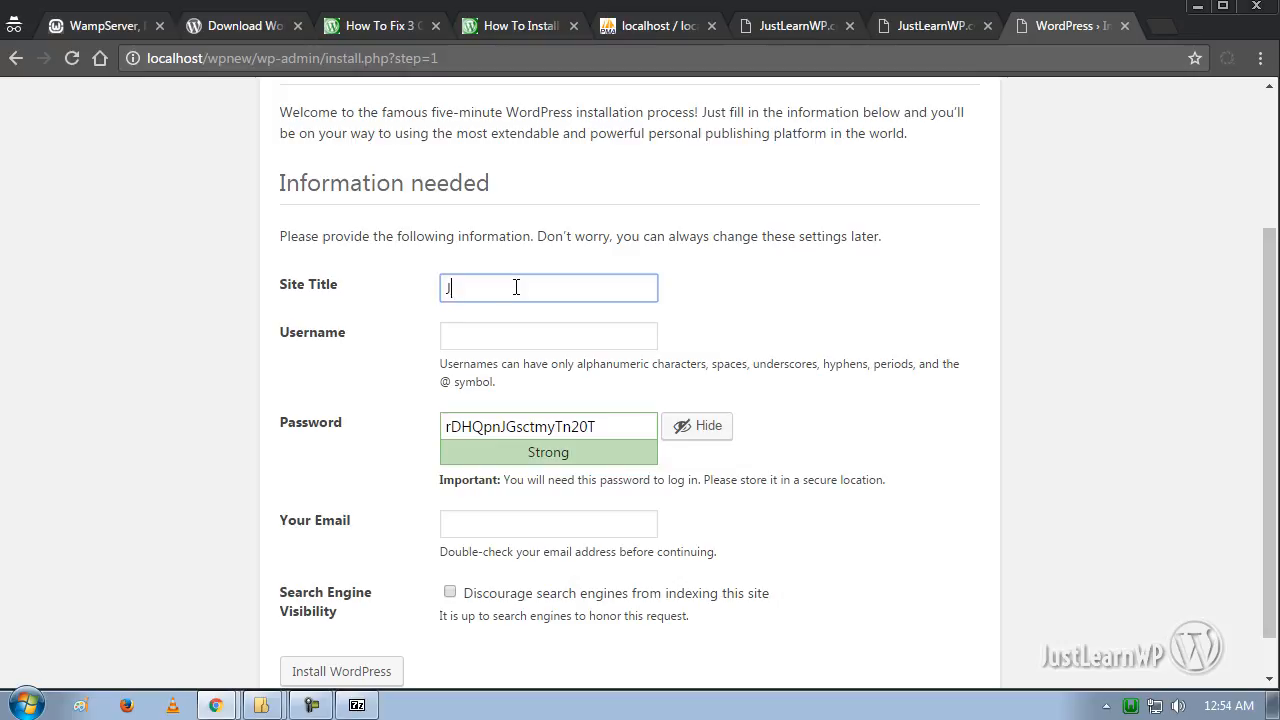
pyautogui.write('JustLearnWP')
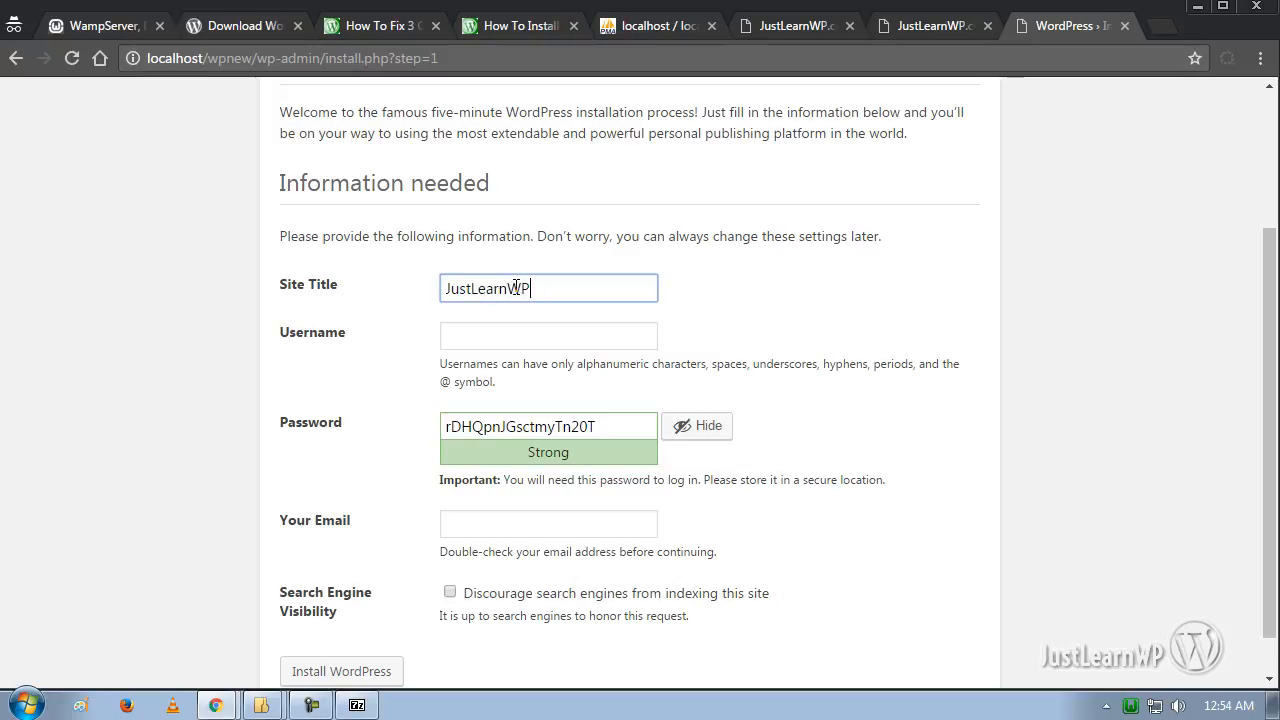
pyautogui.write('.com')
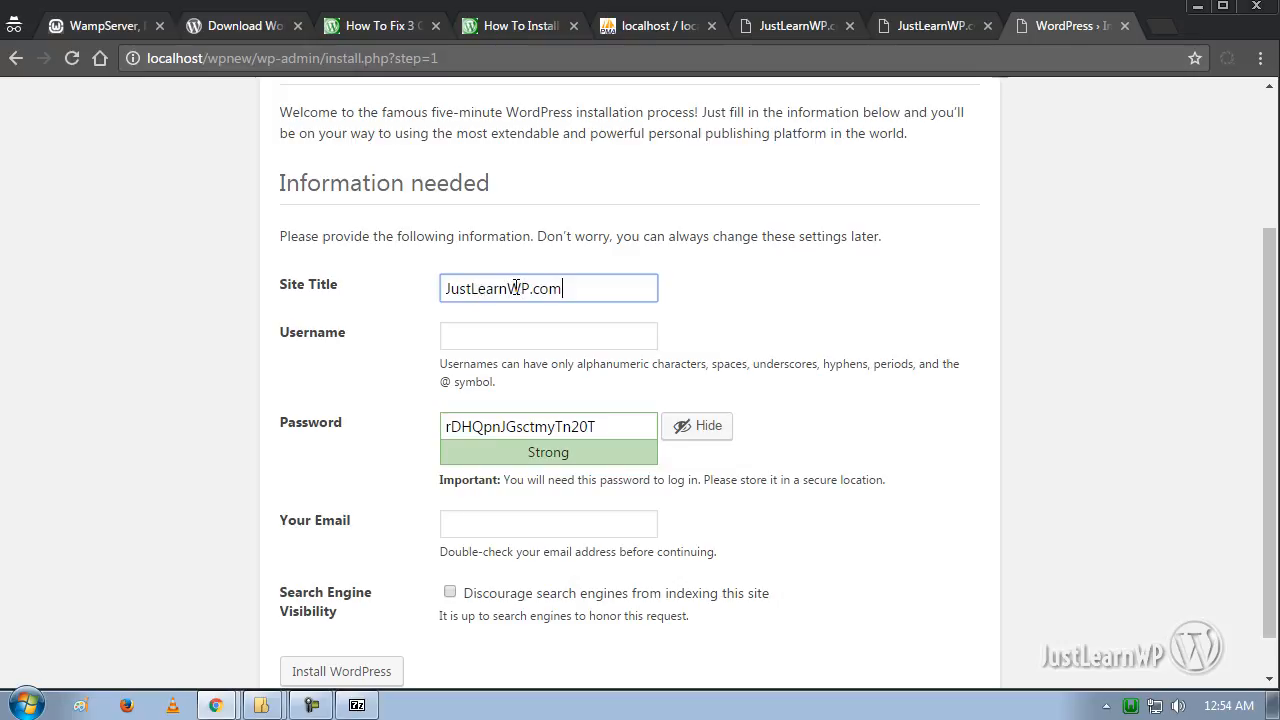
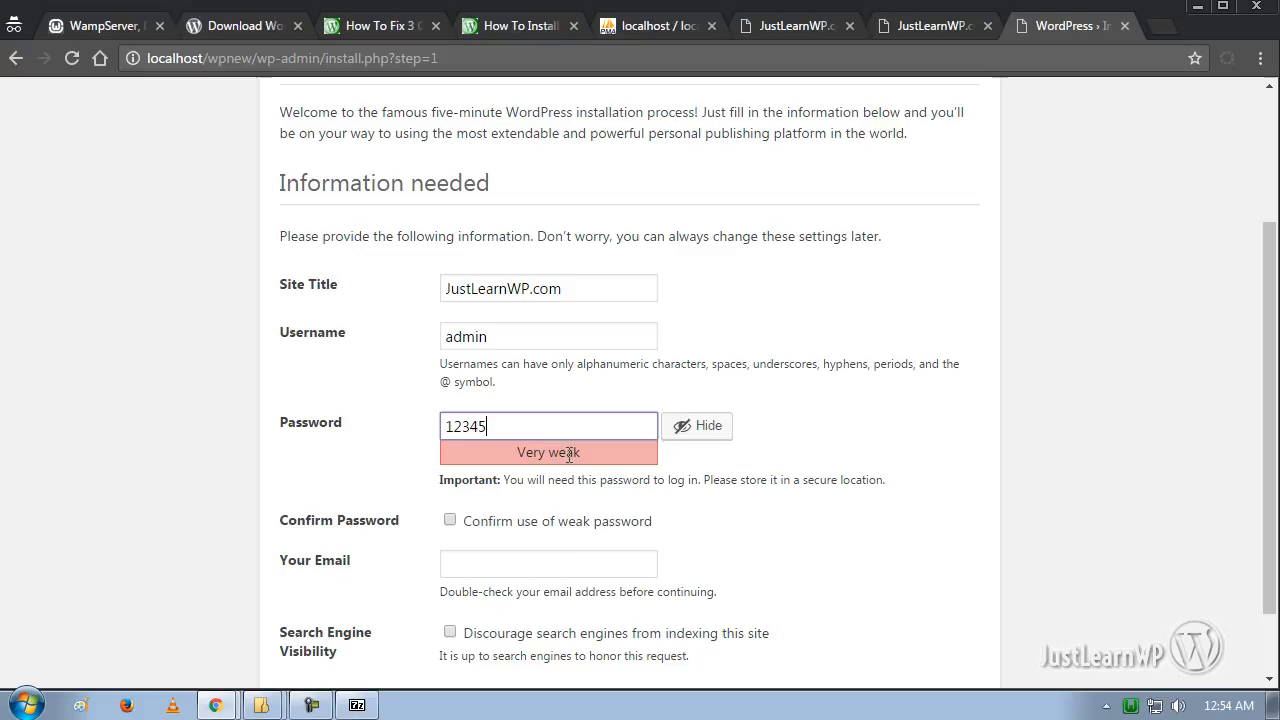
# Set username admin with a weak password and confirm using the weak password.
pyautogui.moveTo(444, 466)
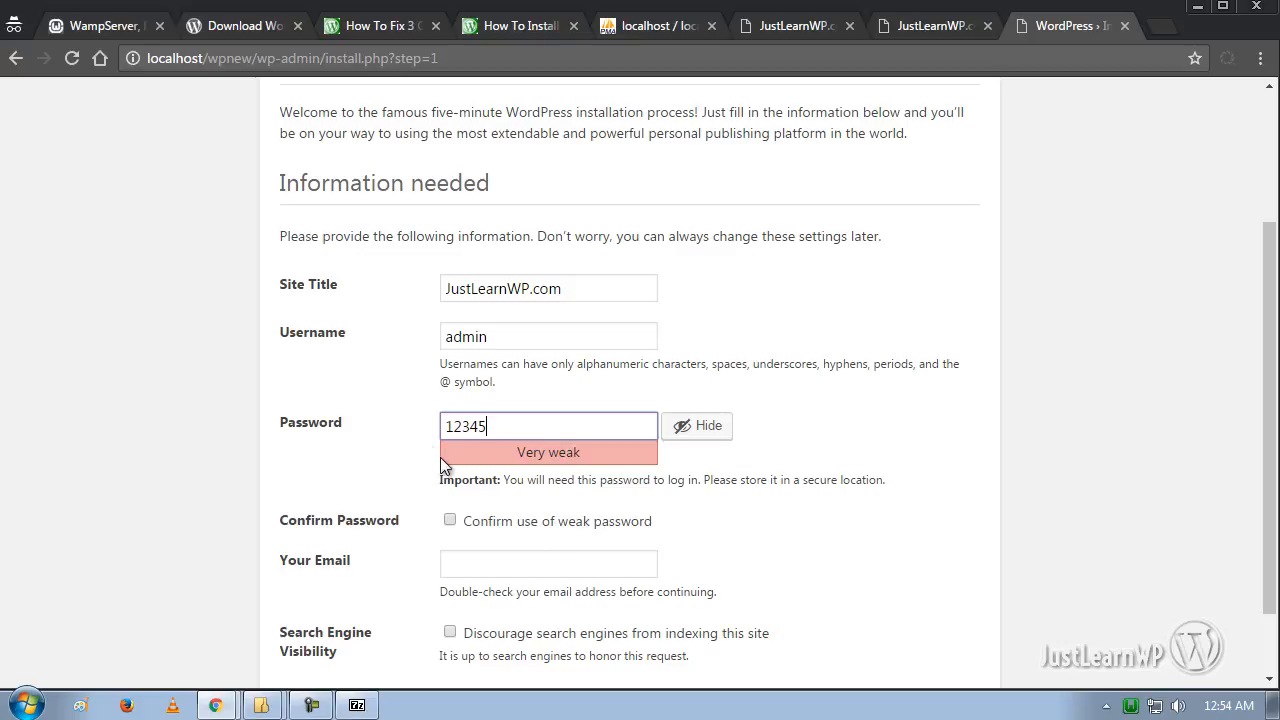
pyautogui.moveTo(497, 463)
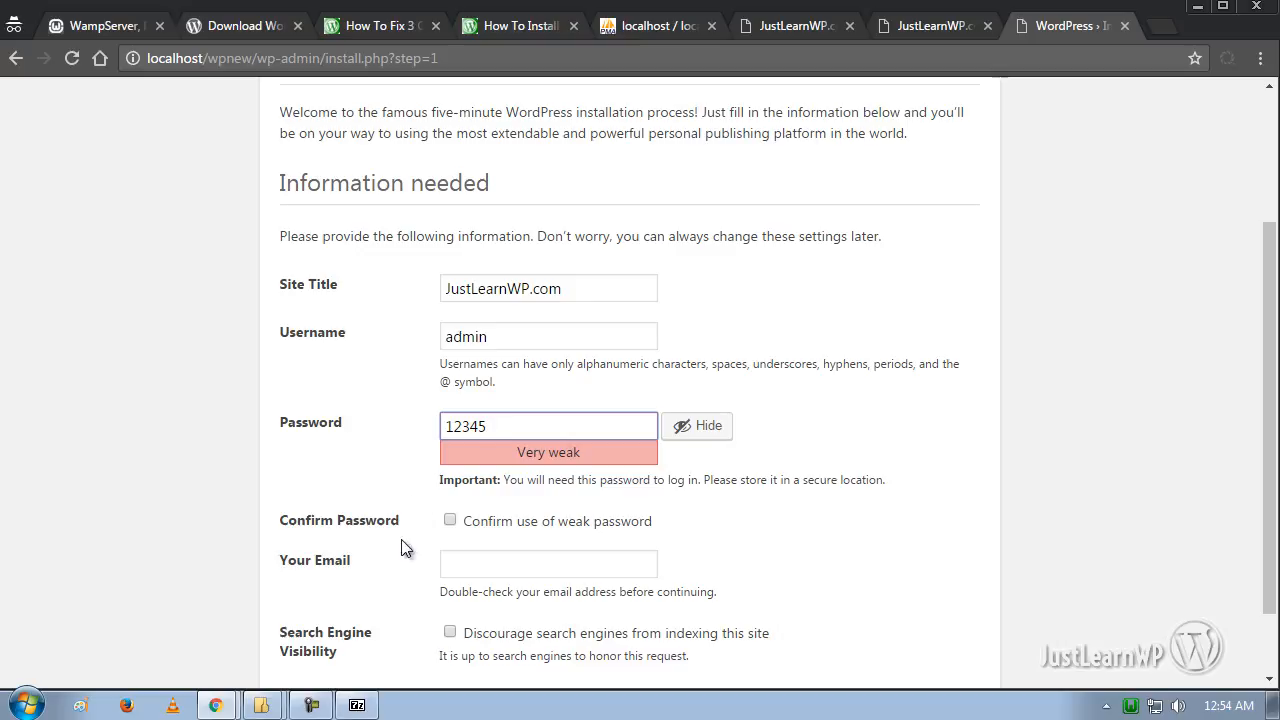
pyautogui.click(449, 519)
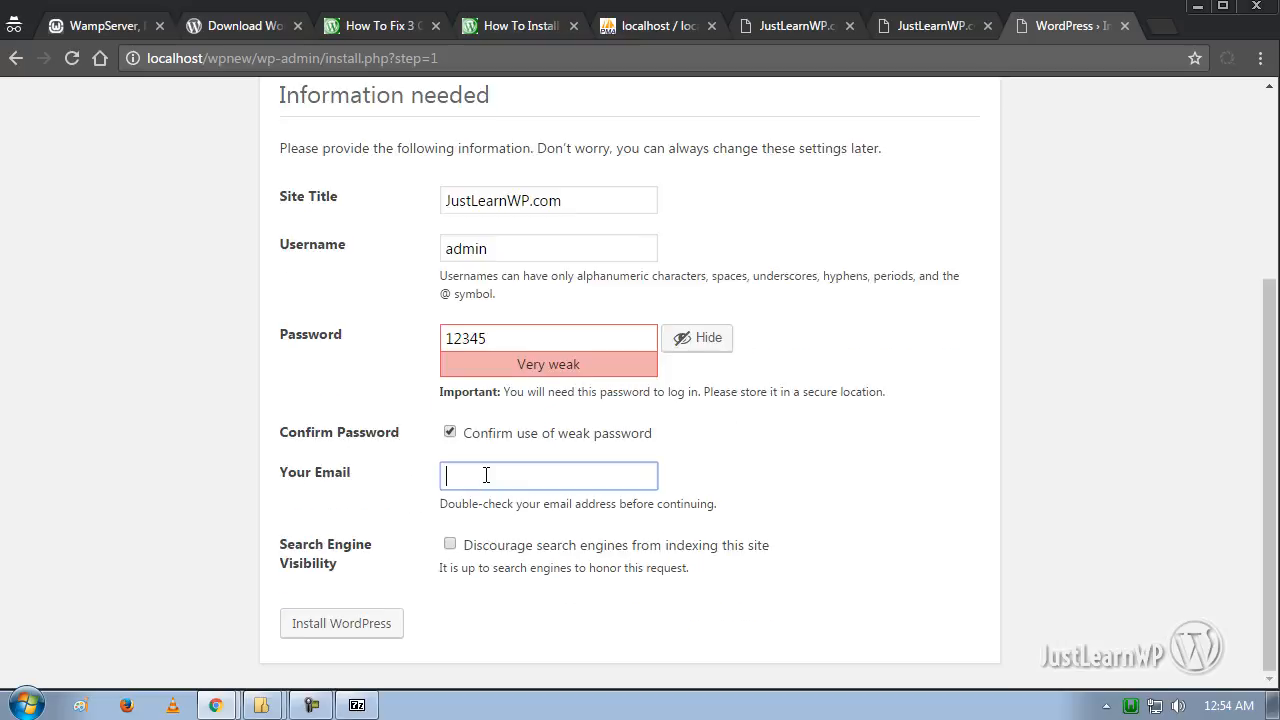
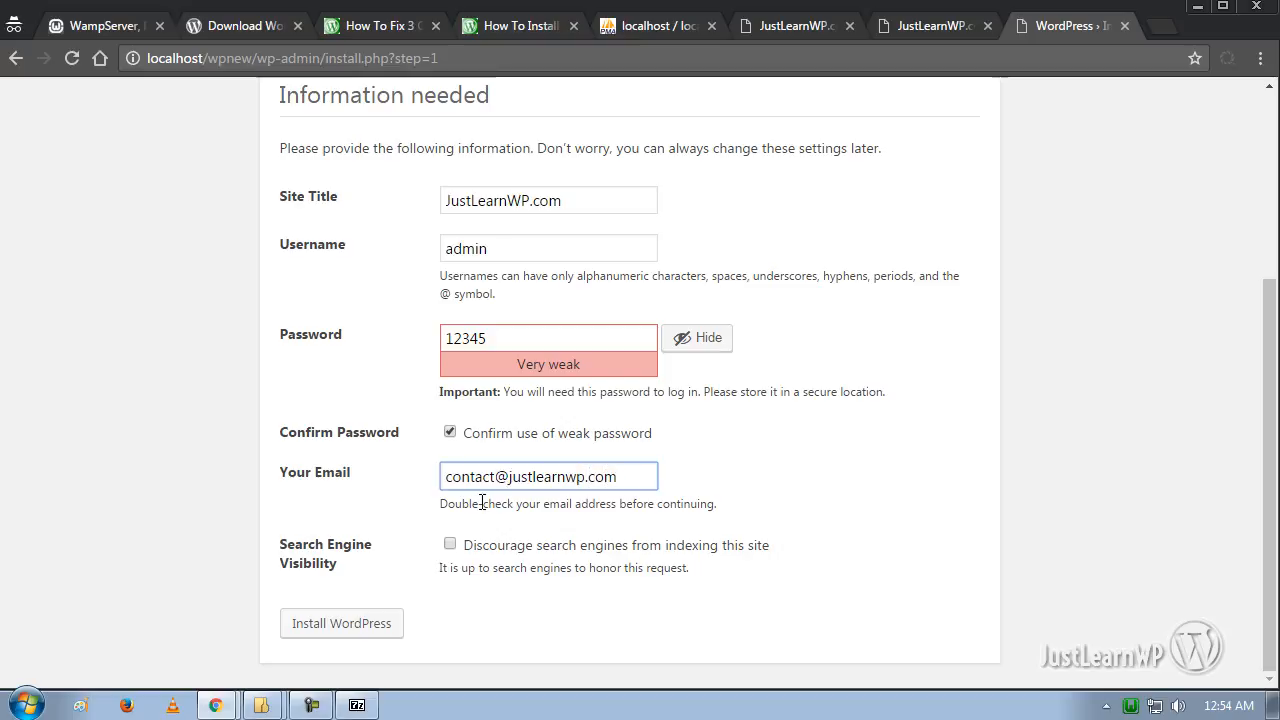
# Enter the contact email and tick Discourage search engines from indexing the site.
pyautogui.click(341, 623)
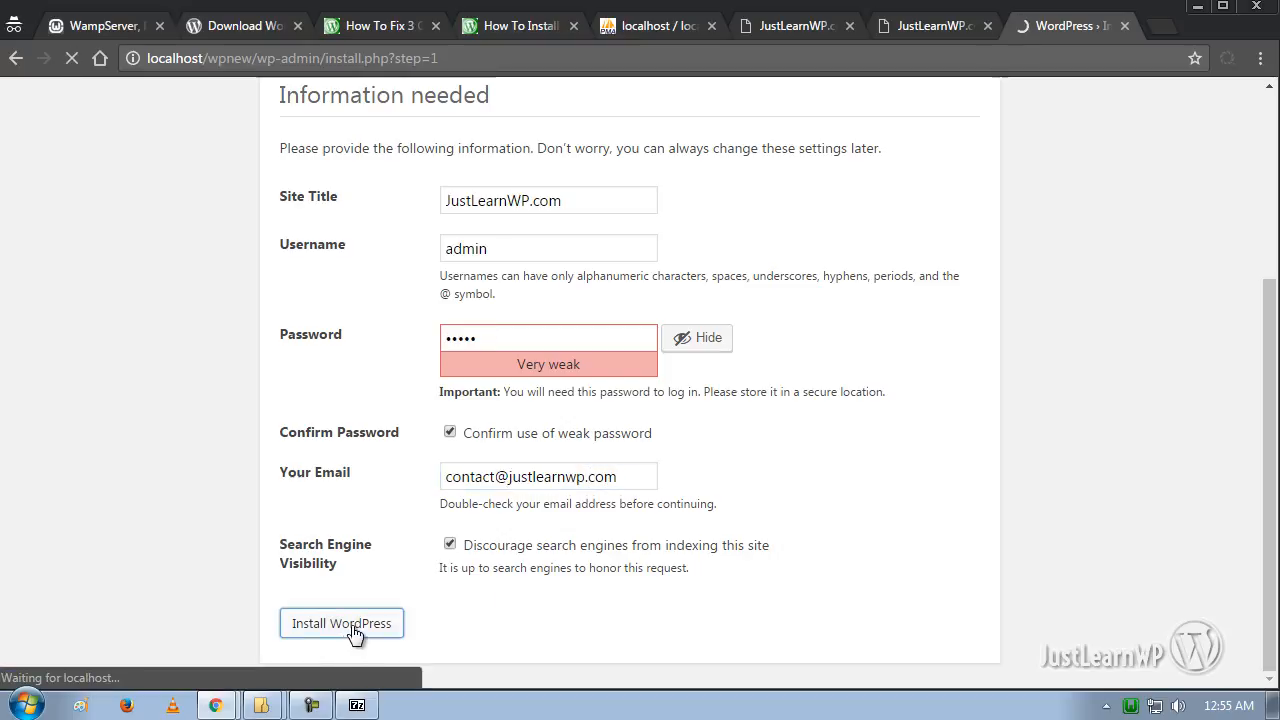
# Install WordPress, then log in on the login page as admin with the chosen password.
pyautogui.click(341, 623)
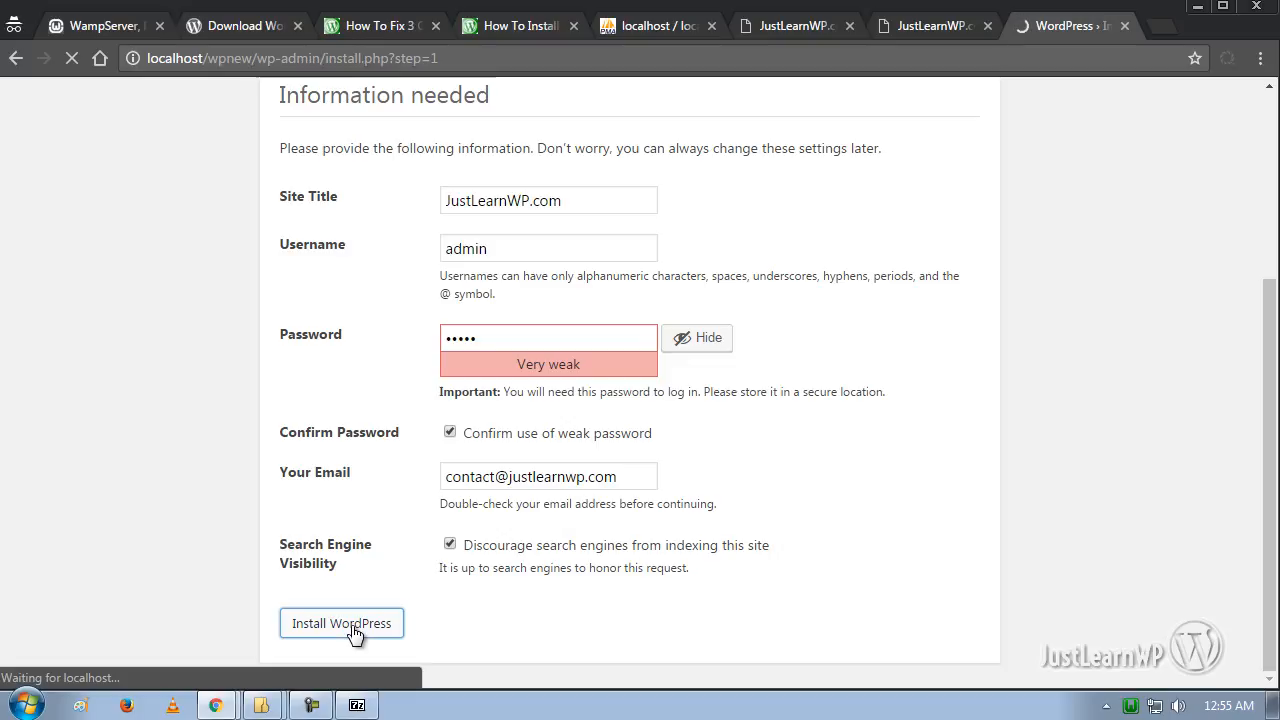
pyautogui.click(341, 623)
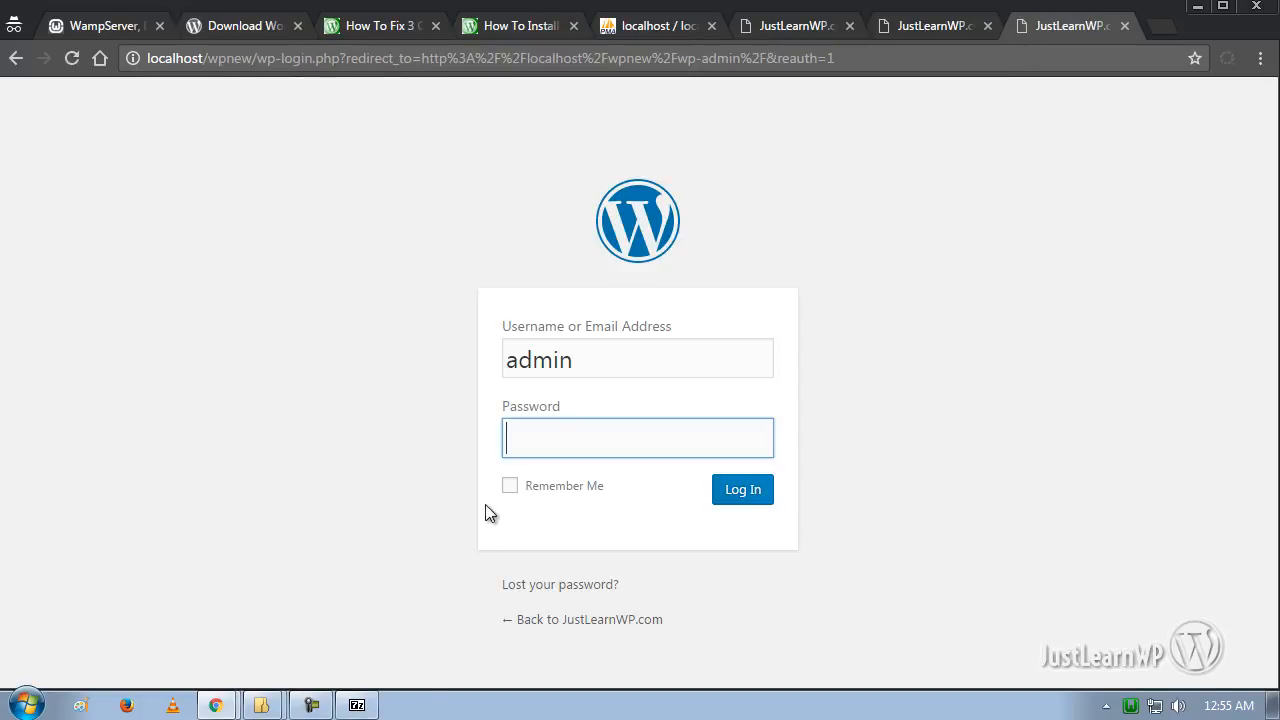
pyautogui.moveTo(529, 312)
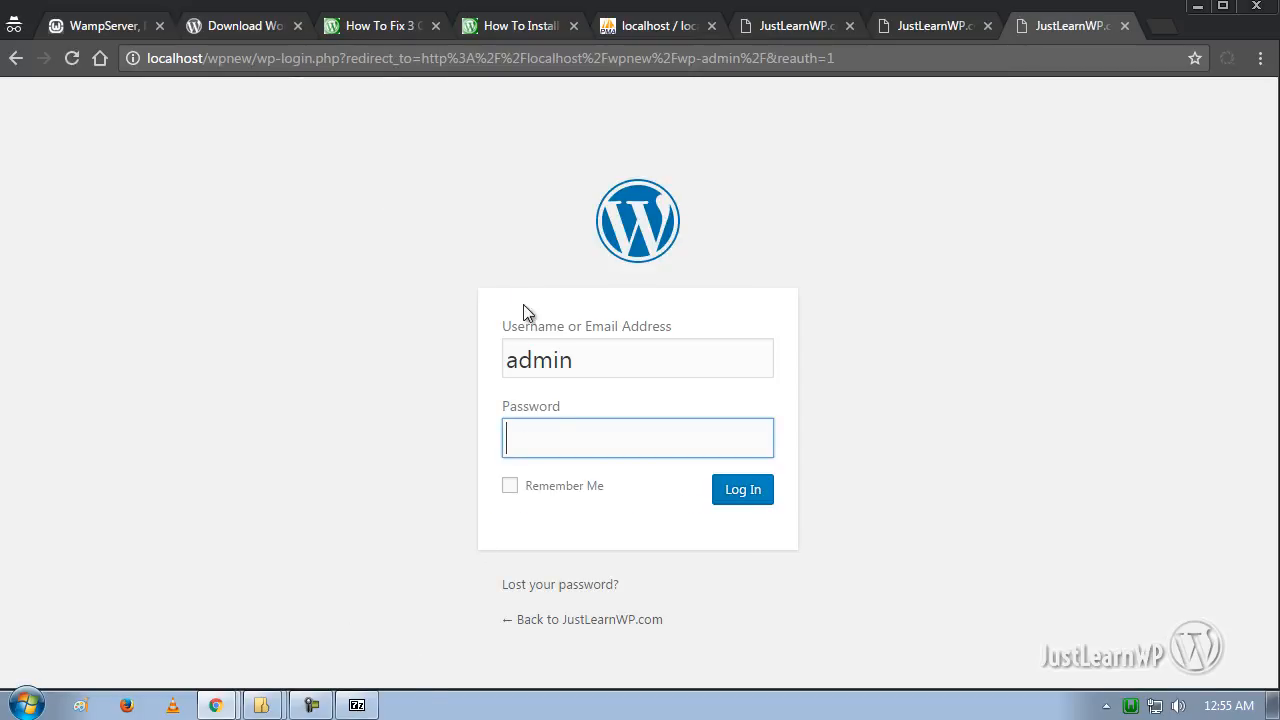
pyautogui.moveTo(614, 435)
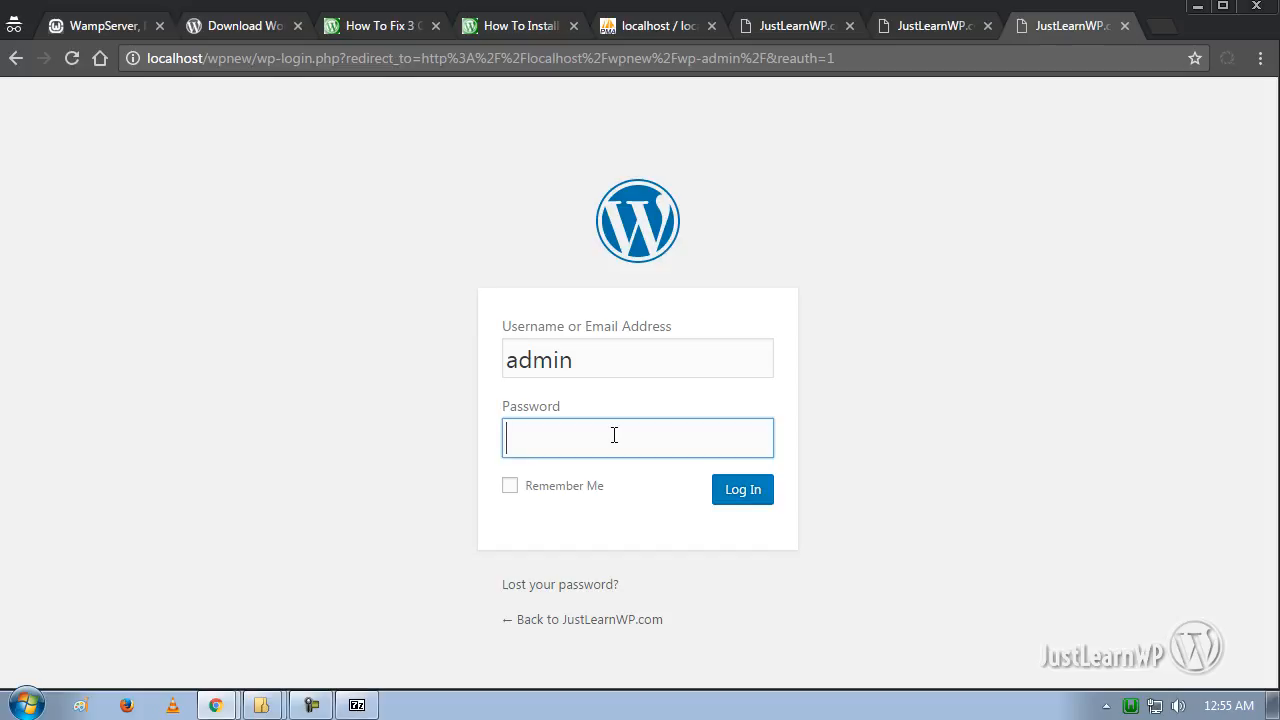
pyautogui.click(637, 359)
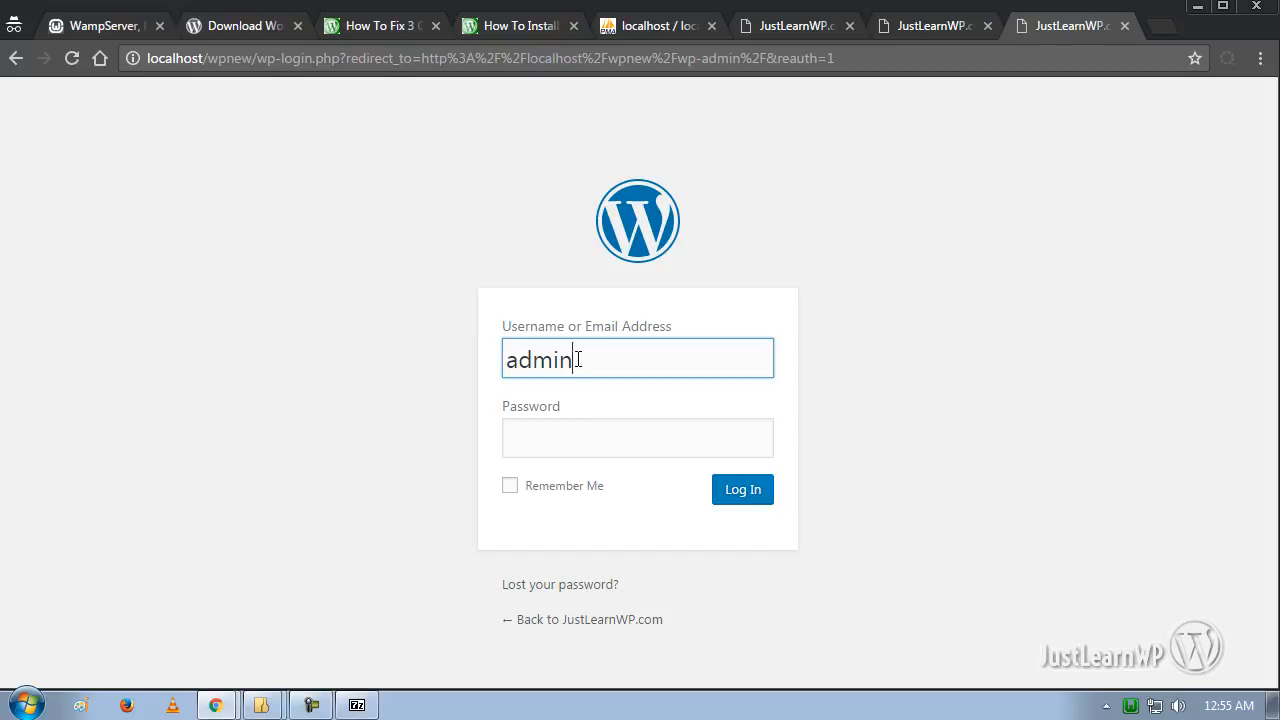
pyautogui.click(637, 437)
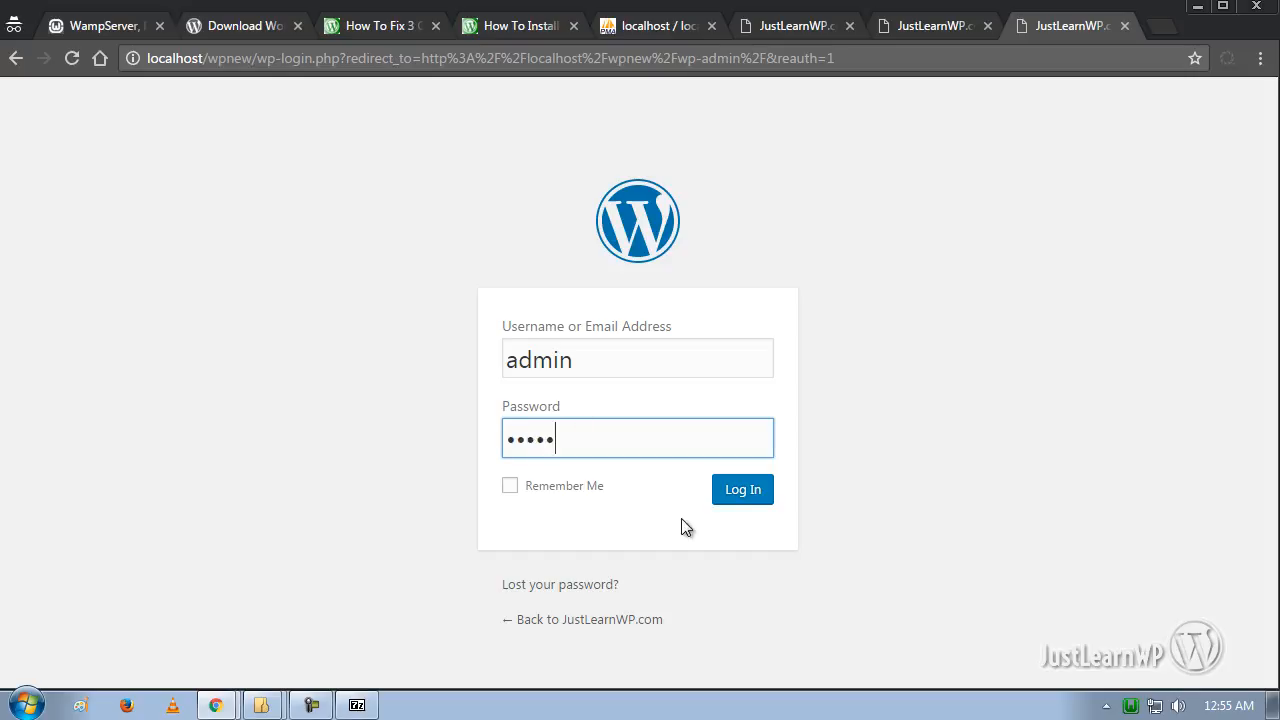
pyautogui.click(742, 489)
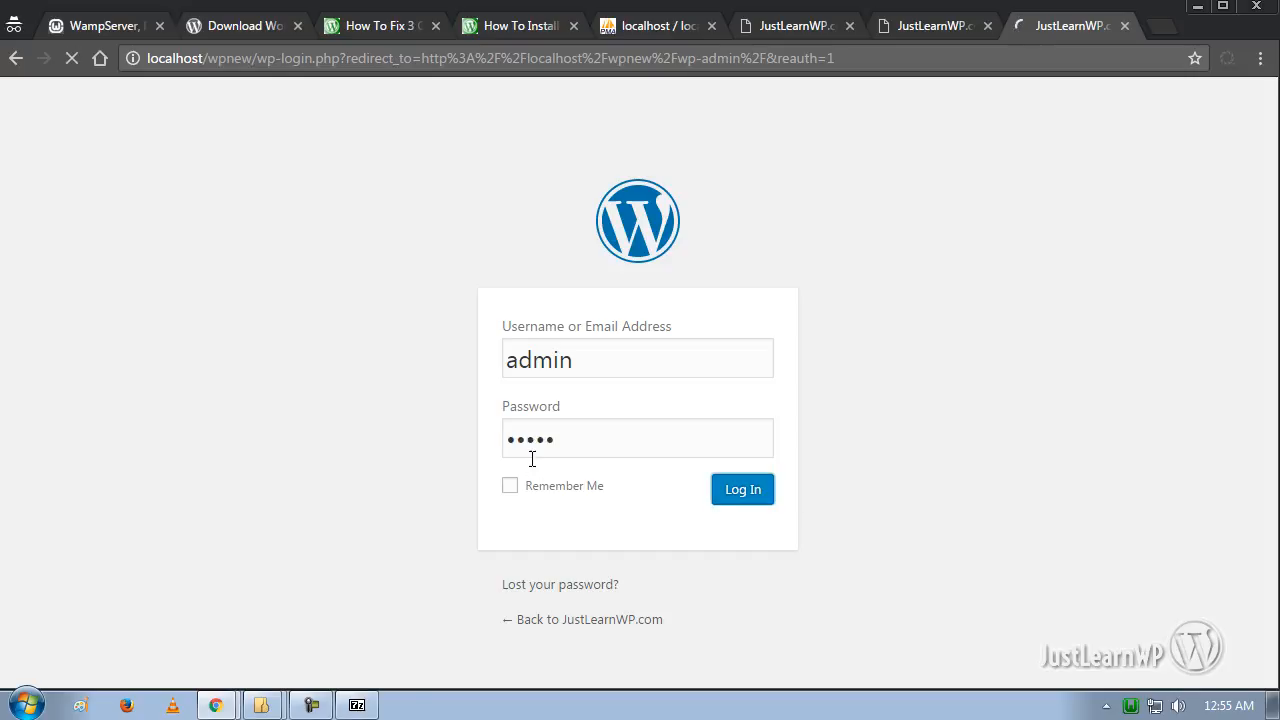
pyautogui.click(742, 489)
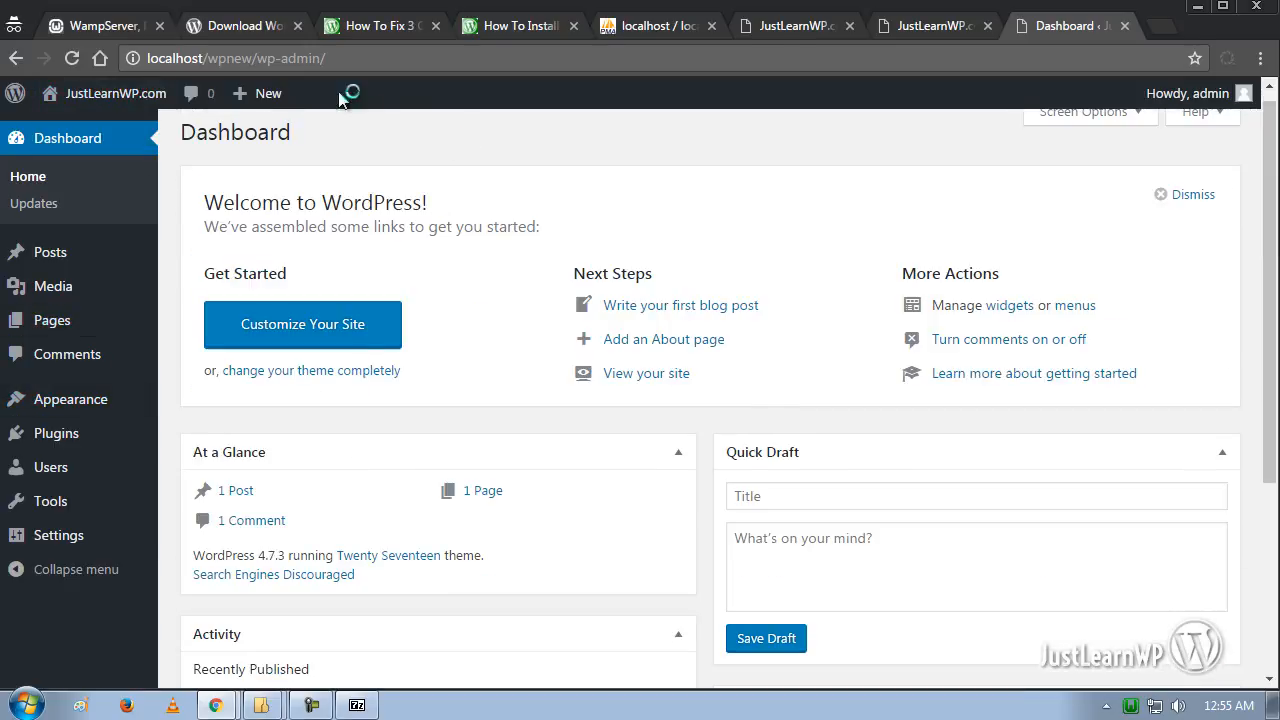
# In a new tab, load localhost/wpnew to view the JustLearnWP.com front page.
pyautogui.click(1147, 25)
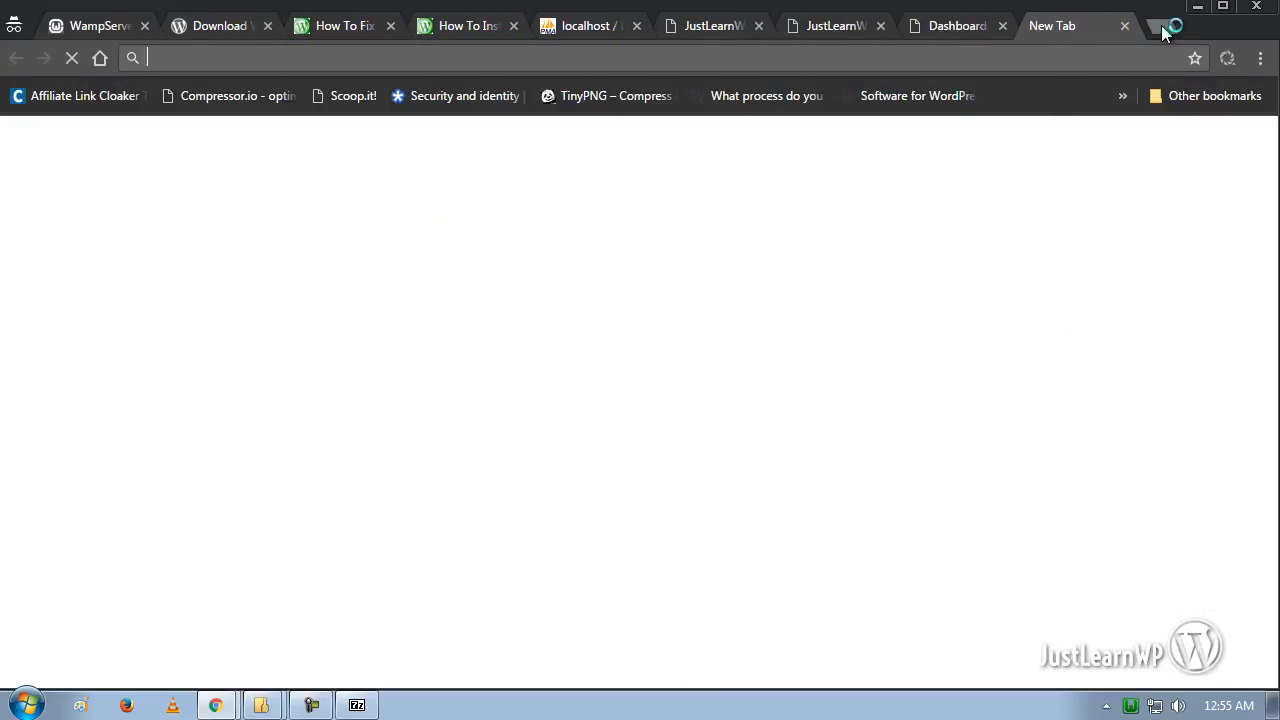
pyautogui.write('localhost/wpnew/')
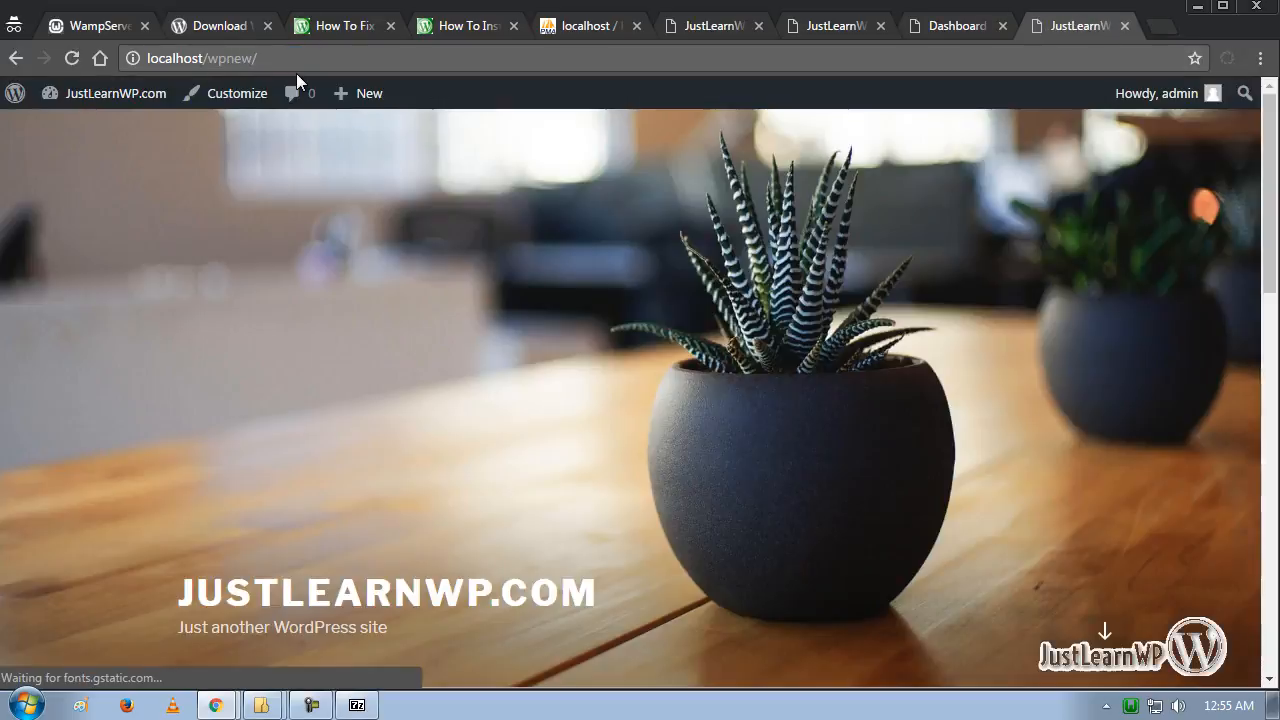
pyautogui.click(262, 705)
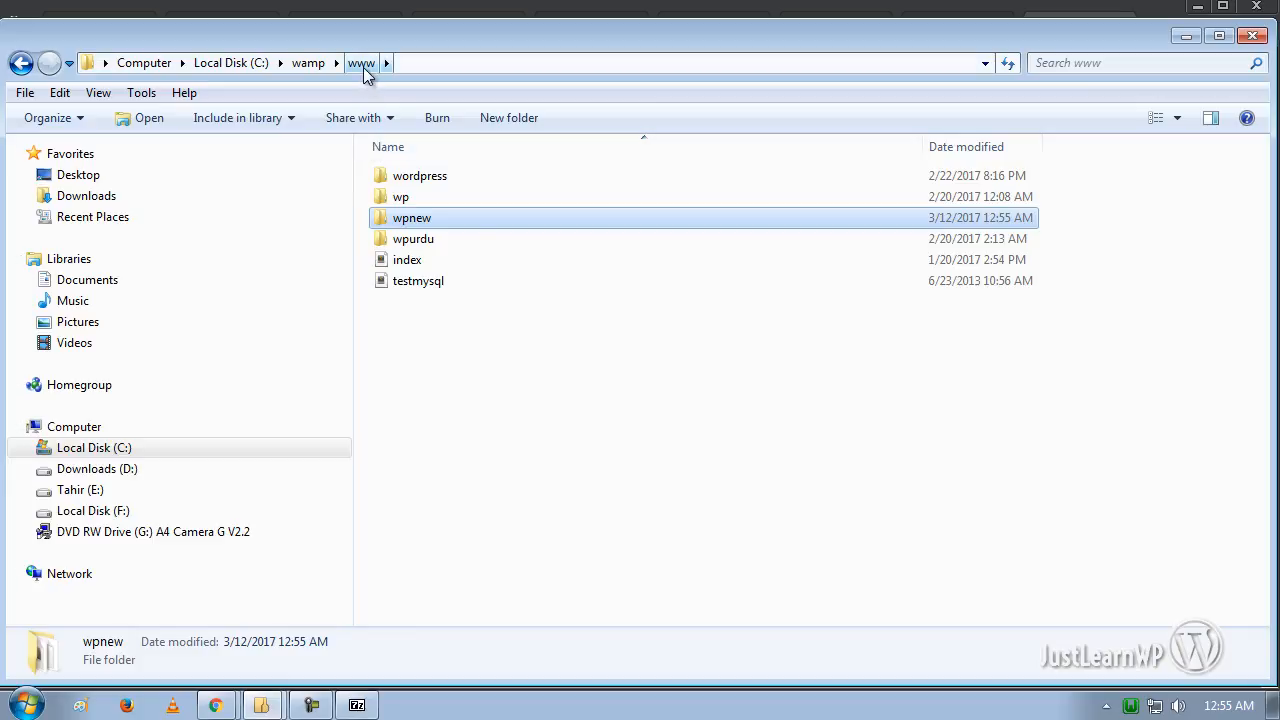
pyautogui.moveTo(412, 218)
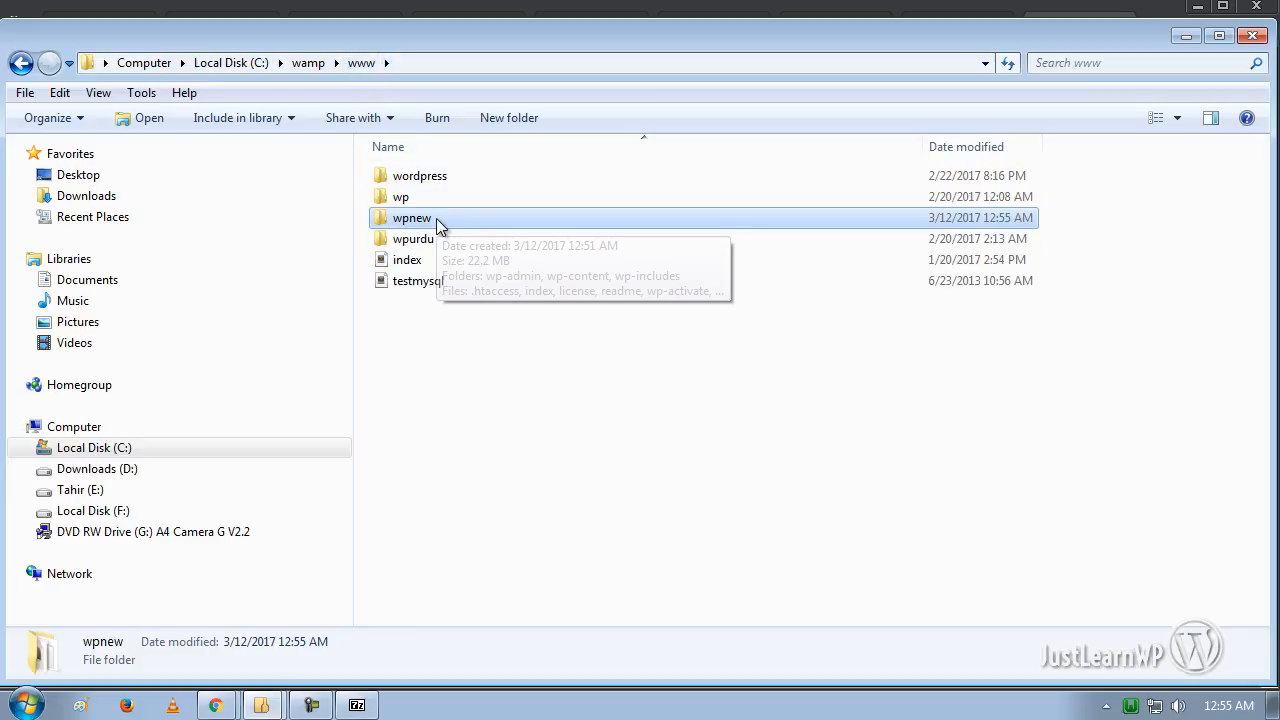
pyautogui.moveTo(435, 220)
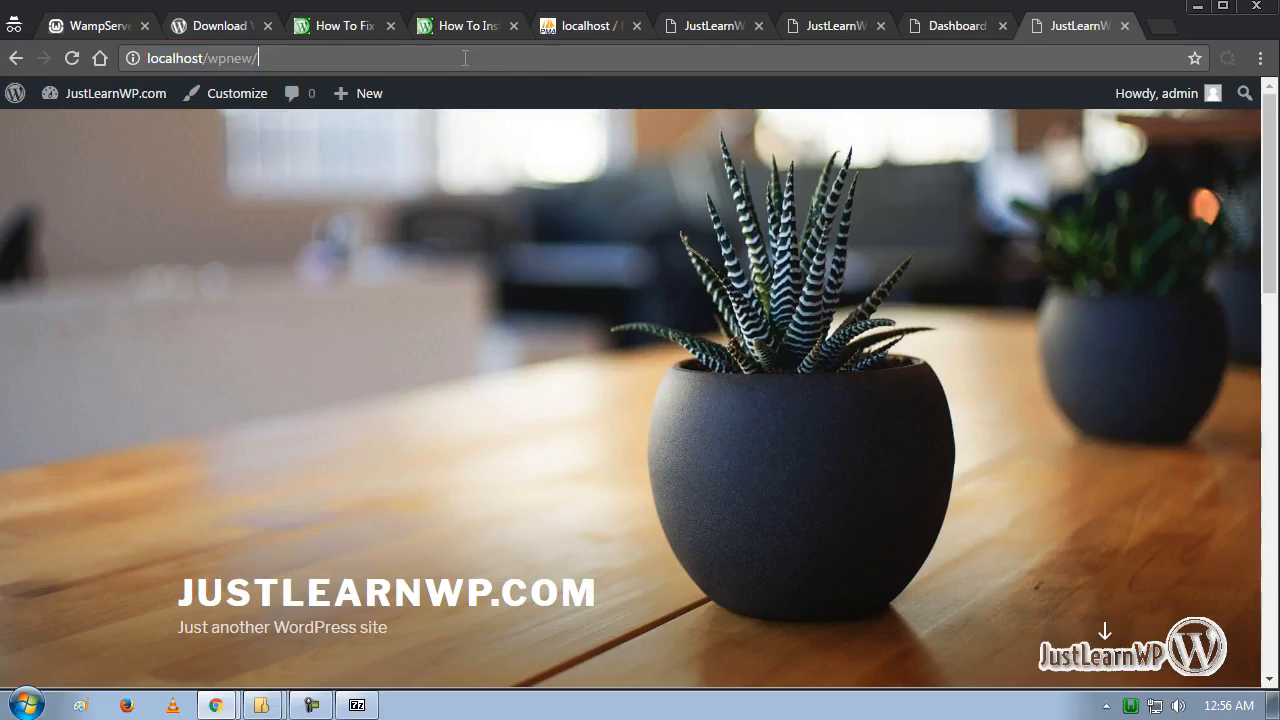
pyautogui.moveTo(708, 147)
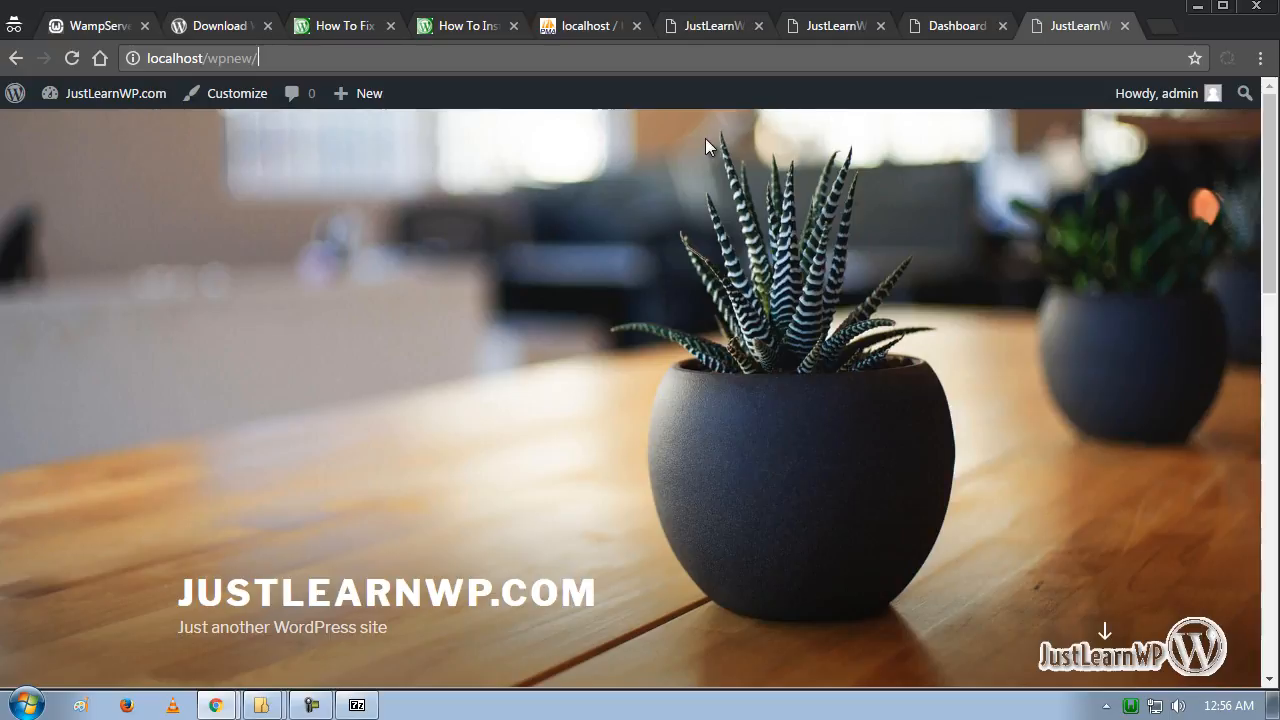
# Scroll the front page and begin typing wp-admin after localhost/wpnew/ in the address bar.
pyautogui.scroll(-3)
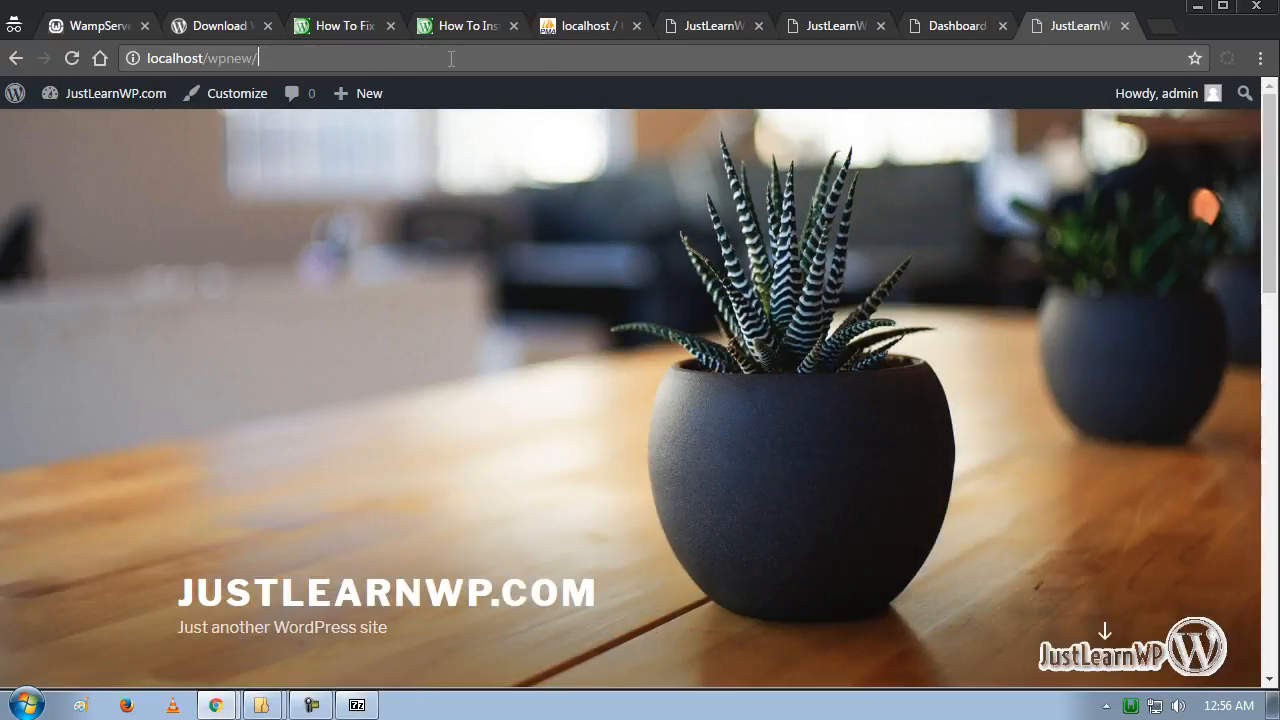
pyautogui.write('wp-adm')
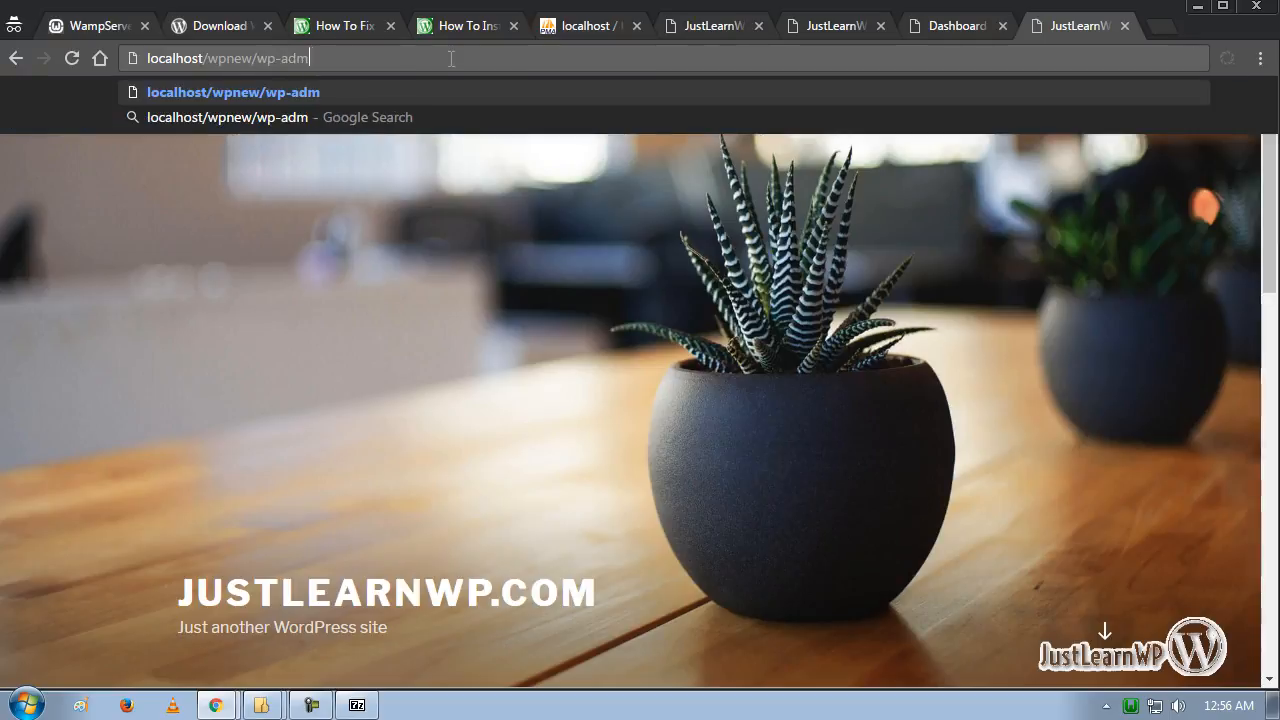